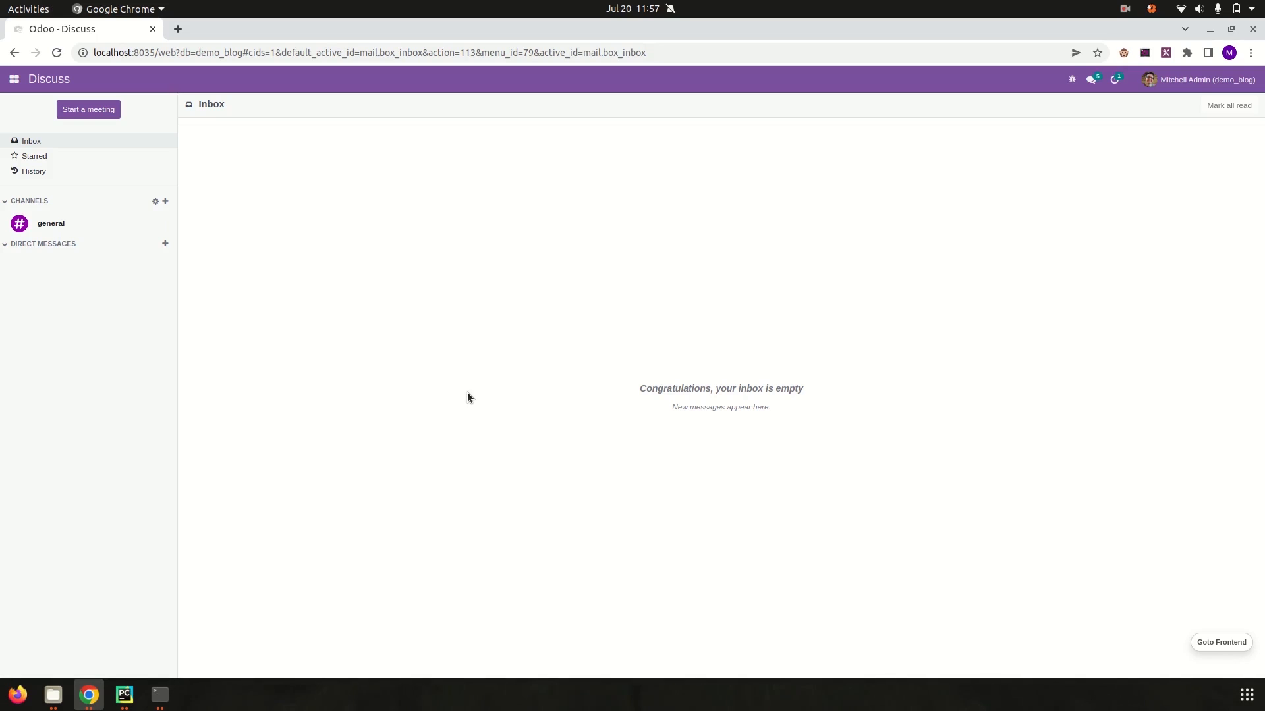
pyautogui.moveTo(14, 79)
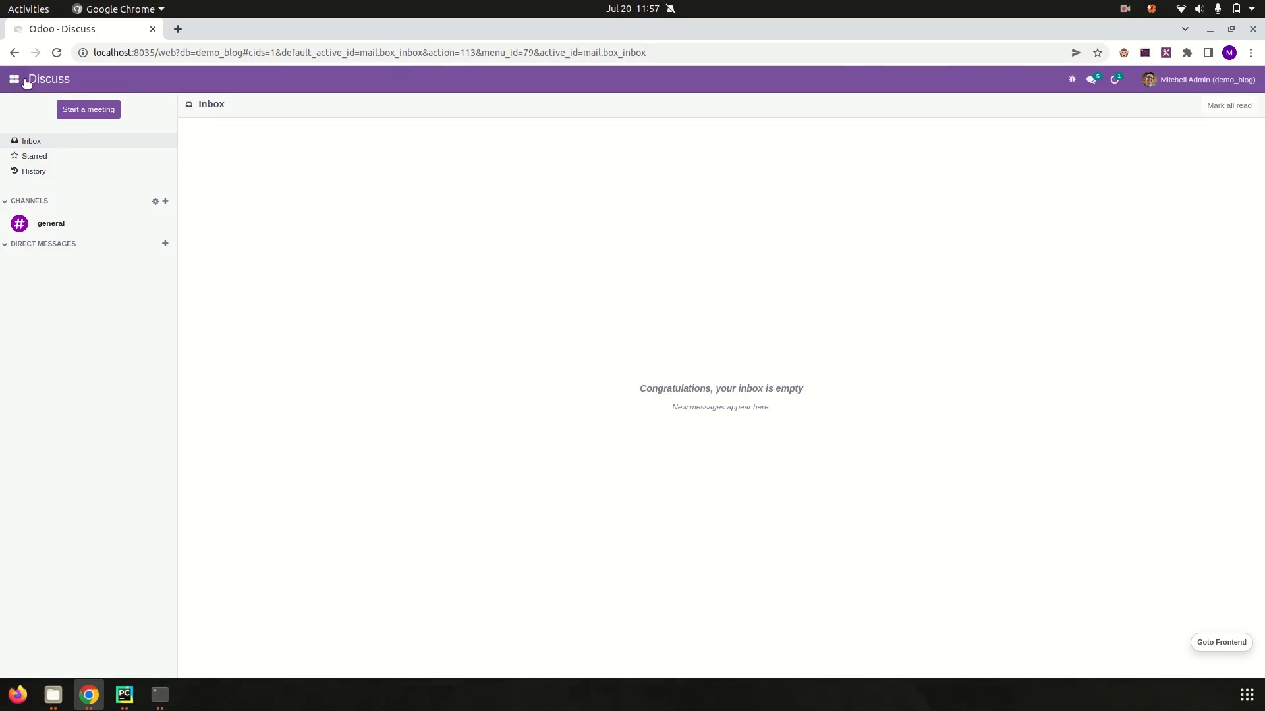
# Show Odoo's installed apps menu over the empty Discuss inbox
pyautogui.click(14, 79)
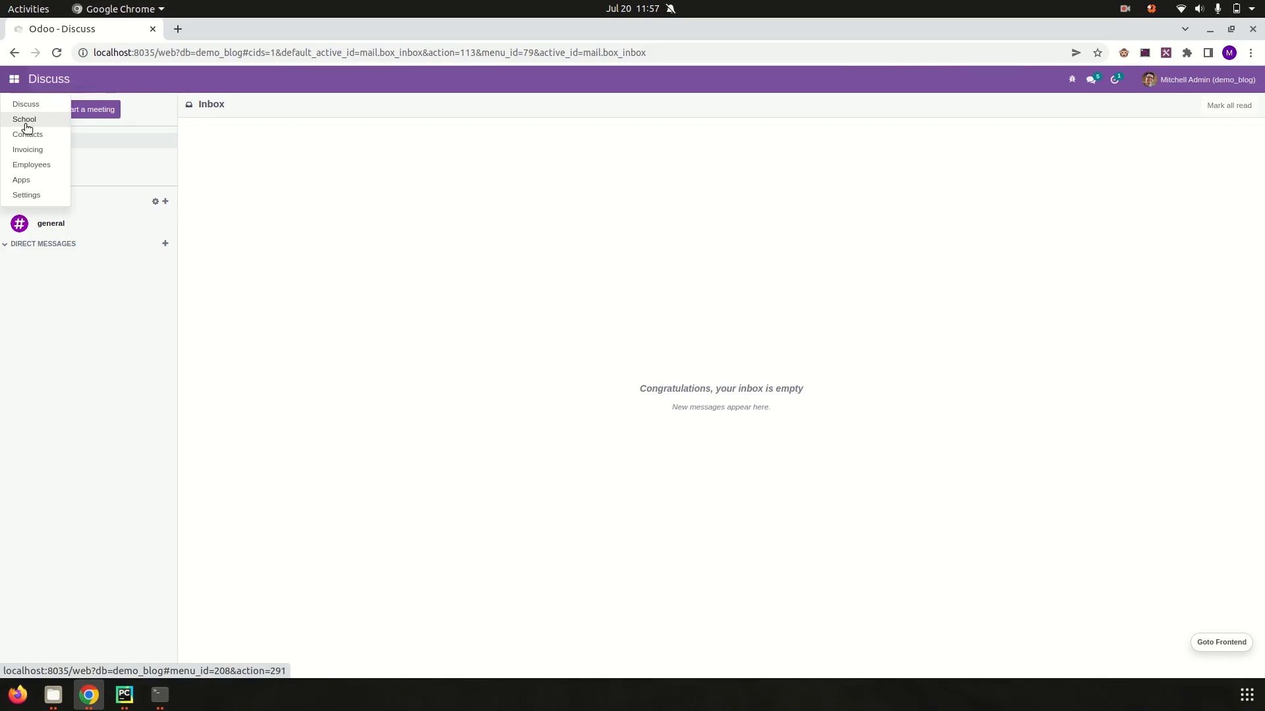
pyautogui.click(25, 119)
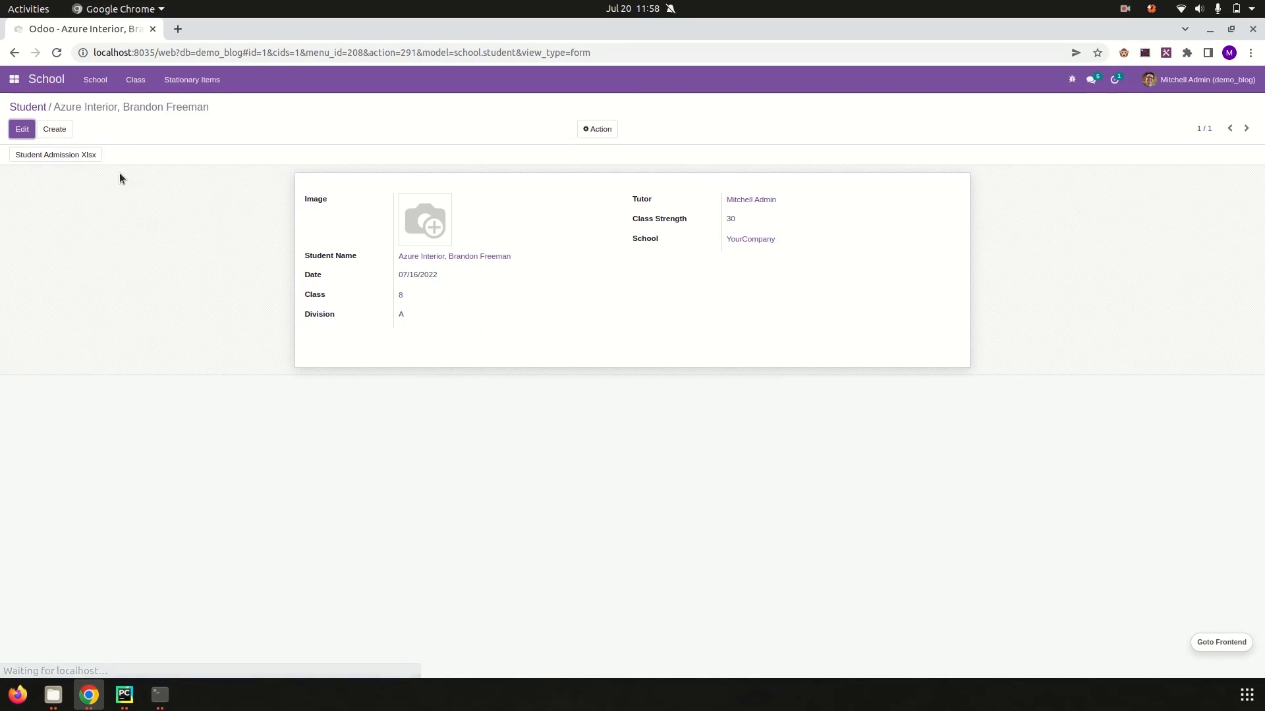
pyautogui.moveTo(337, 229)
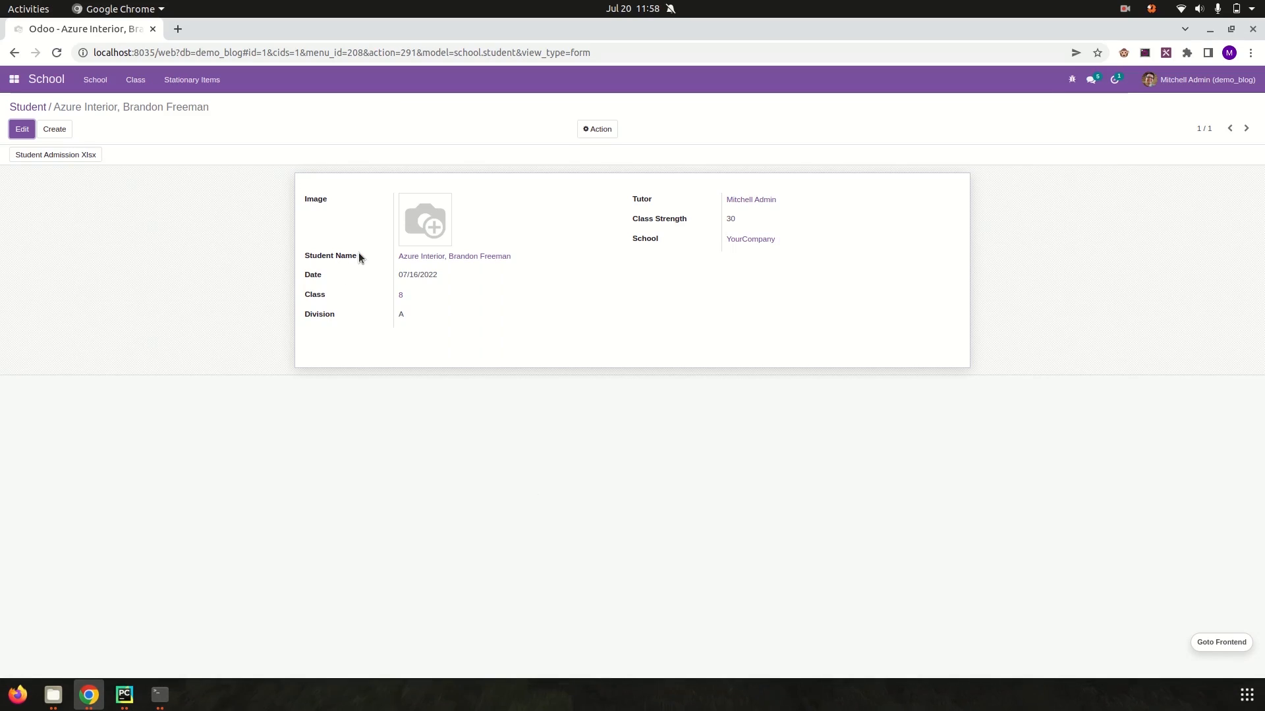
pyautogui.moveTo(360, 284)
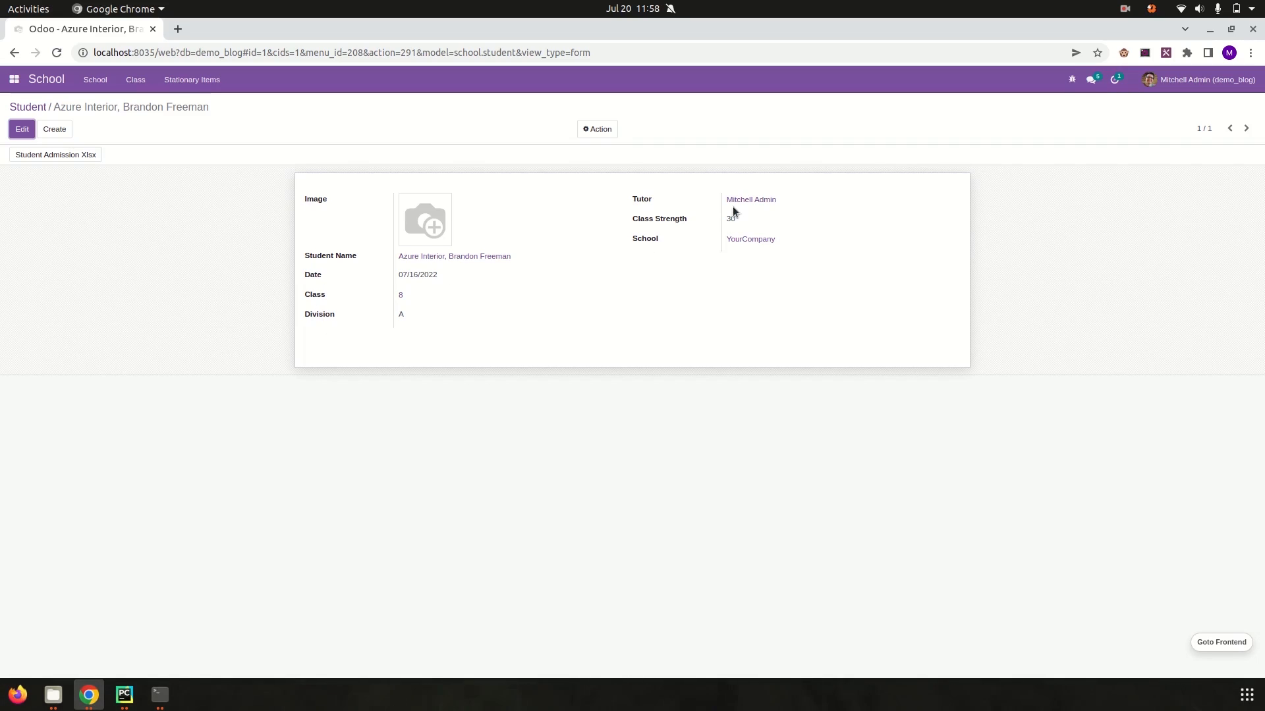
pyautogui.moveTo(44, 169)
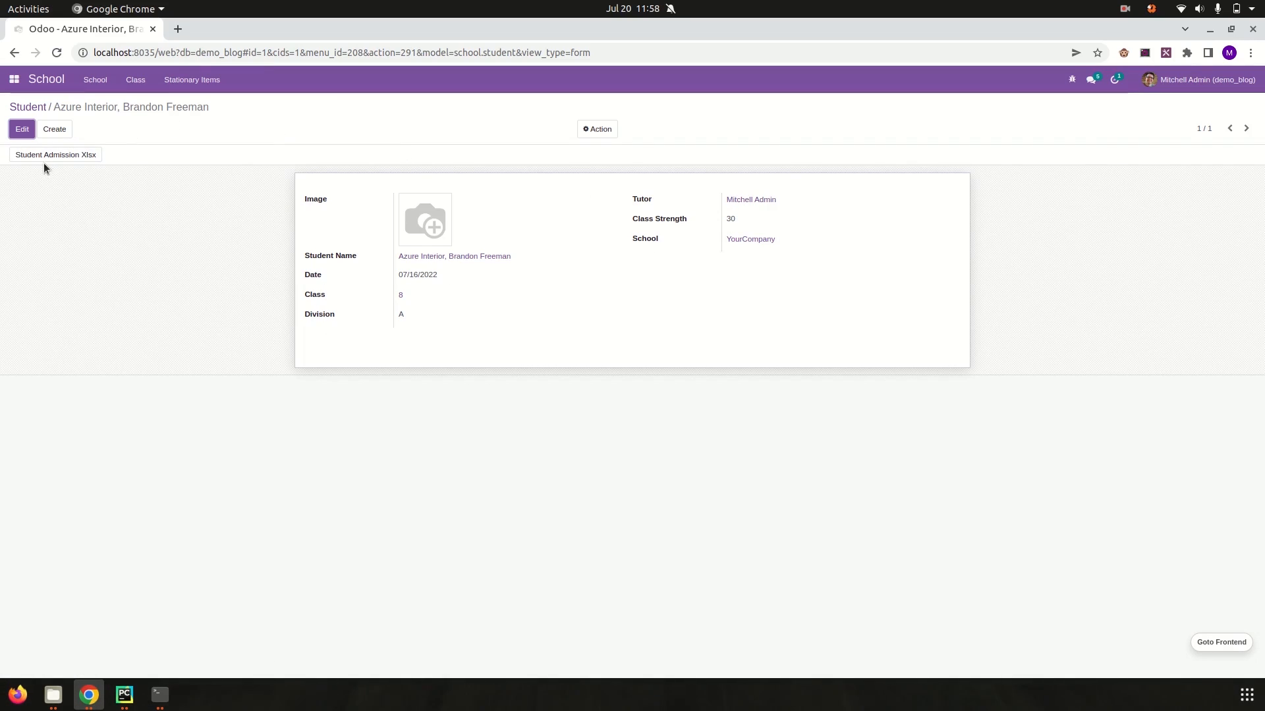
pyautogui.moveTo(6, 177)
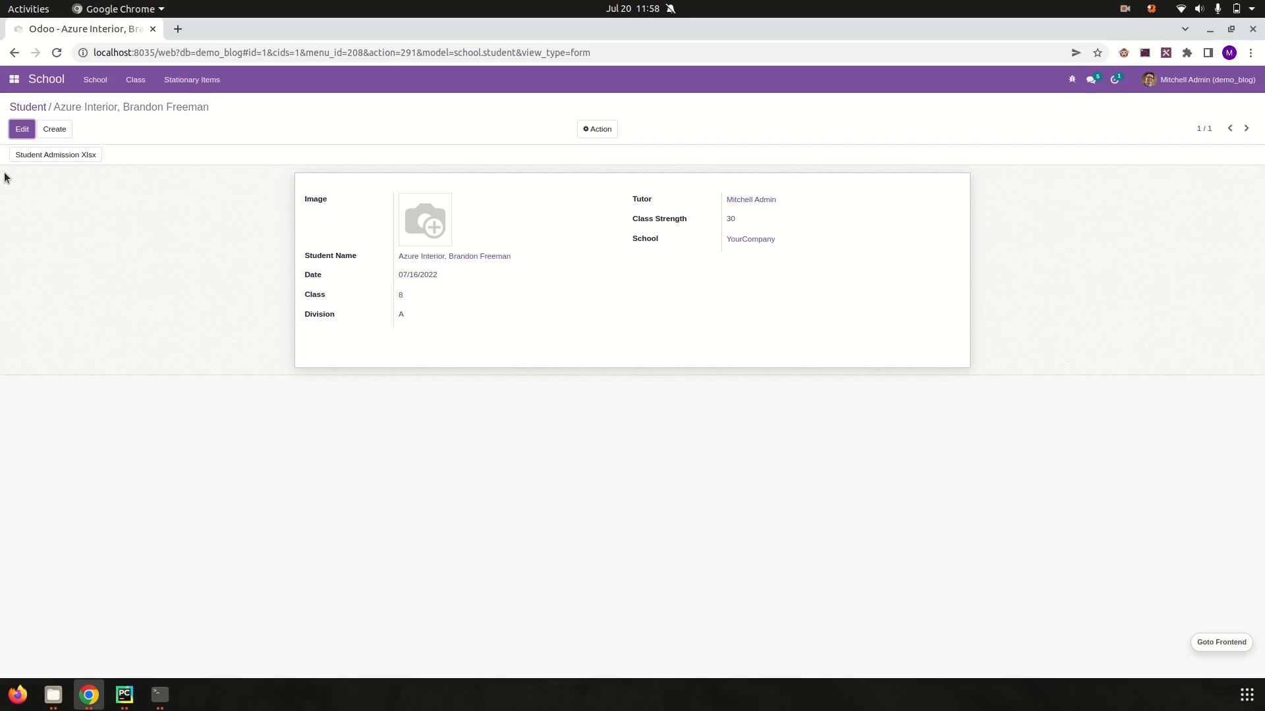
pyautogui.moveTo(103, 159)
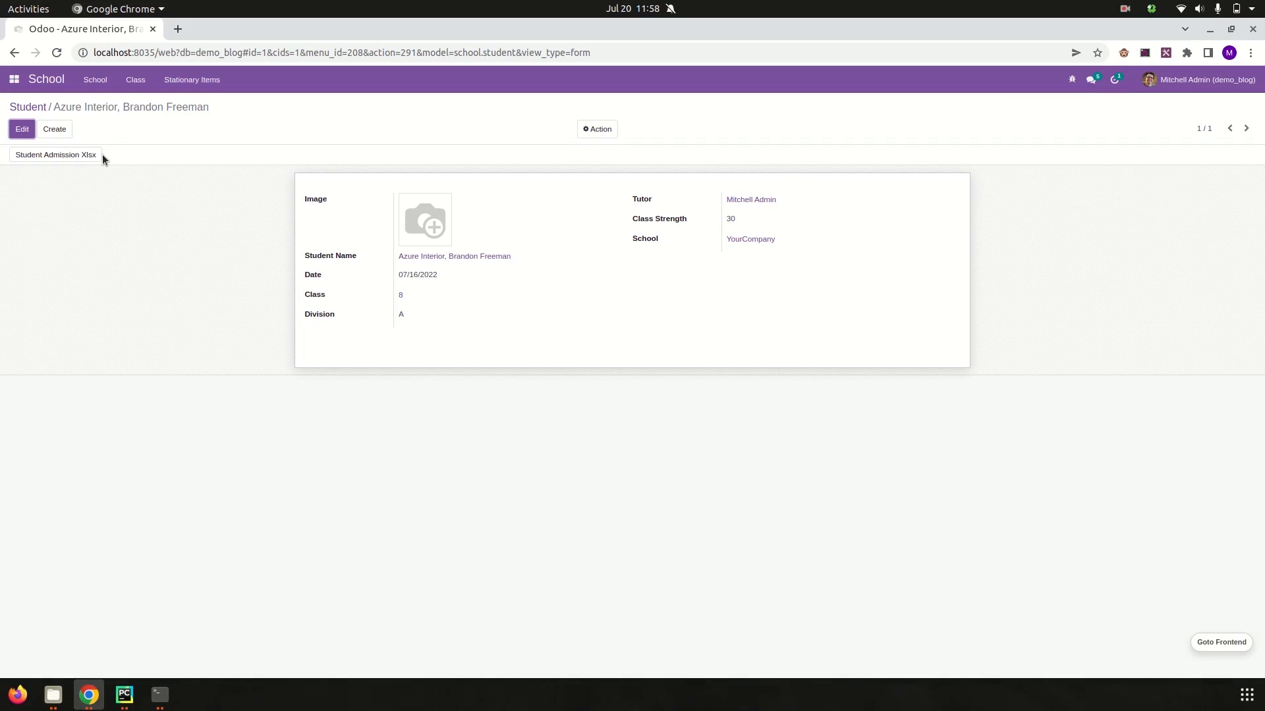
pyautogui.moveTo(491, 234)
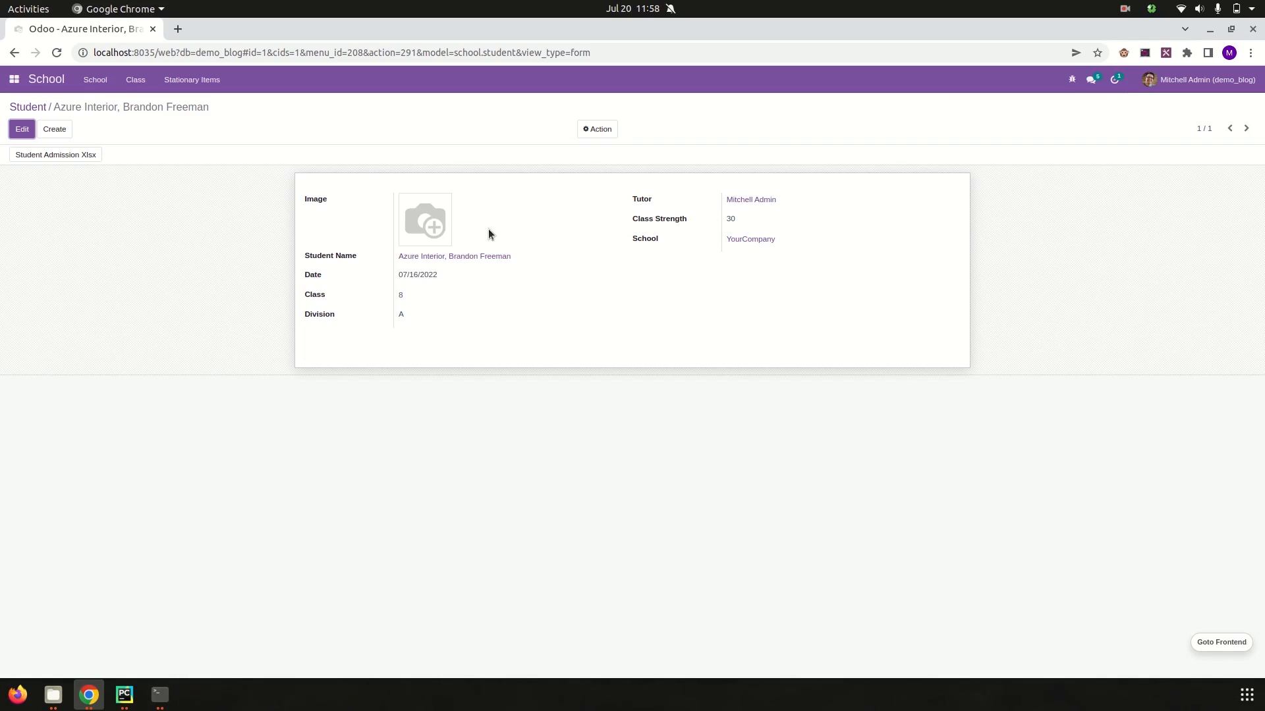
pyautogui.moveTo(740, 178)
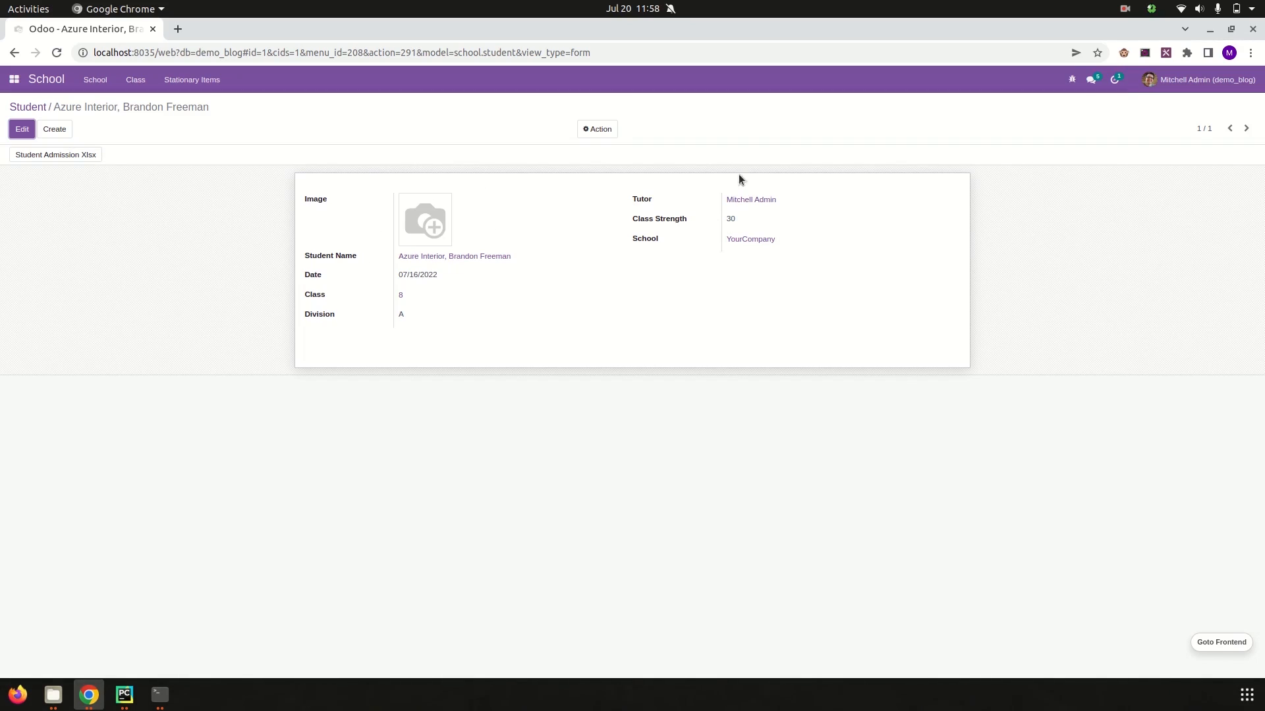
pyautogui.moveTo(91, 179)
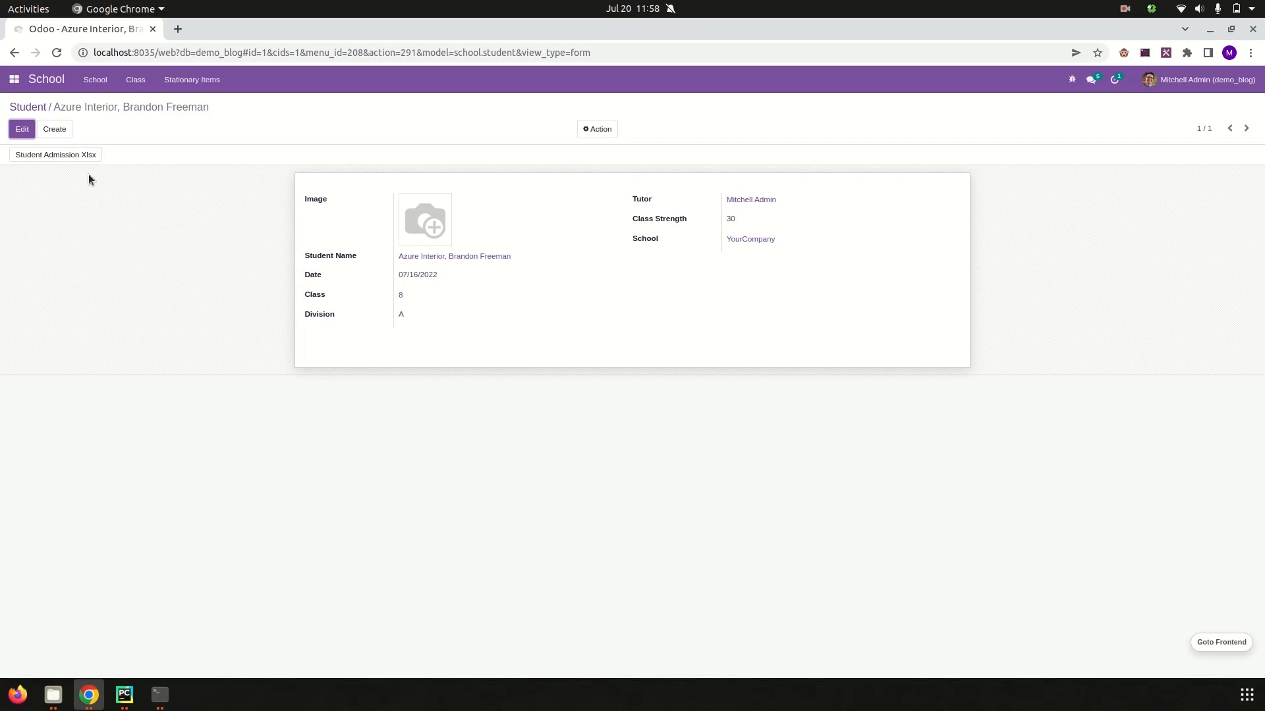
# Switch to PyCharm and view school.xml's Student Admission Xlsx button calling student_report
pyautogui.click(124, 694)
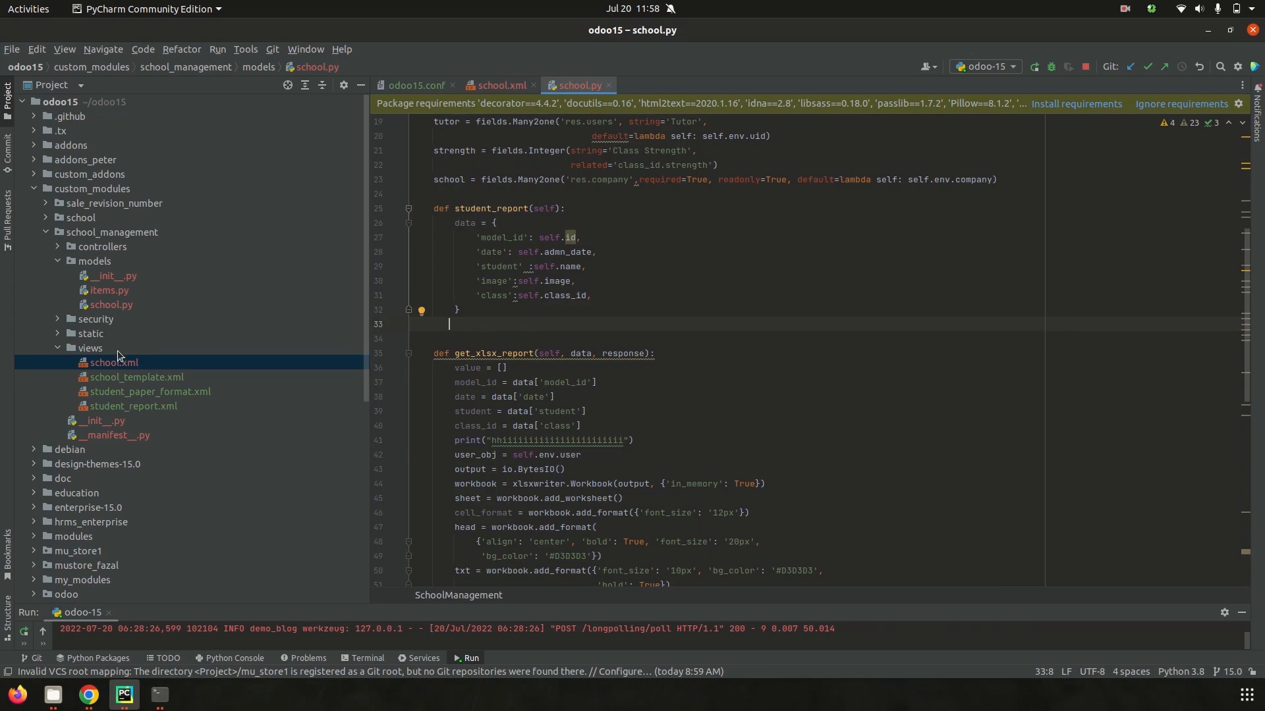
pyautogui.click(501, 85)
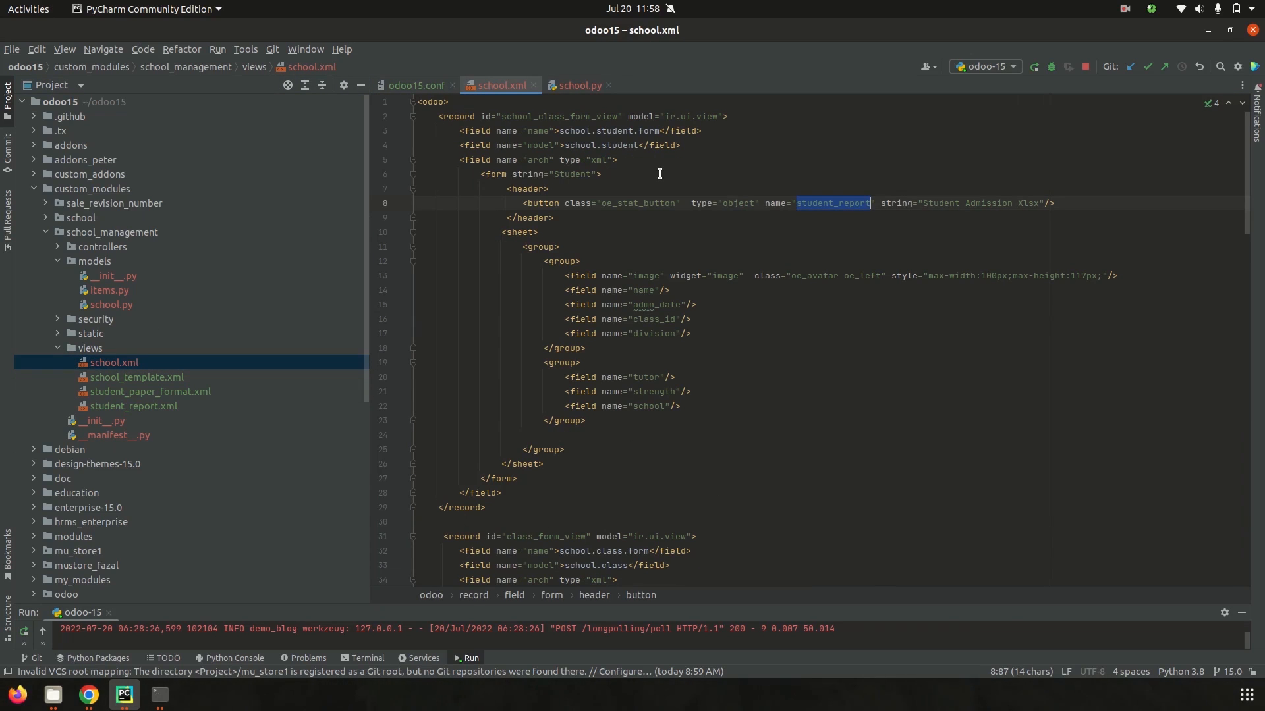
pyautogui.moveTo(764, 213)
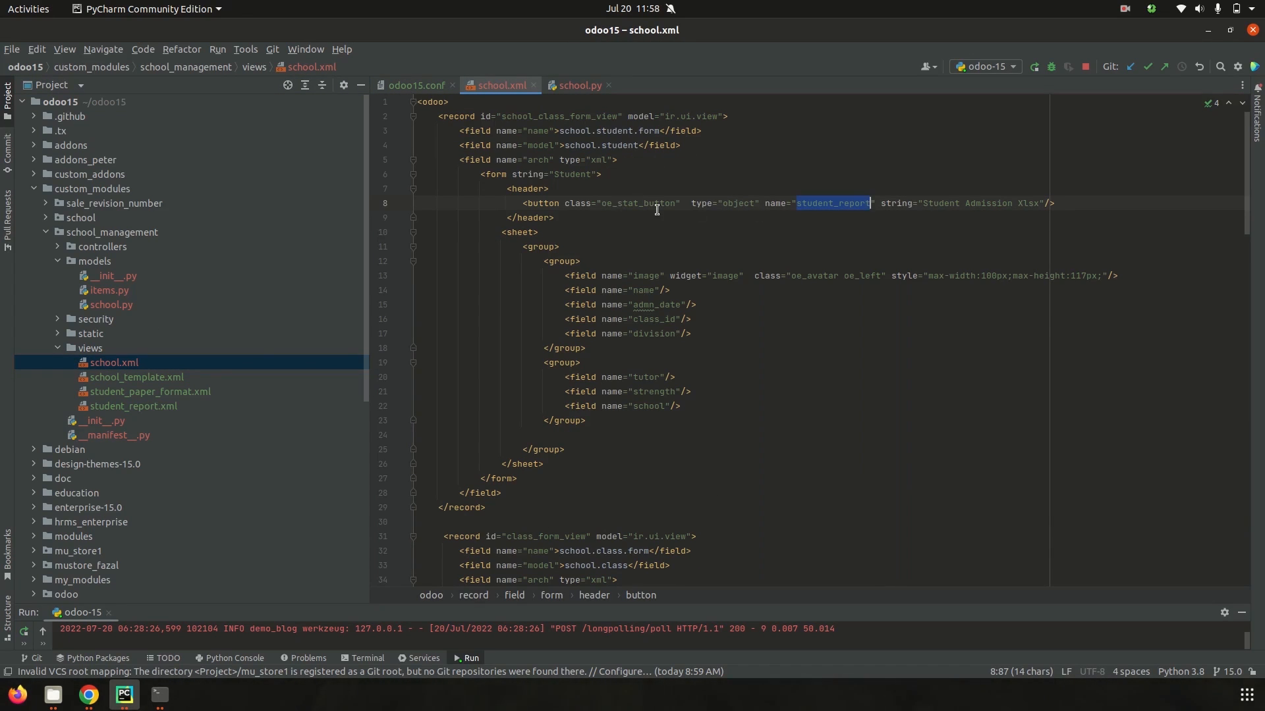
pyautogui.moveTo(786, 204)
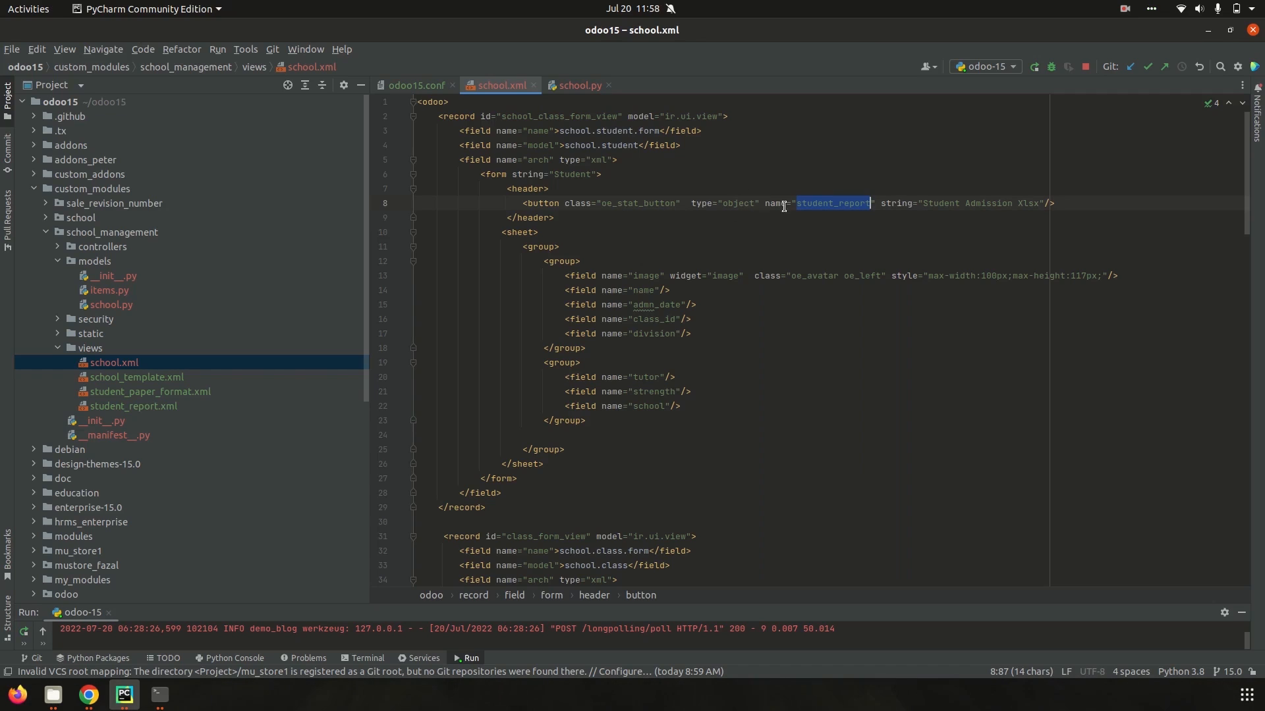
pyautogui.moveTo(743, 193)
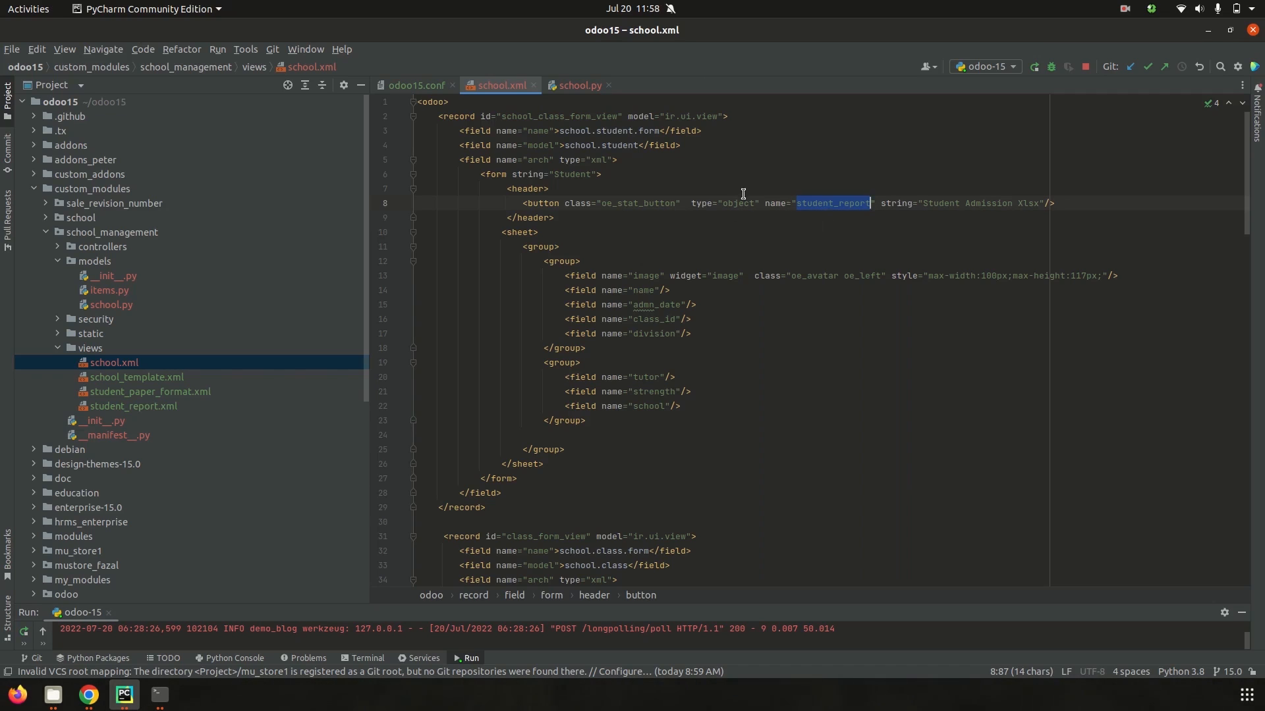
pyautogui.moveTo(652, 158)
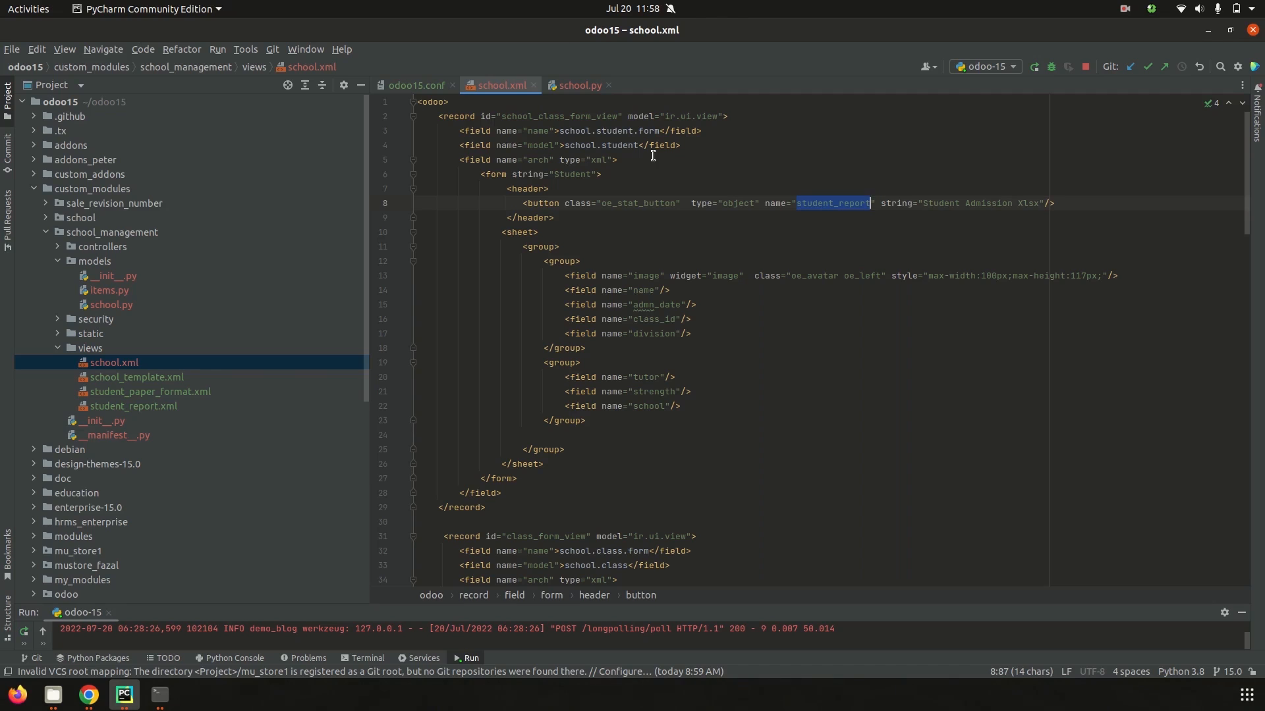
# In school.py's student_report, begin returning a dict with 'type': 'ir.actions.report'
pyautogui.click(577, 85)
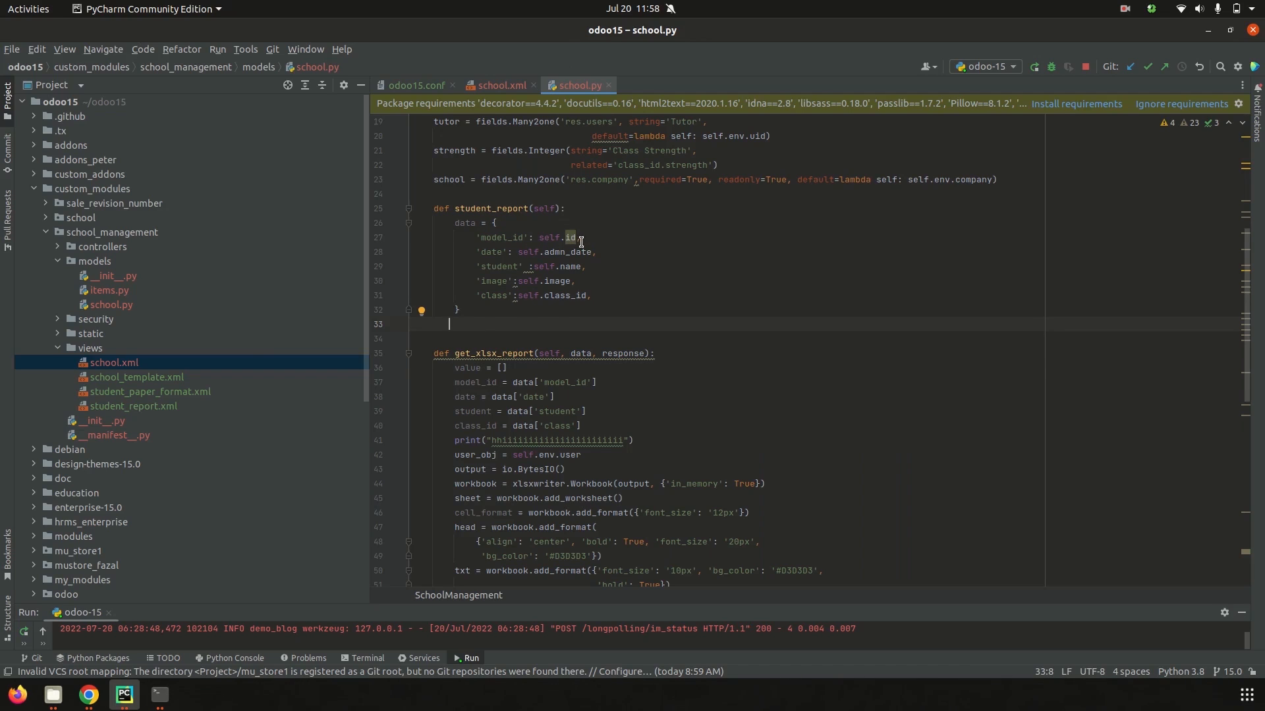
pyautogui.moveTo(586, 251)
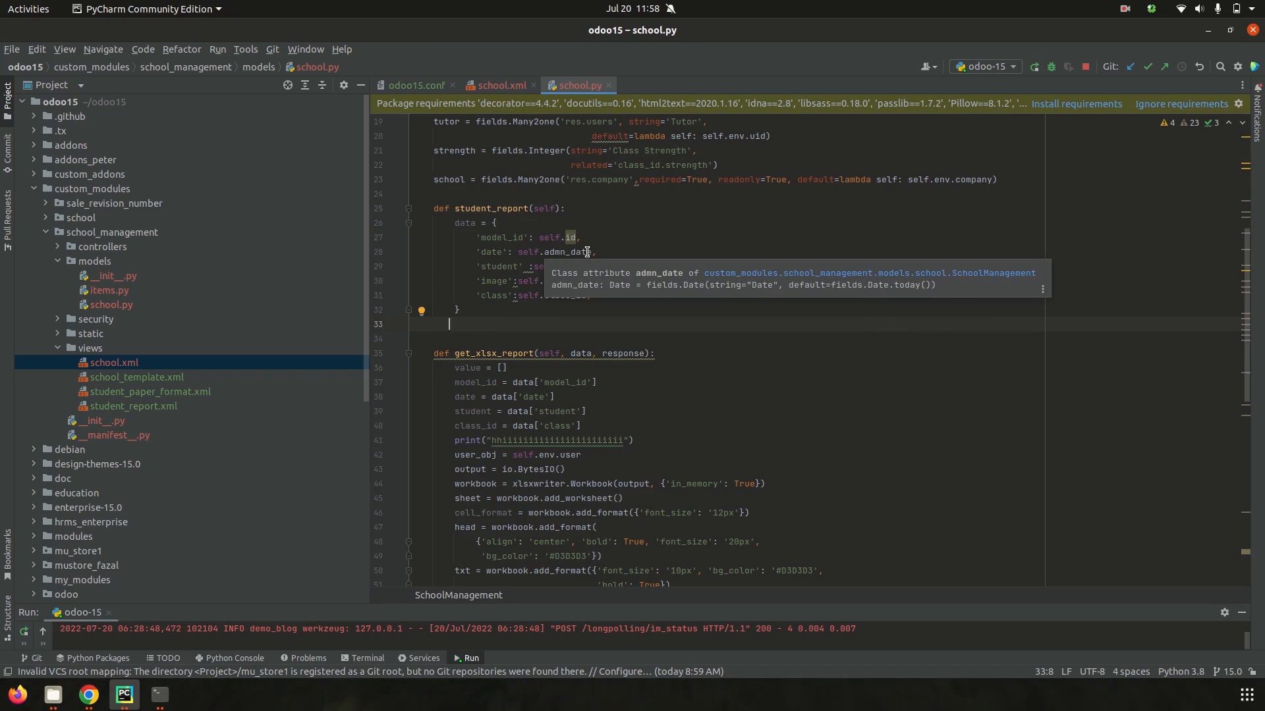
pyautogui.moveTo(504, 266)
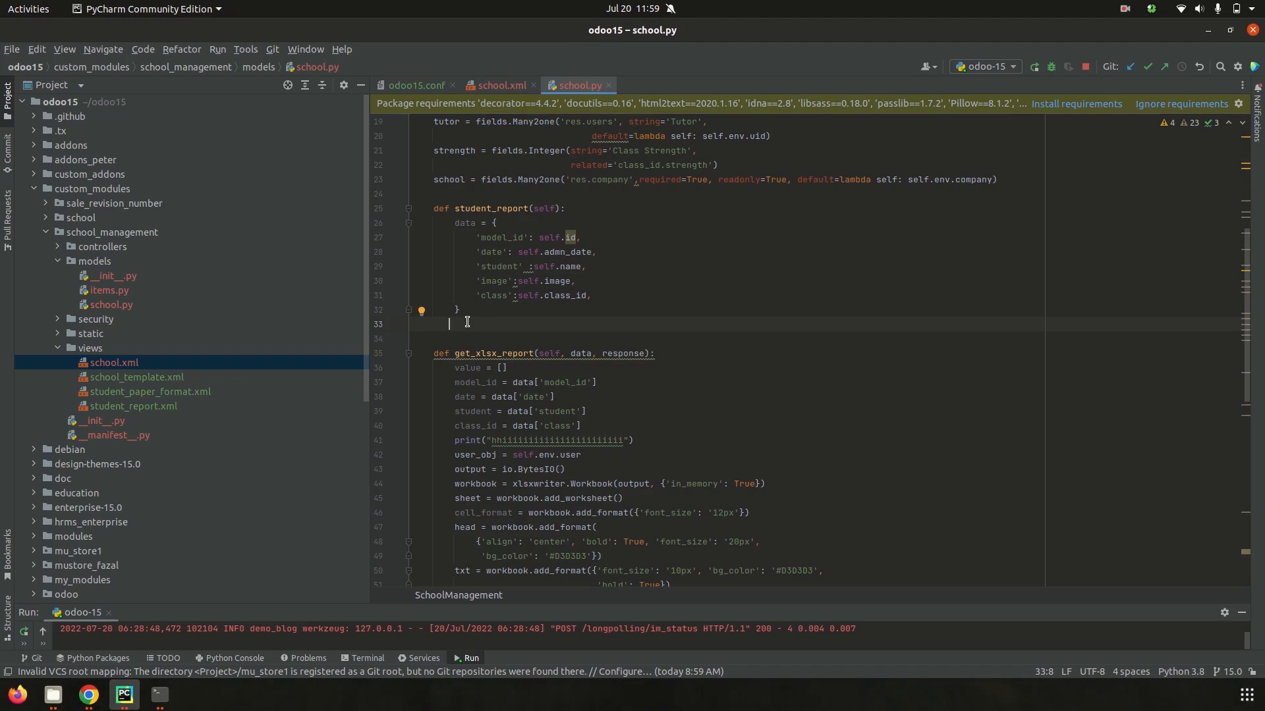
pyautogui.write('re')
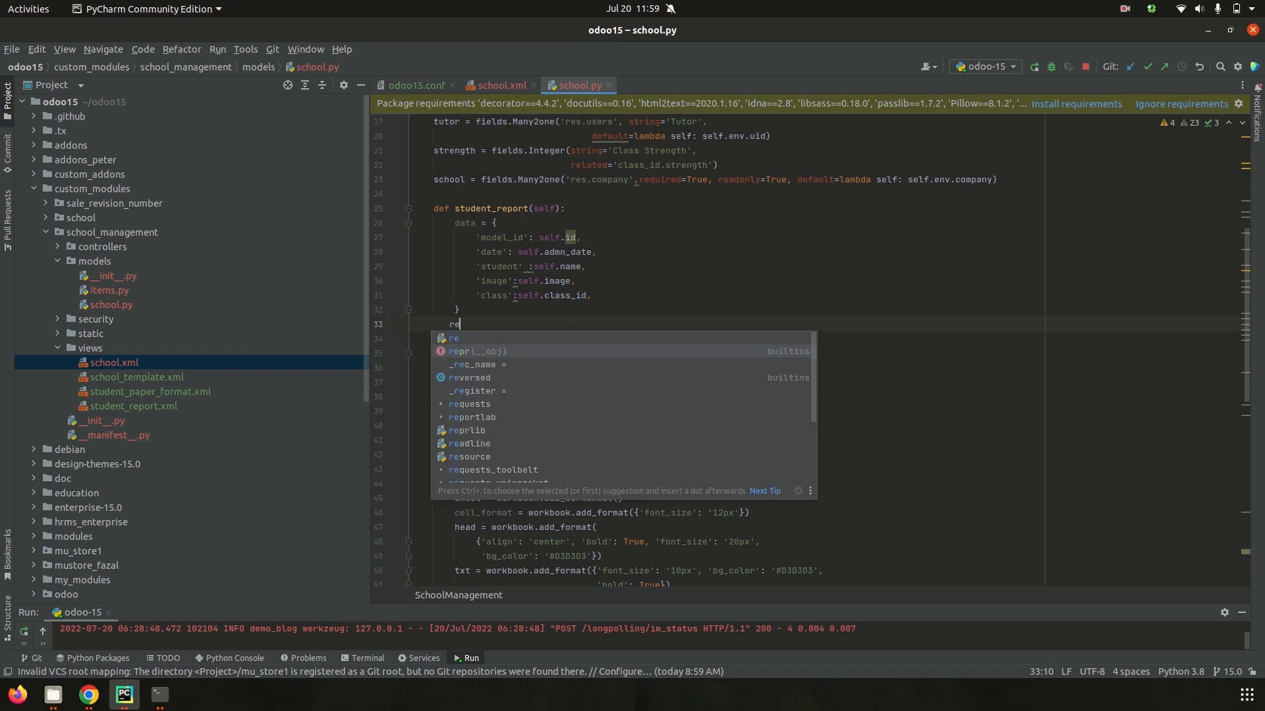
pyautogui.write('turn')
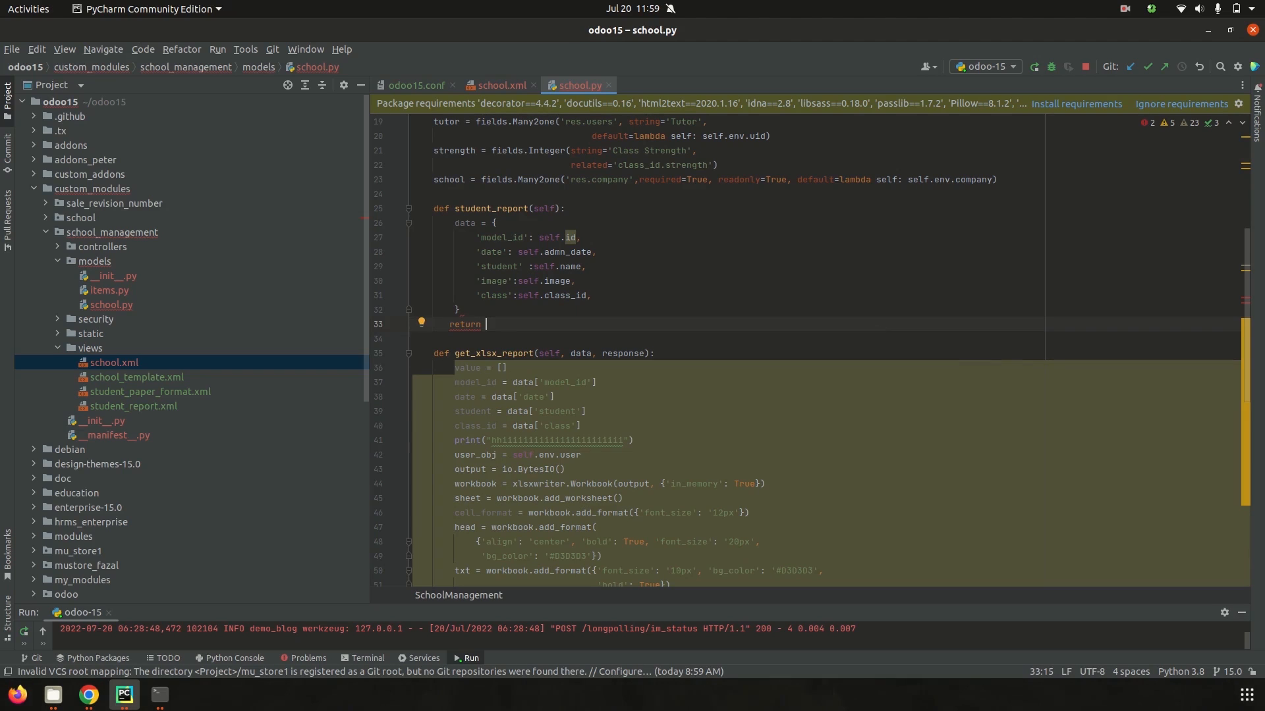
pyautogui.write('{')
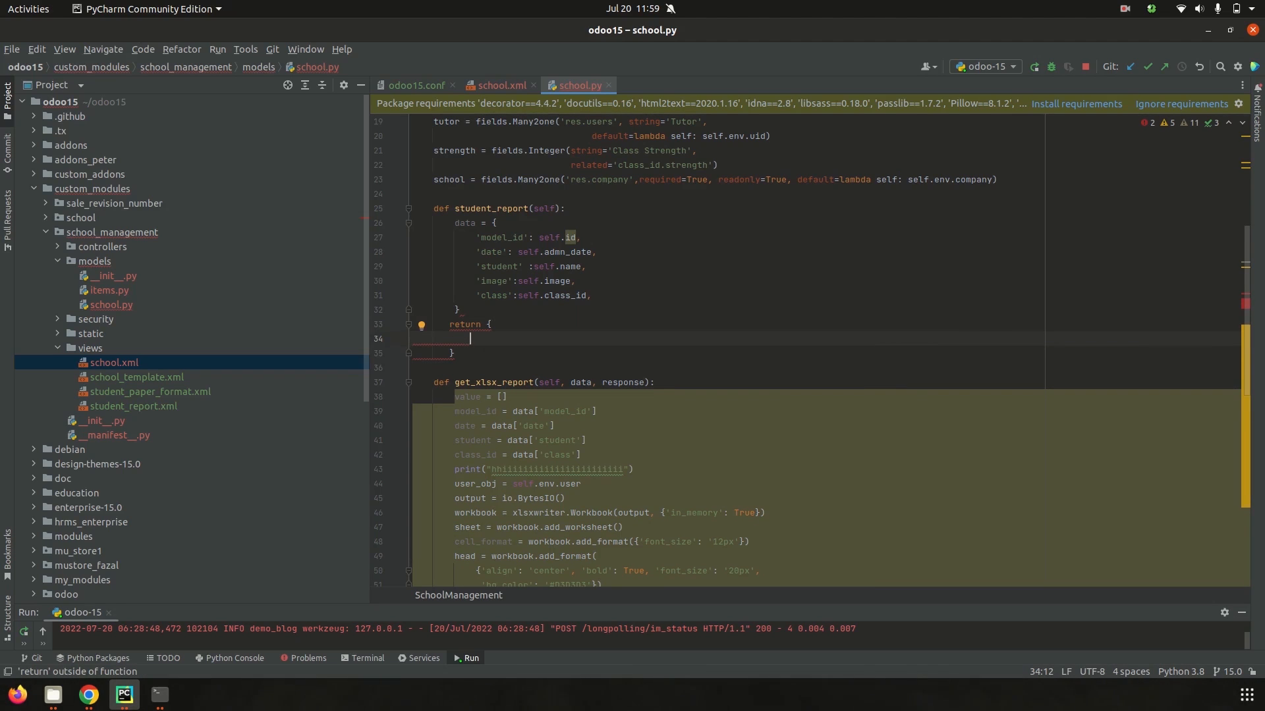
pyautogui.write("'ty")
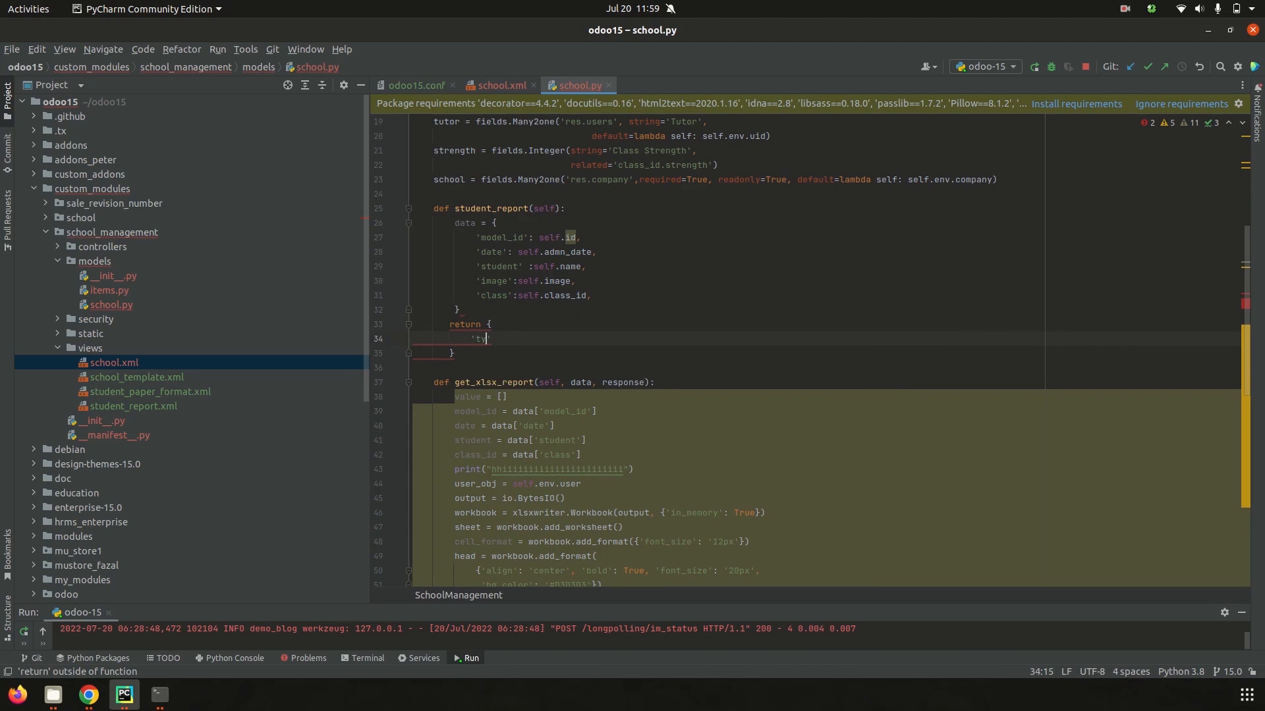
pyautogui.write("pe'")
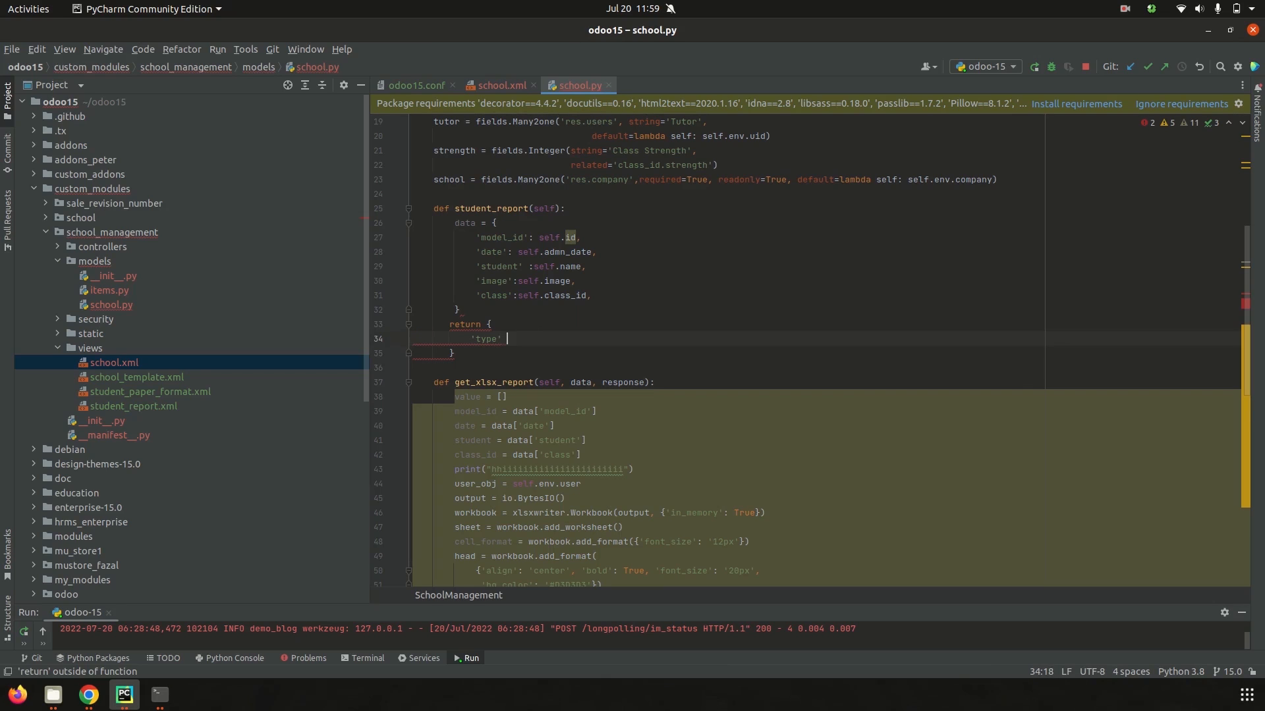
pyautogui.write(':')
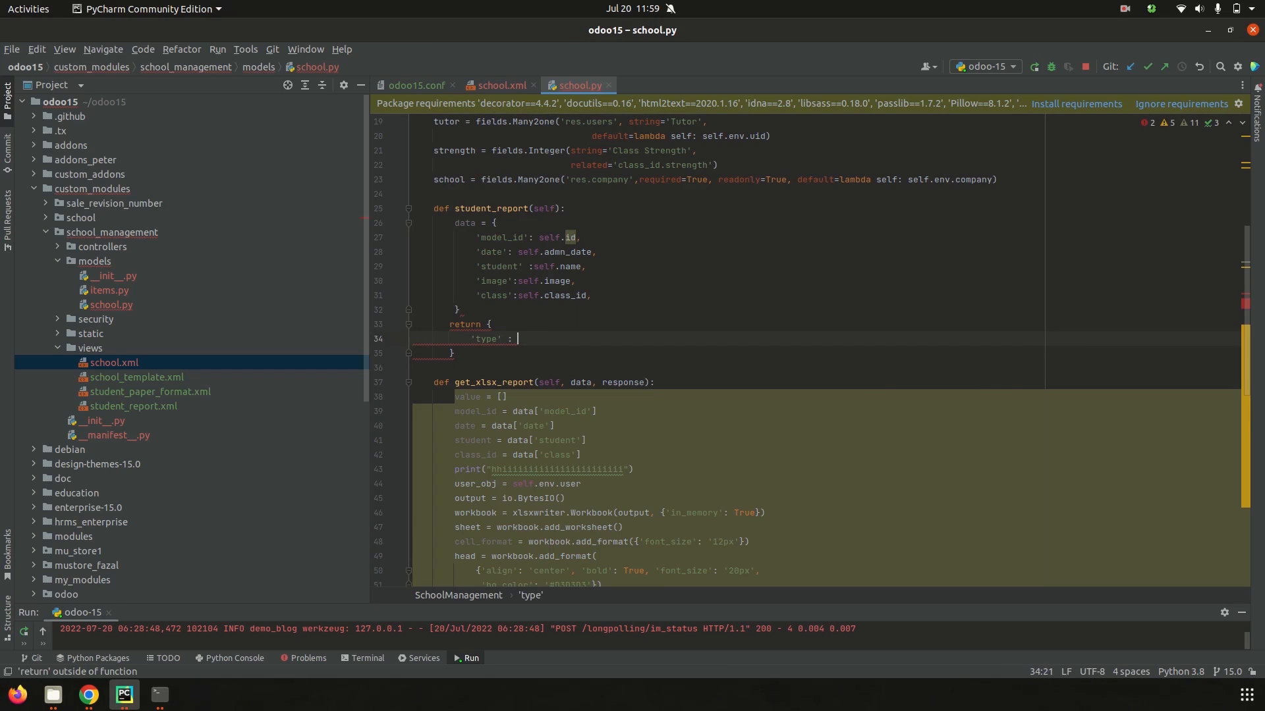
pyautogui.write('i')
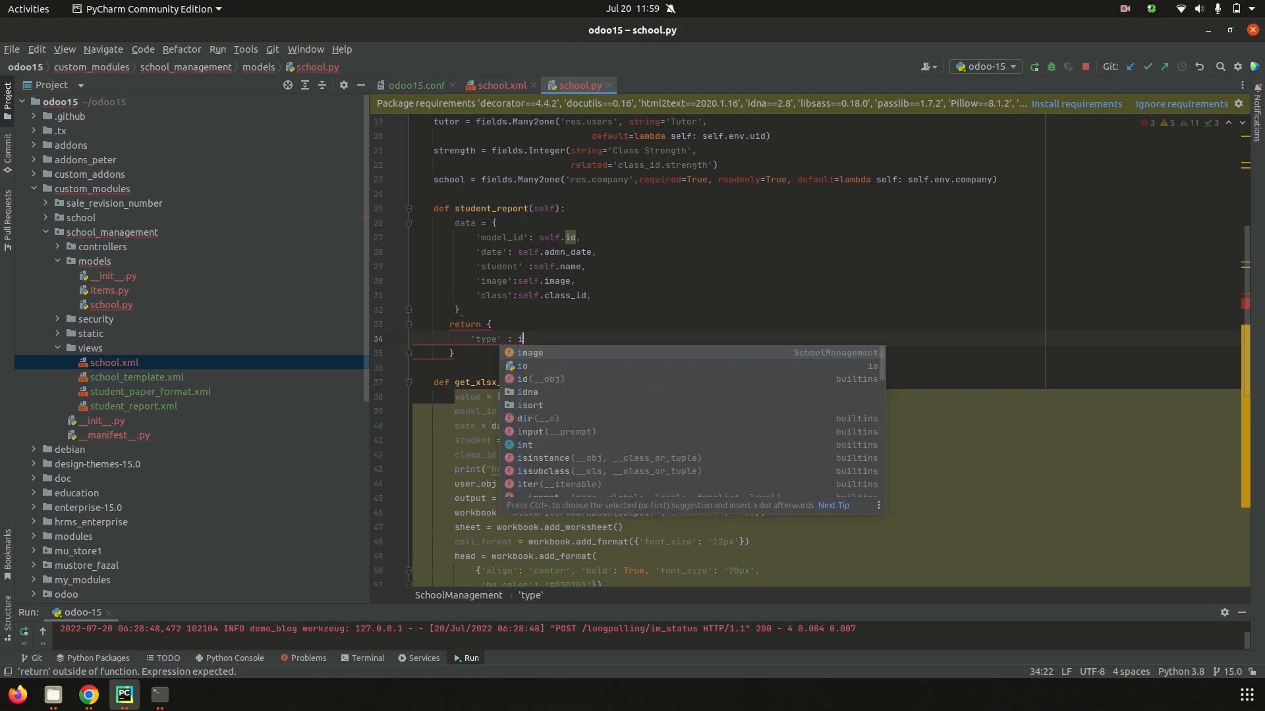
pyautogui.write("ir.actions.re'")
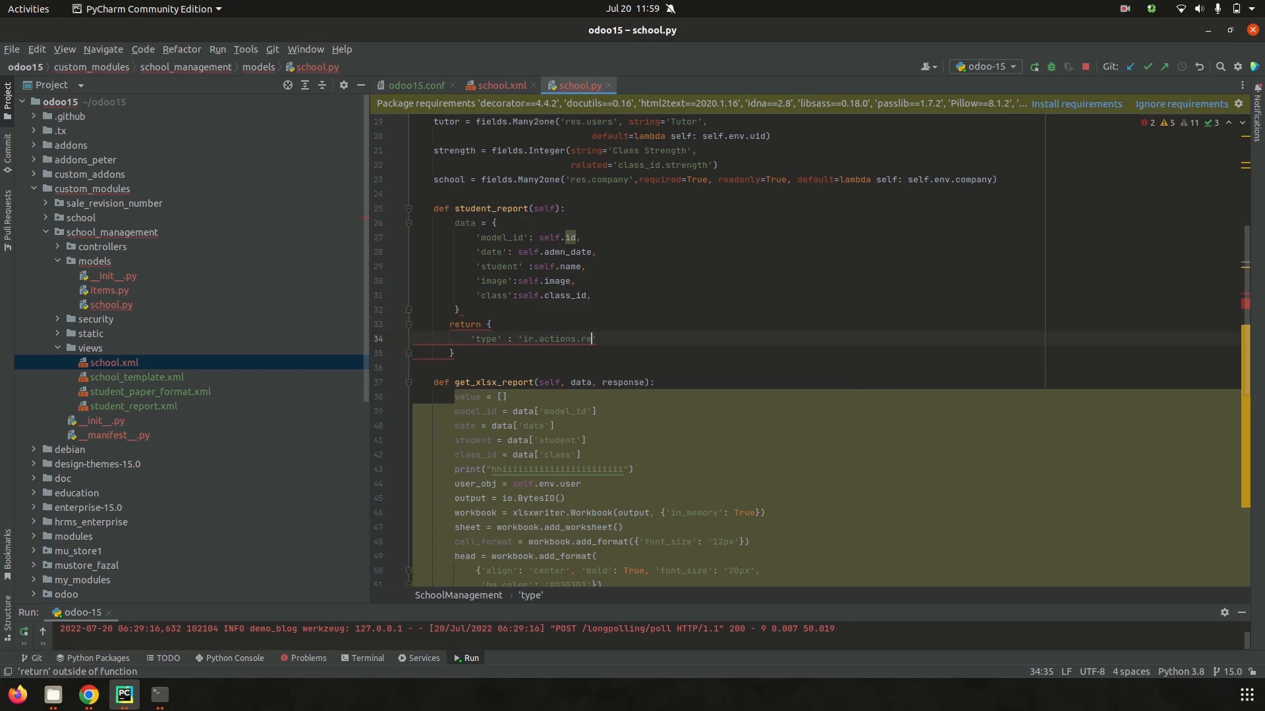
pyautogui.write('port')
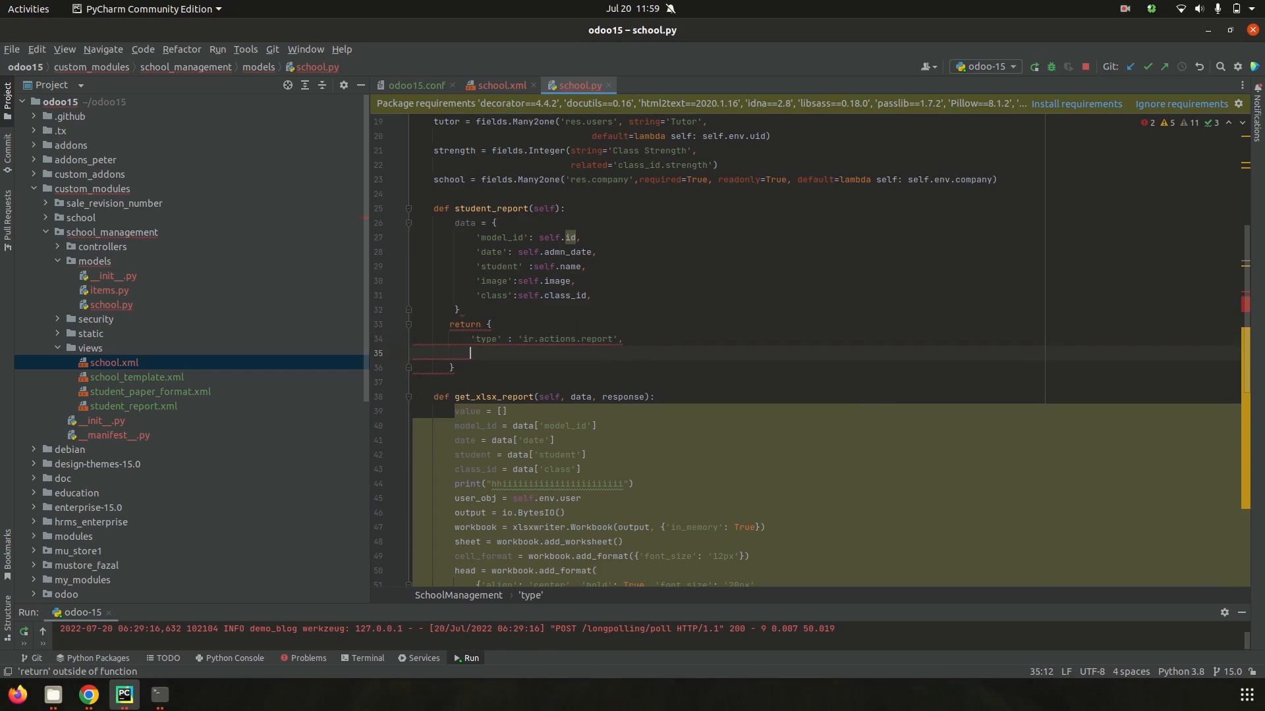
pyautogui.write("'")
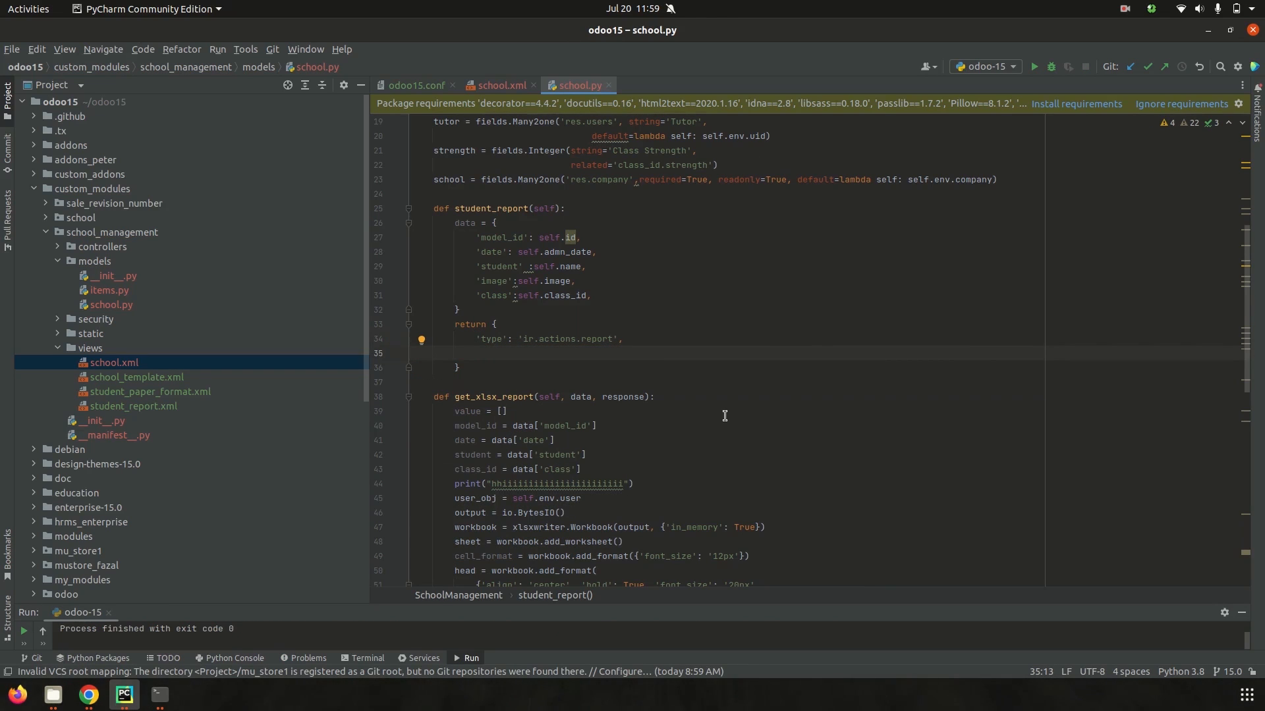
# Add a 'data' dict to the return with 'model' and 'options' set via json.dumps(data)
pyautogui.write("'day'")
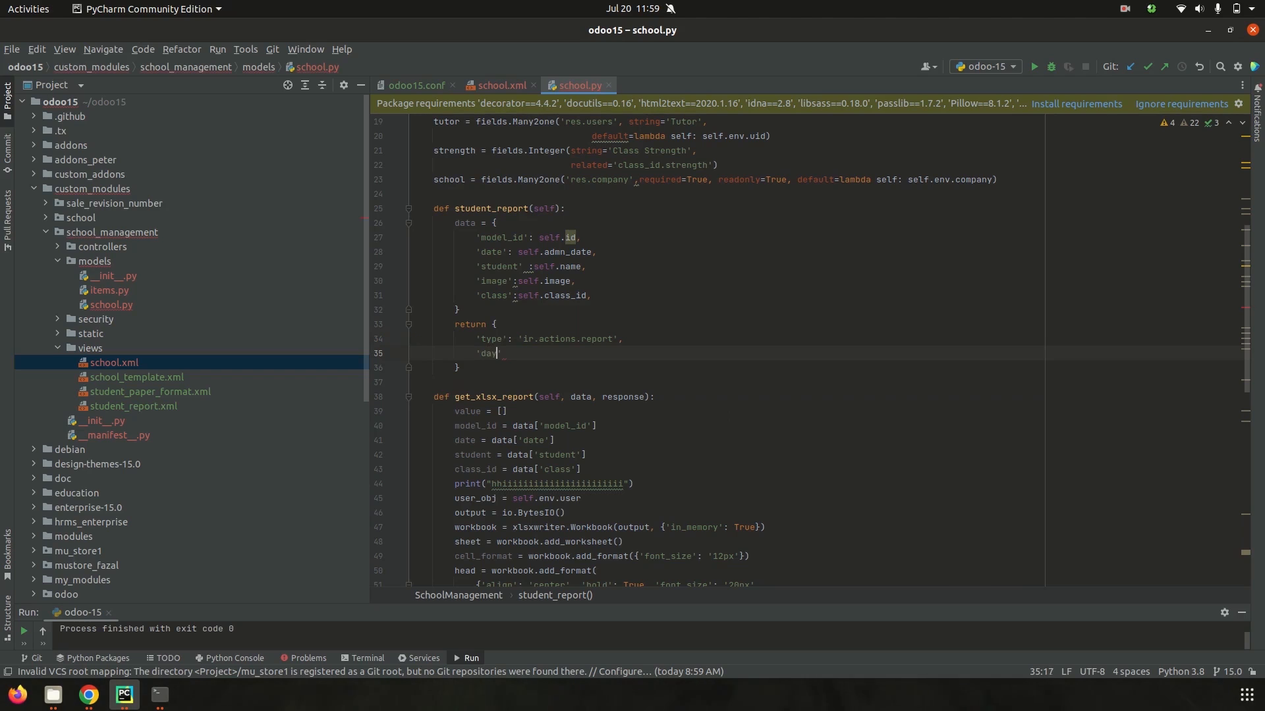
pyautogui.write('ta')
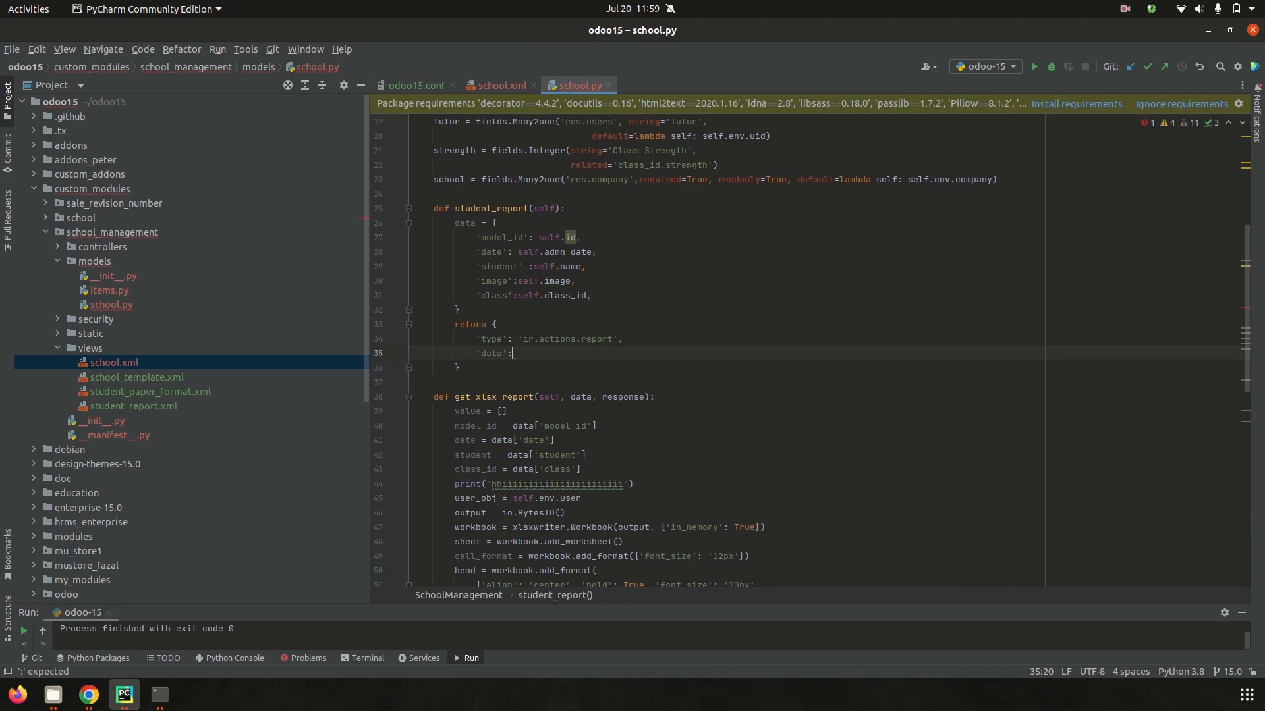
pyautogui.write('{')
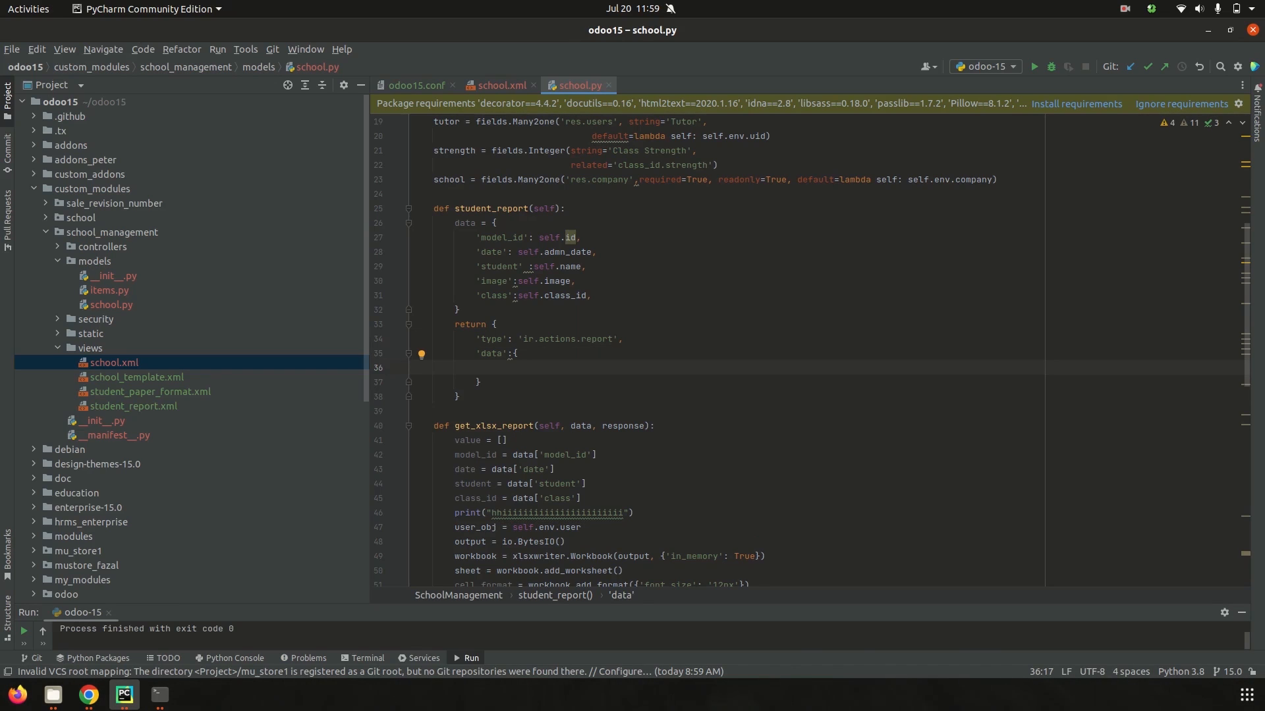
pyautogui.write("'mo'")
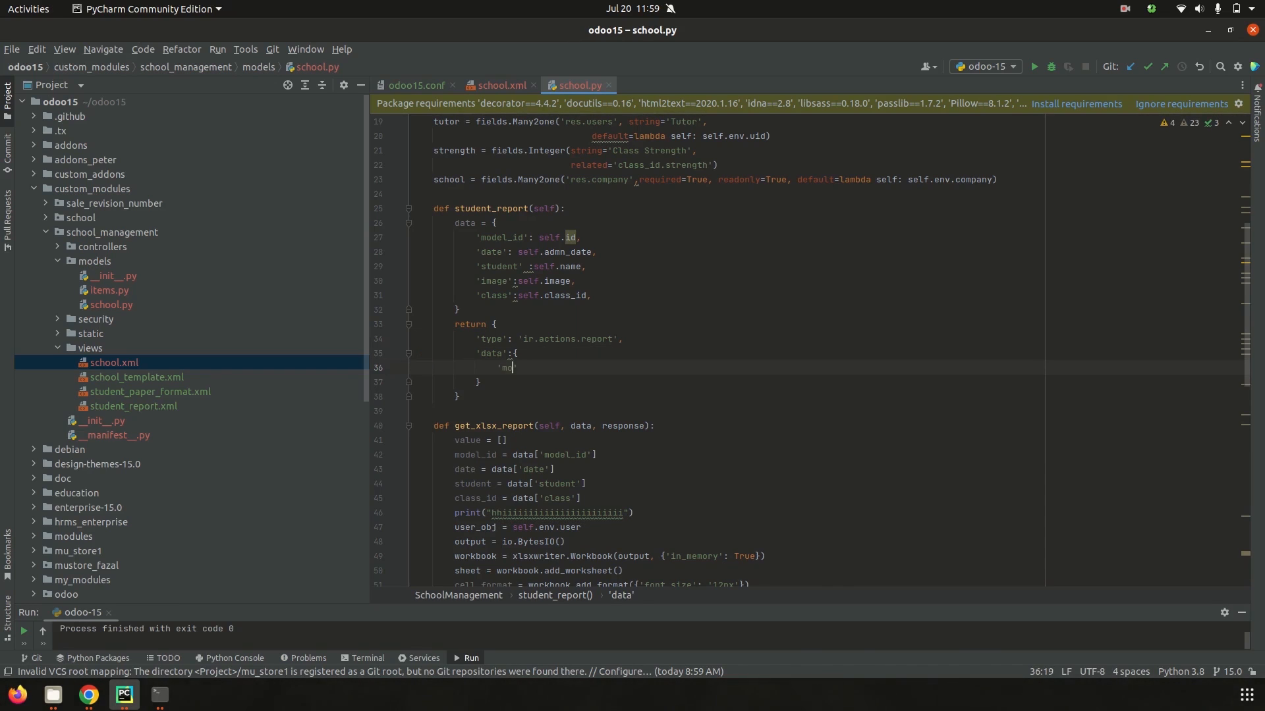
pyautogui.write('del')
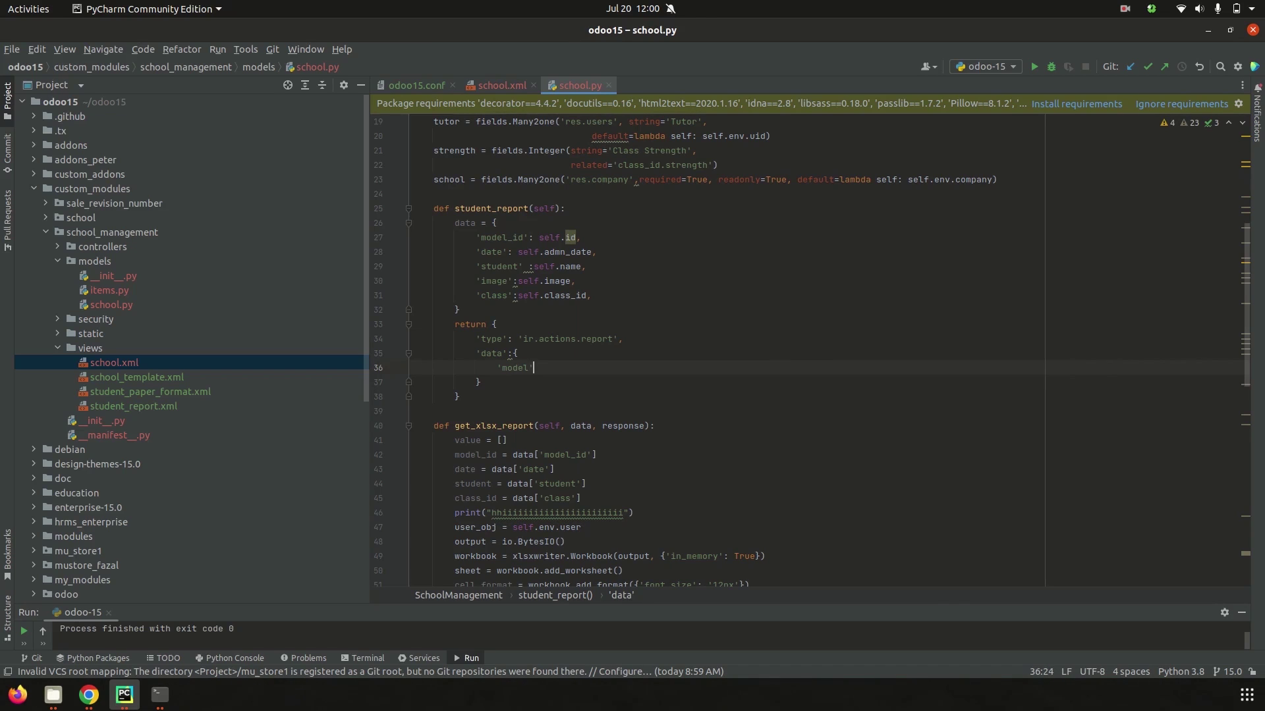
pyautogui.write(':')
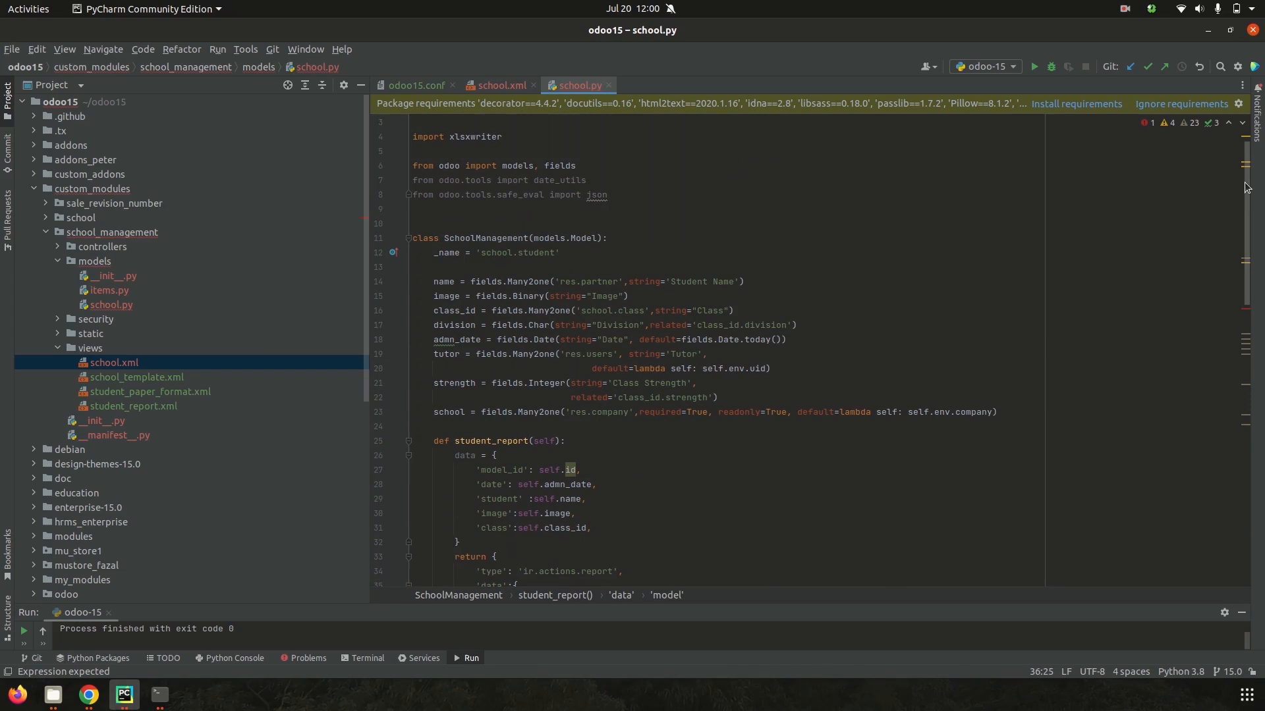
pyautogui.scroll(-3)
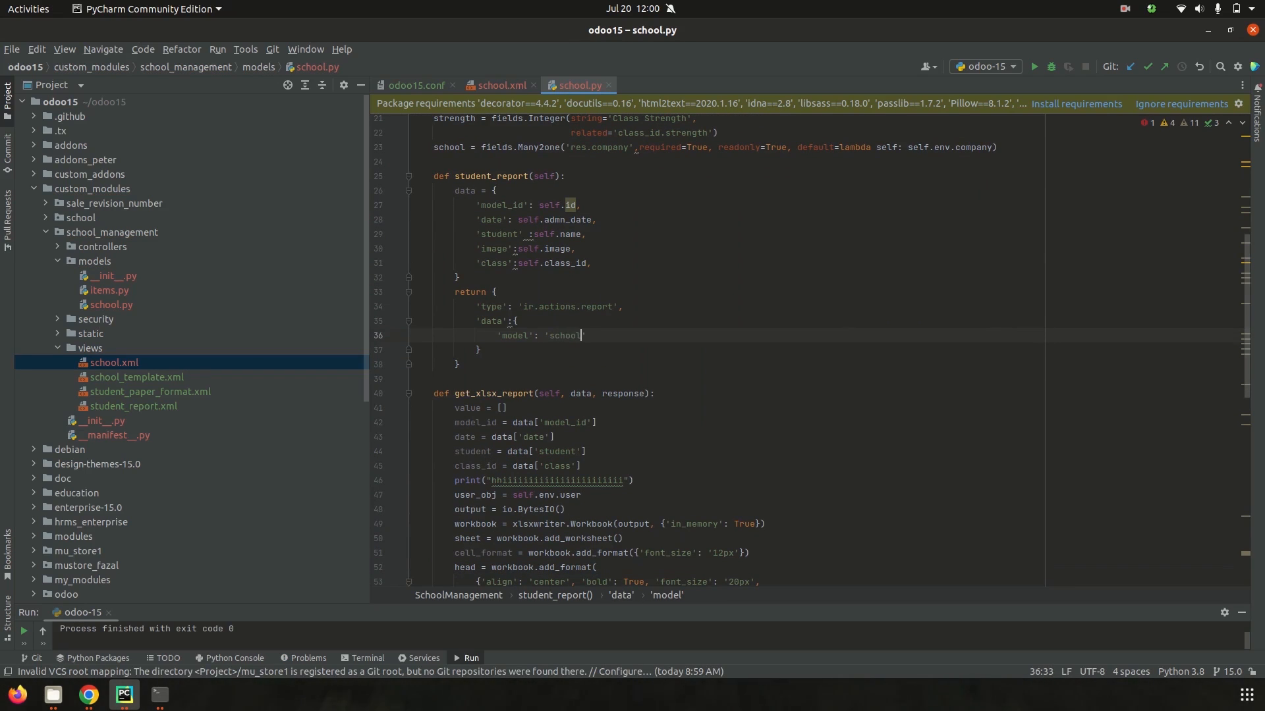
pyautogui.write('.student')
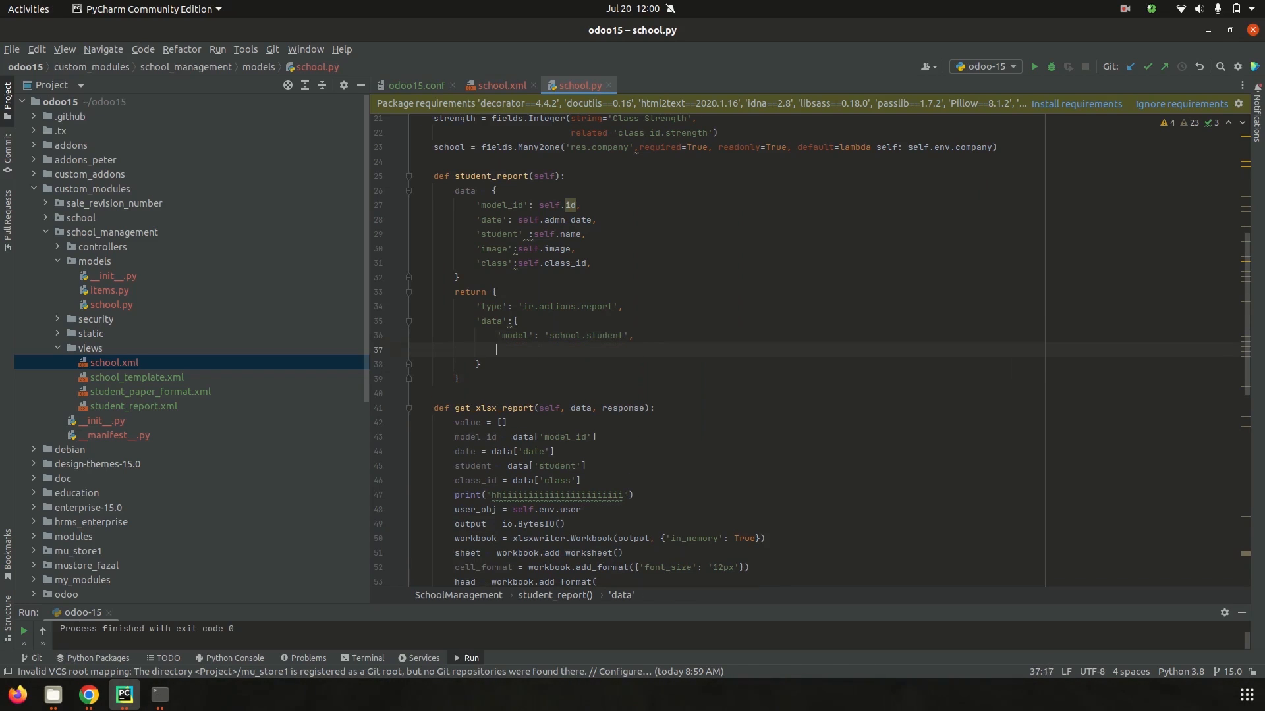
pyautogui.write("'c")
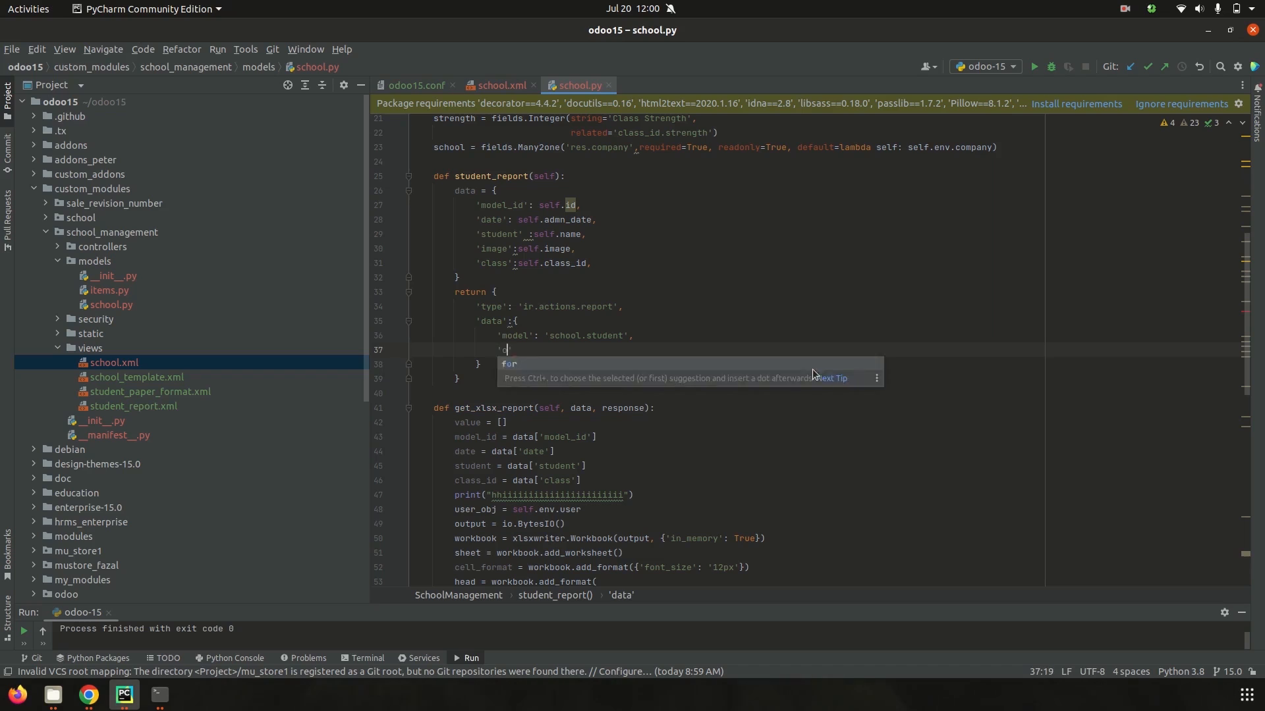
pyautogui.write('options')
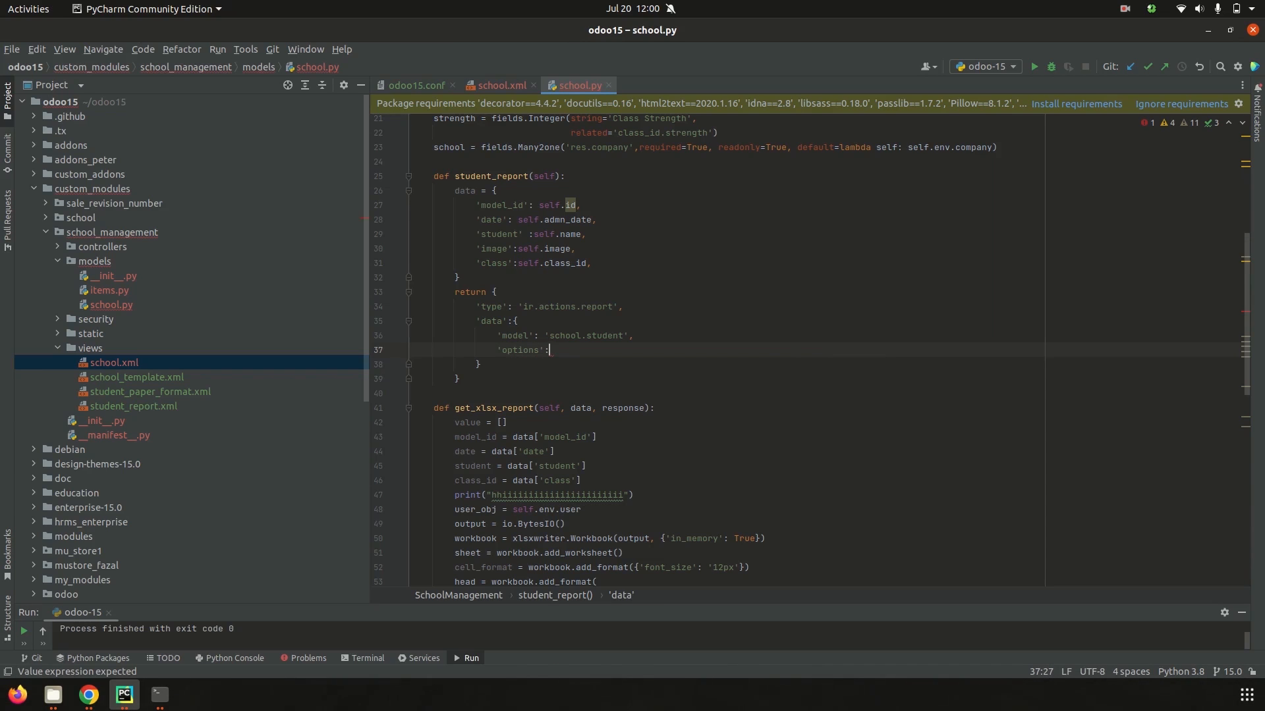
pyautogui.write('json.')
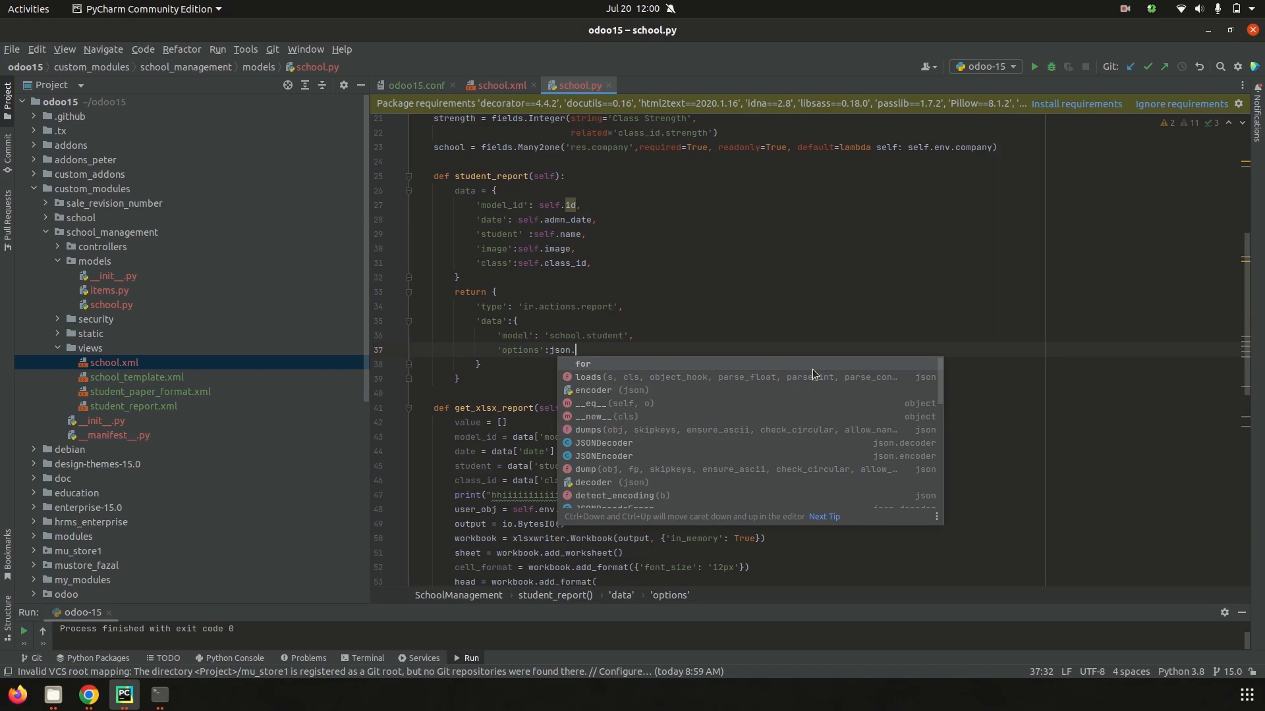
pyautogui.write('du')
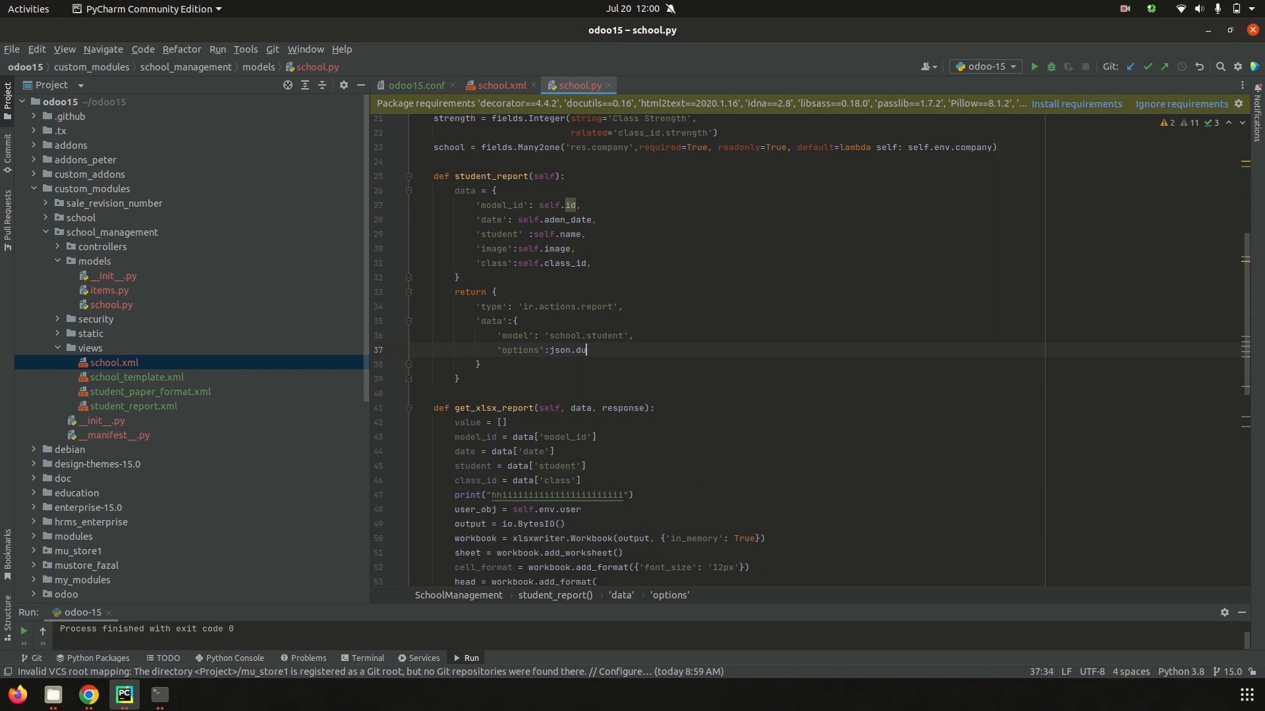
pyautogui.write('mps')
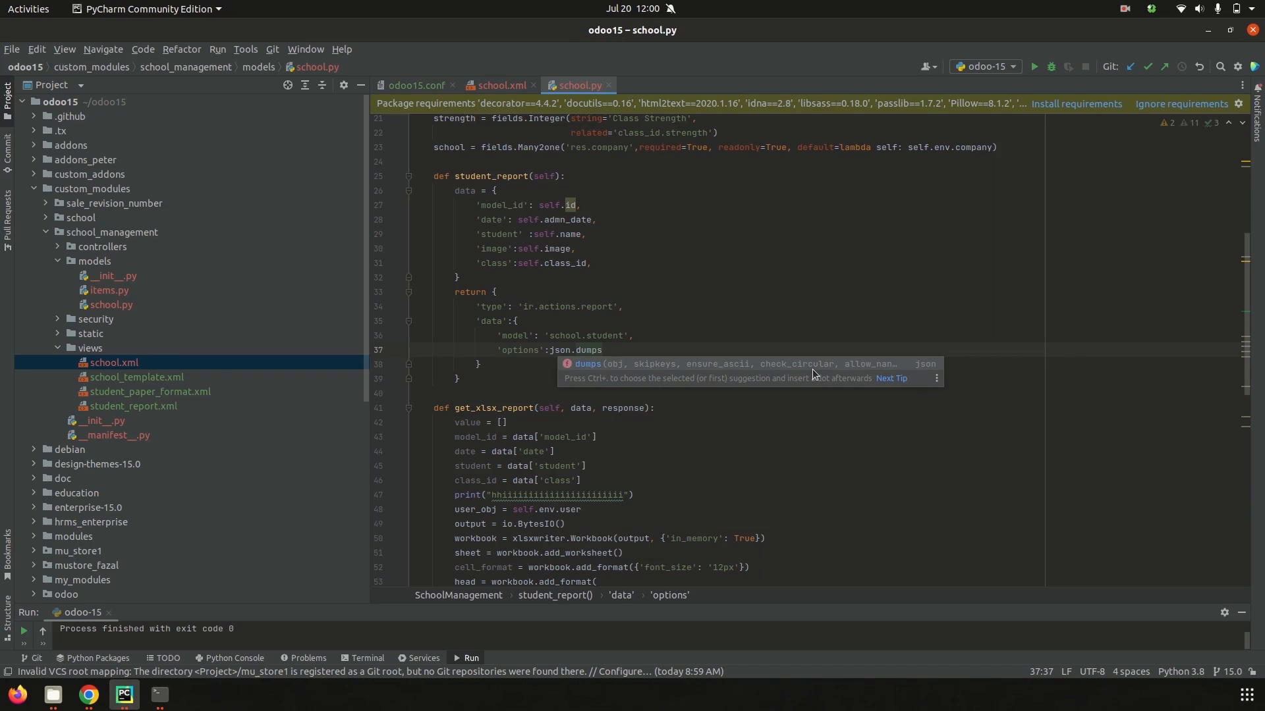
pyautogui.write('(data')
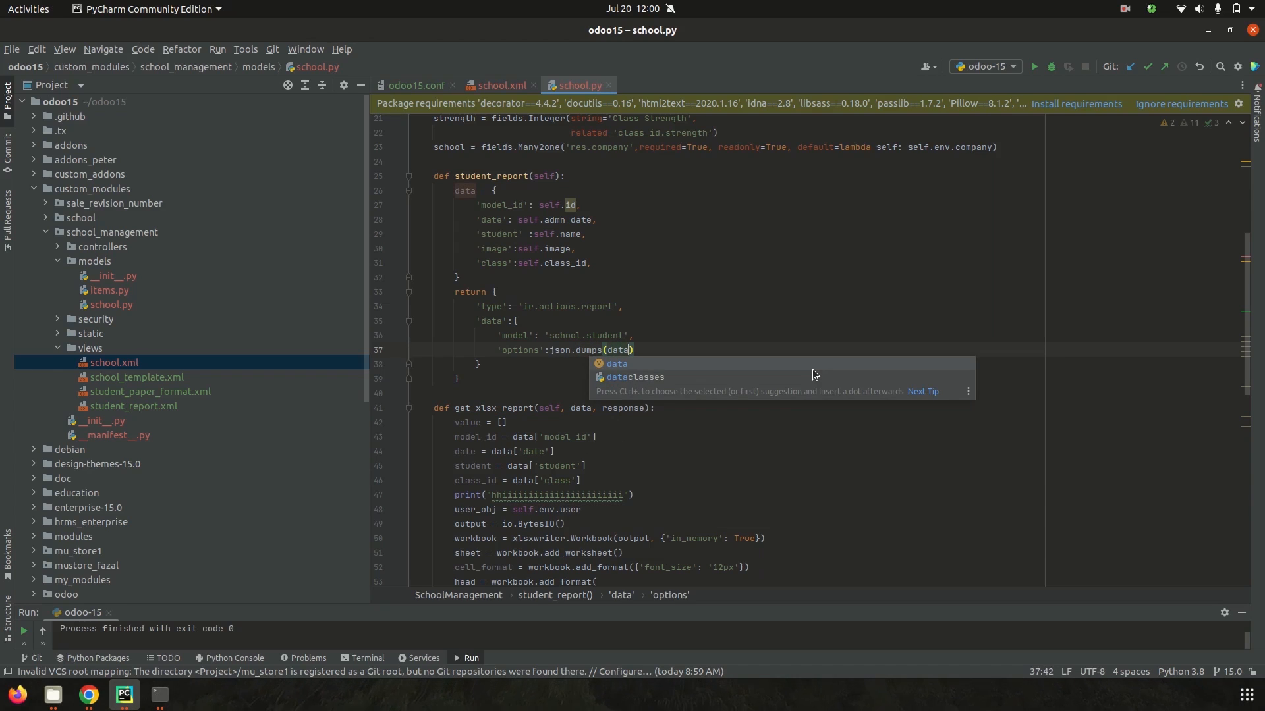
pyautogui.write(',d')
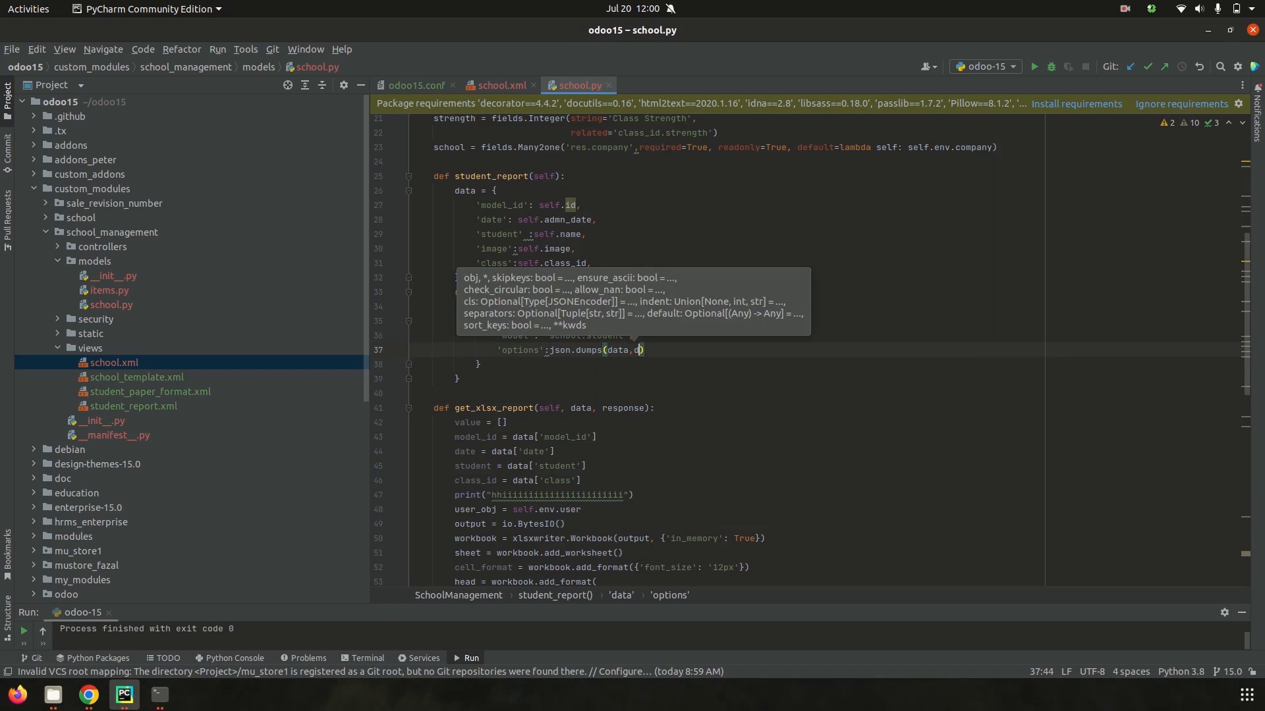
pyautogui.write('efault=')
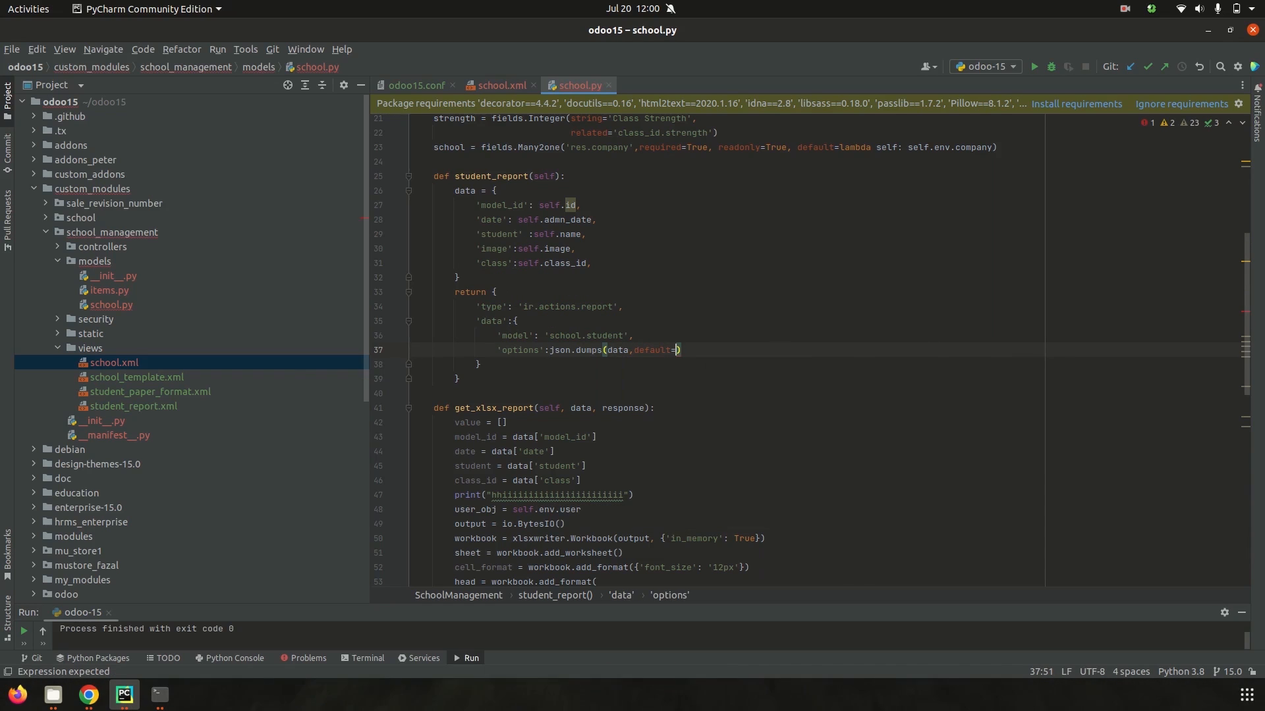
pyautogui.write('date_utils.json_default(')
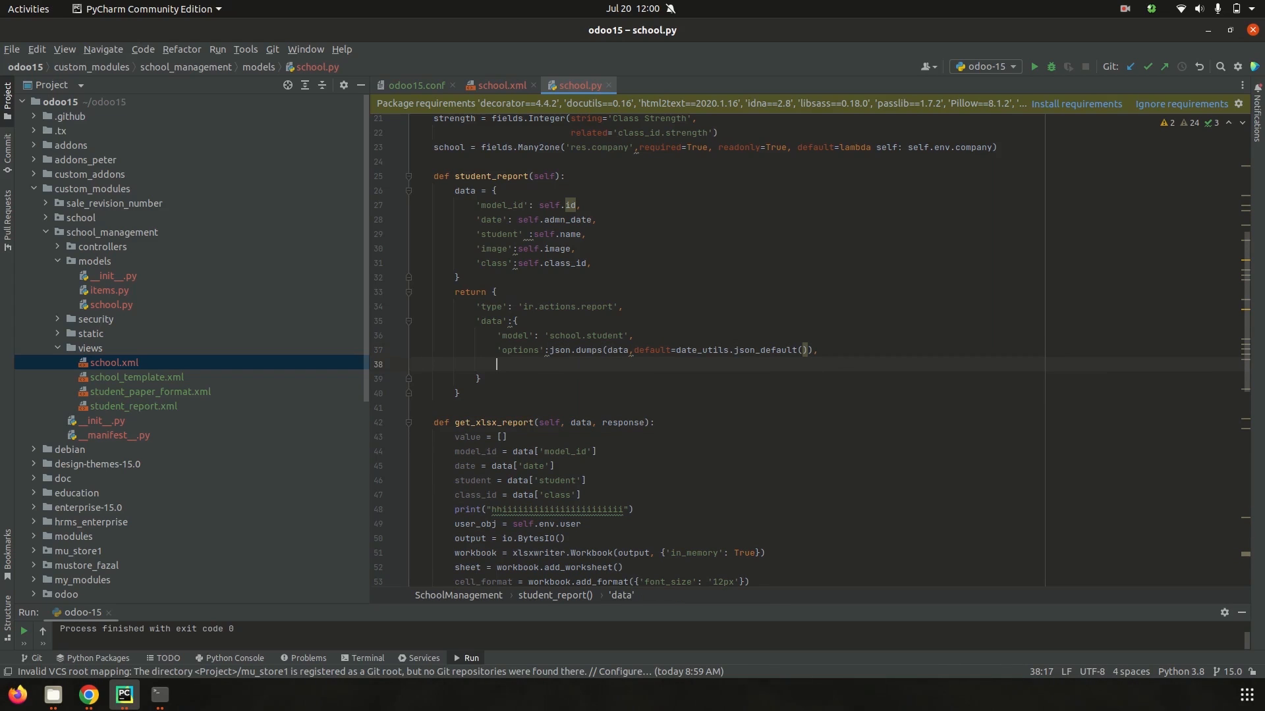
# Add output_format 'xlsx', report_name 'Student Report' and report_type 'xlsx' to the data dict
pyautogui.write("'output'")
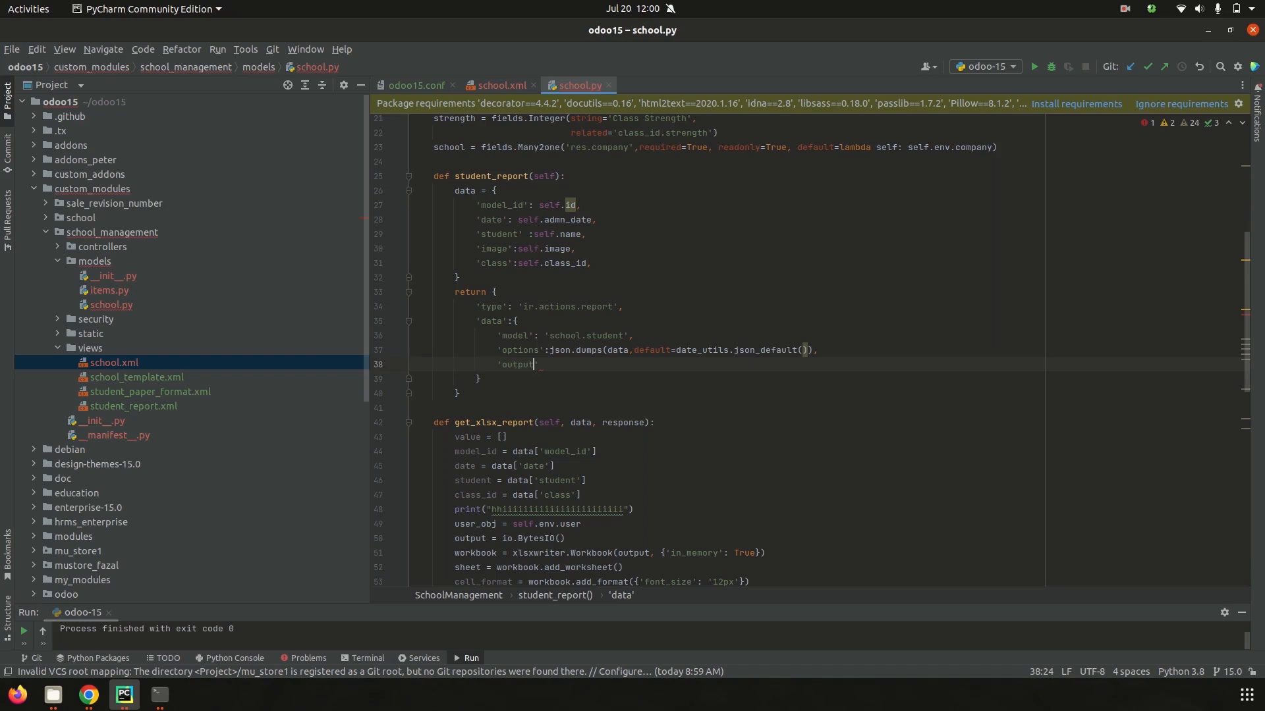
pyautogui.write('_format')
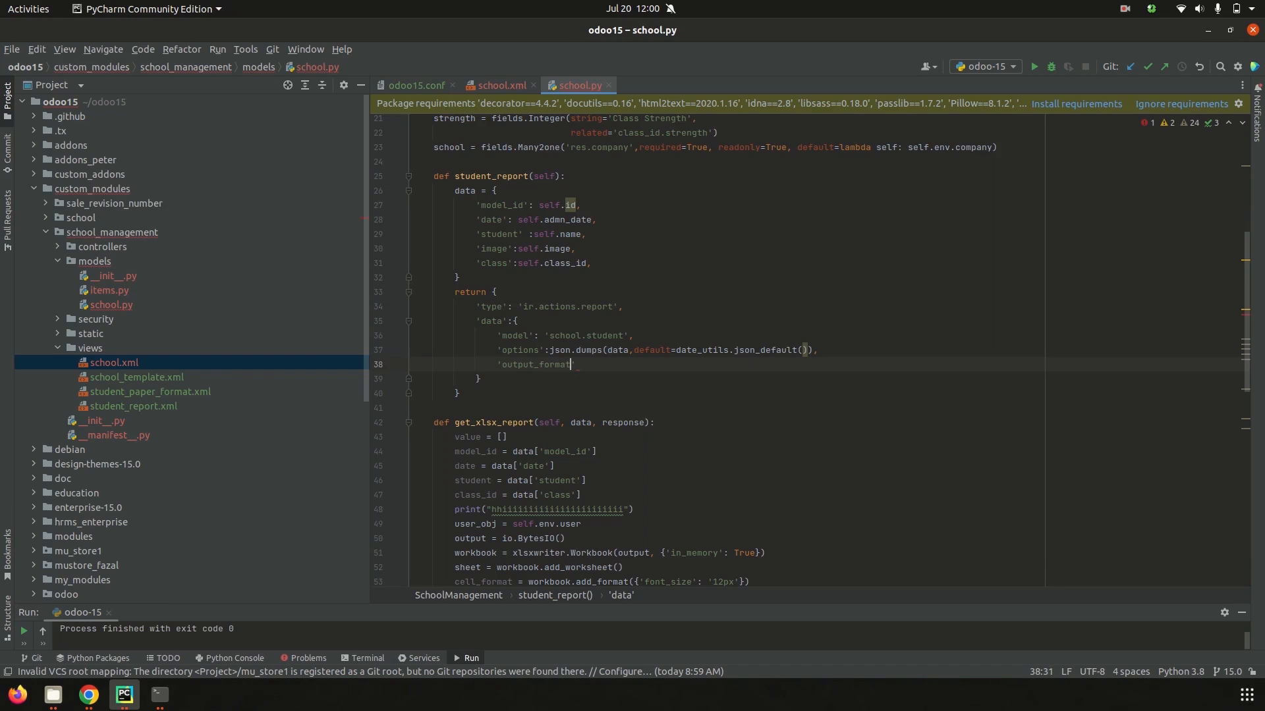
pyautogui.write('":')
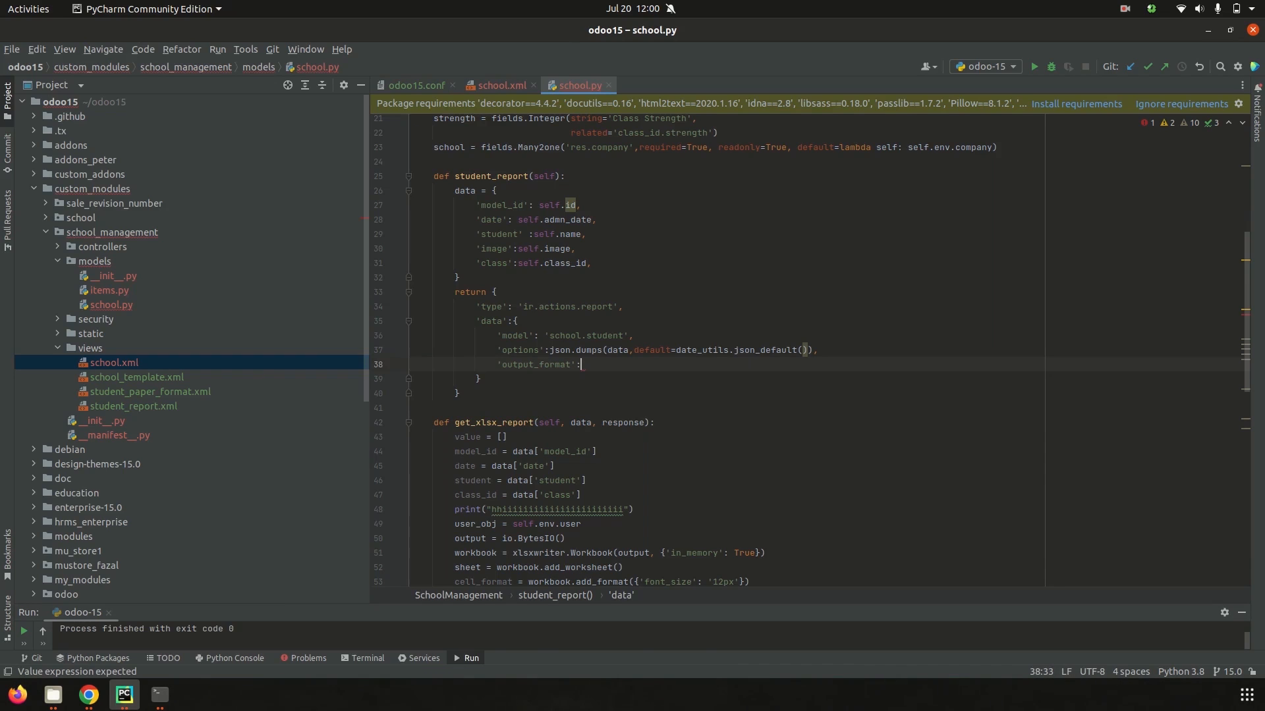
pyautogui.write("'xlsx',")
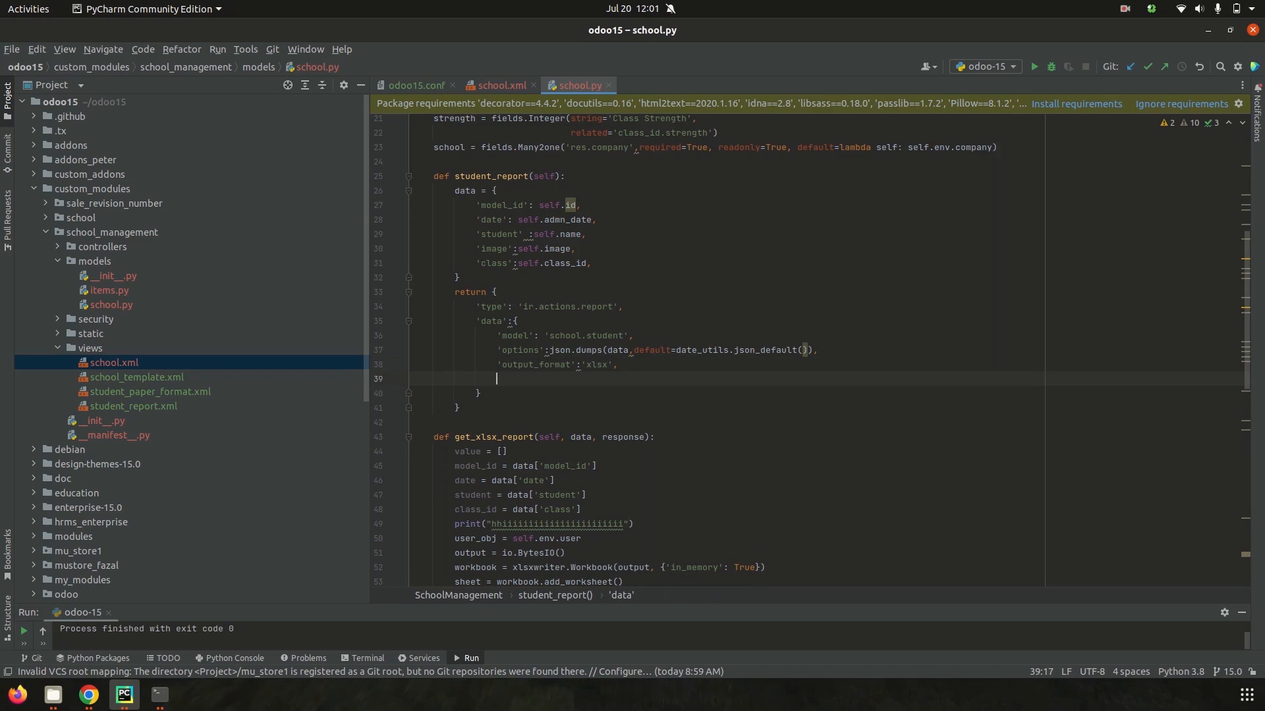
pyautogui.write("'report_")
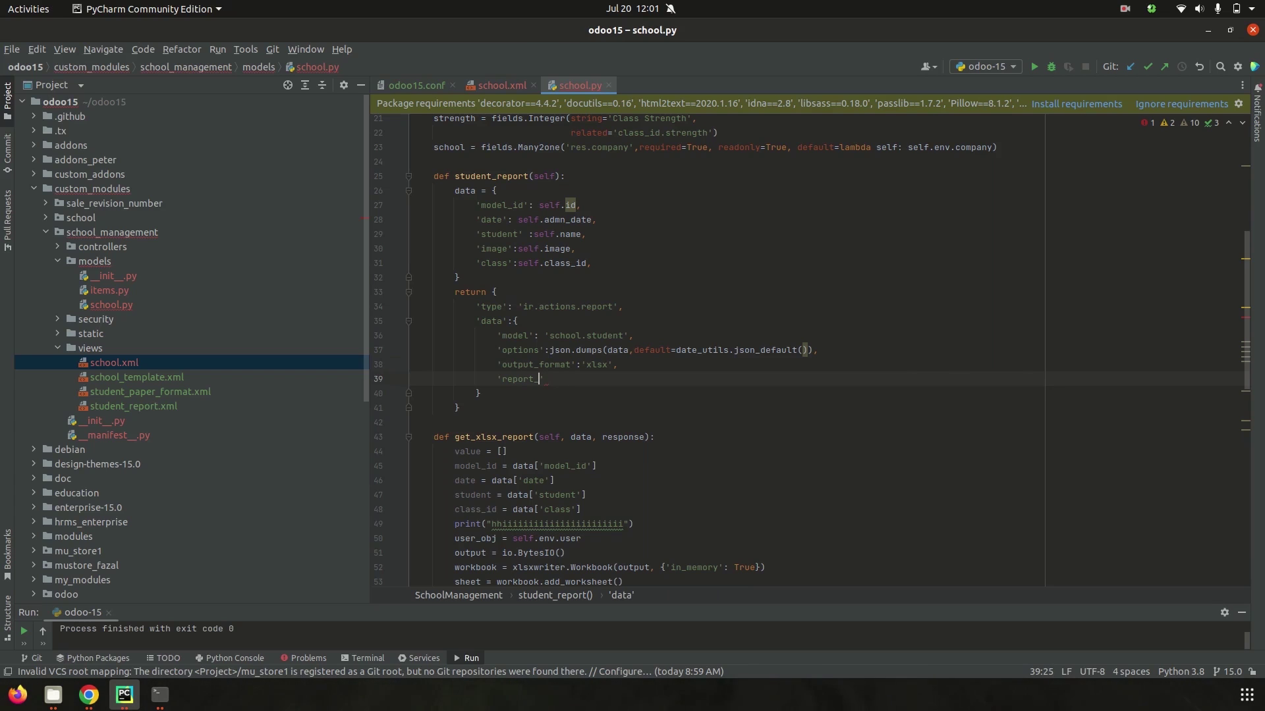
pyautogui.write("name'")
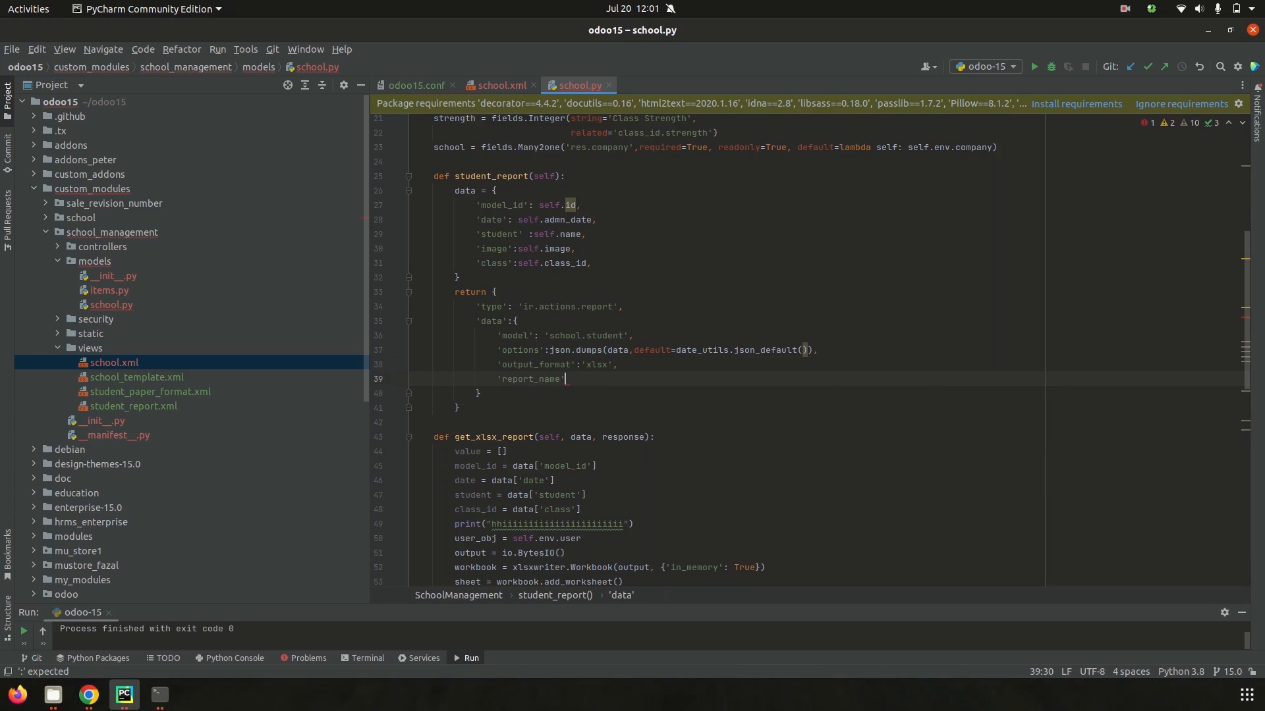
pyautogui.write('": "')
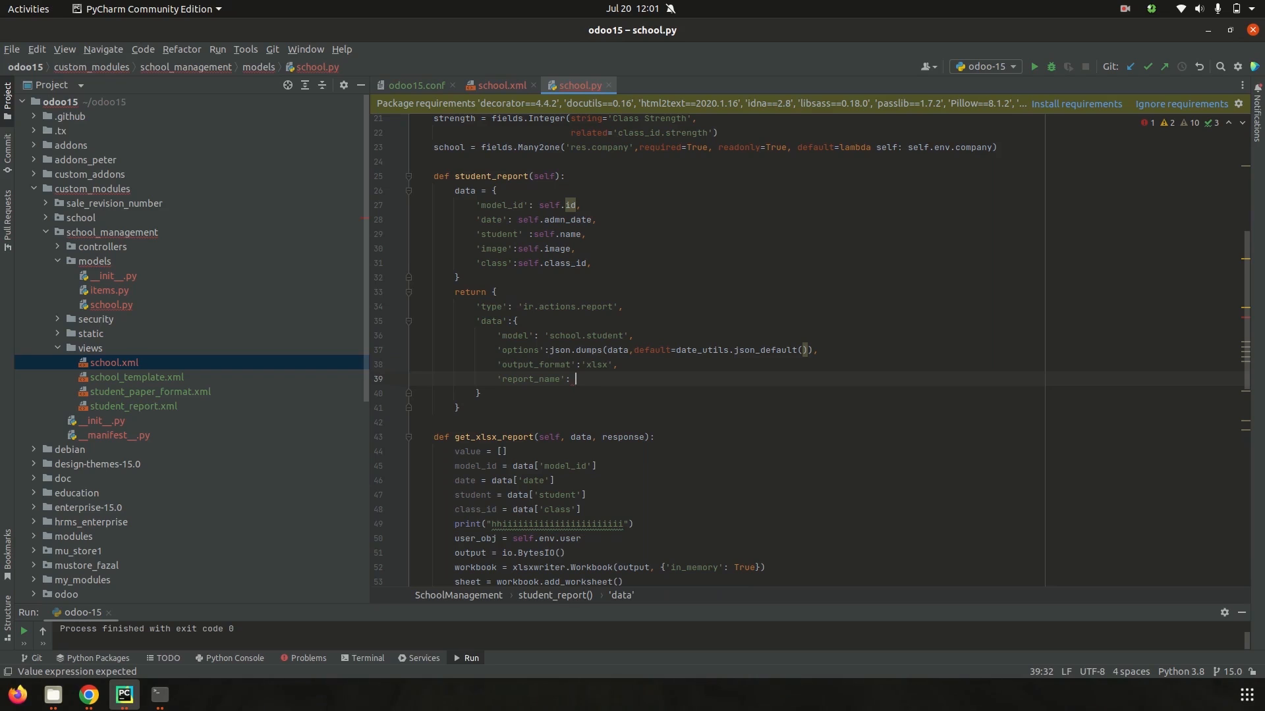
pyautogui.write("'St")
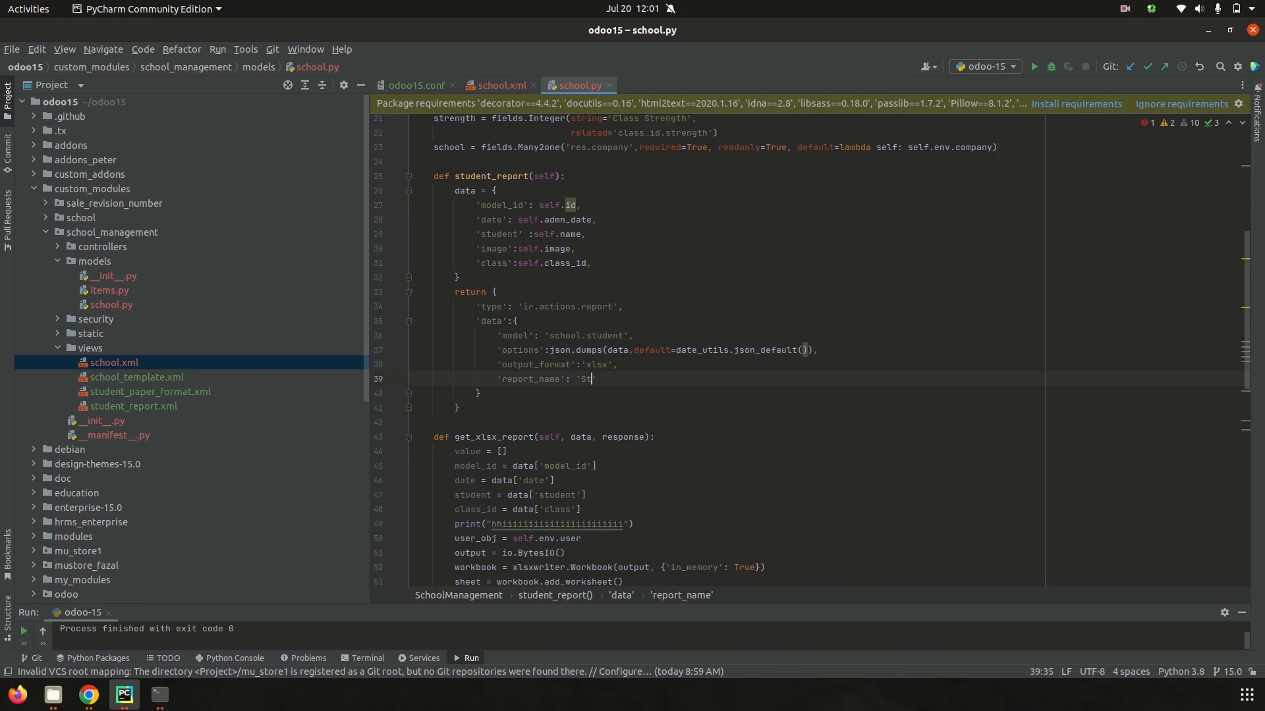
pyautogui.write('tudent R')
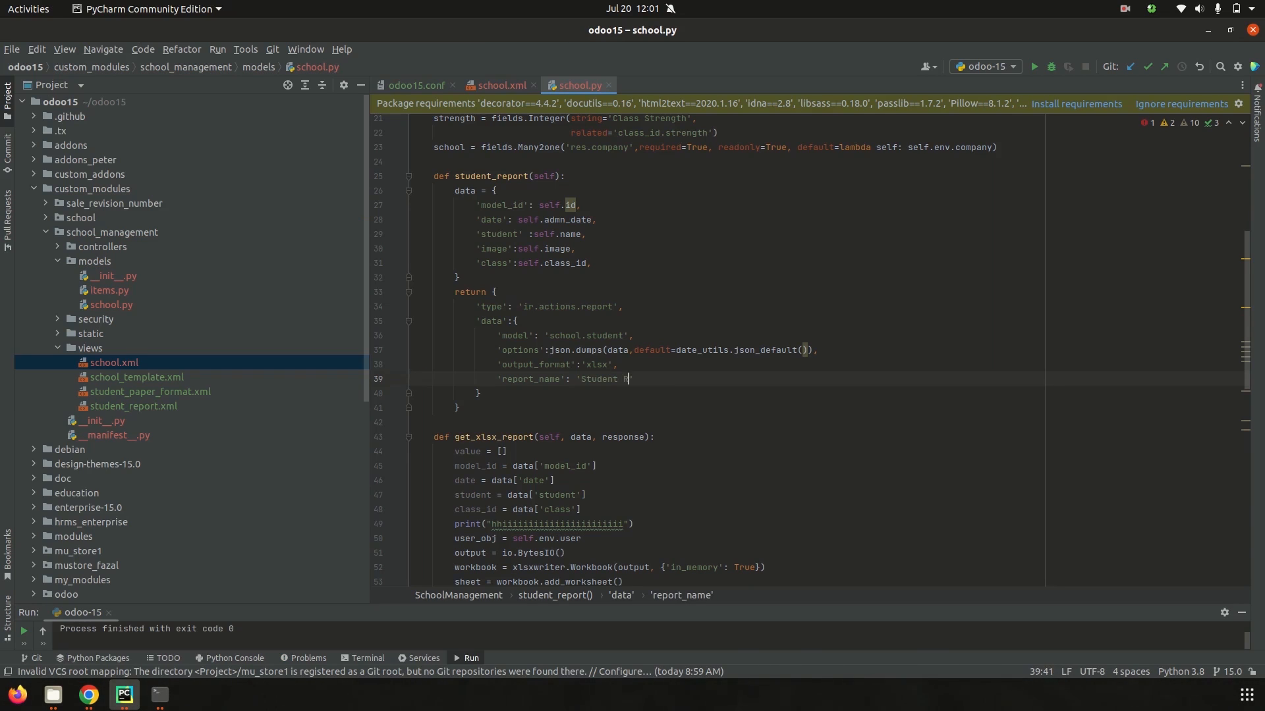
pyautogui.write("Report',")
pyautogui.write("'report")
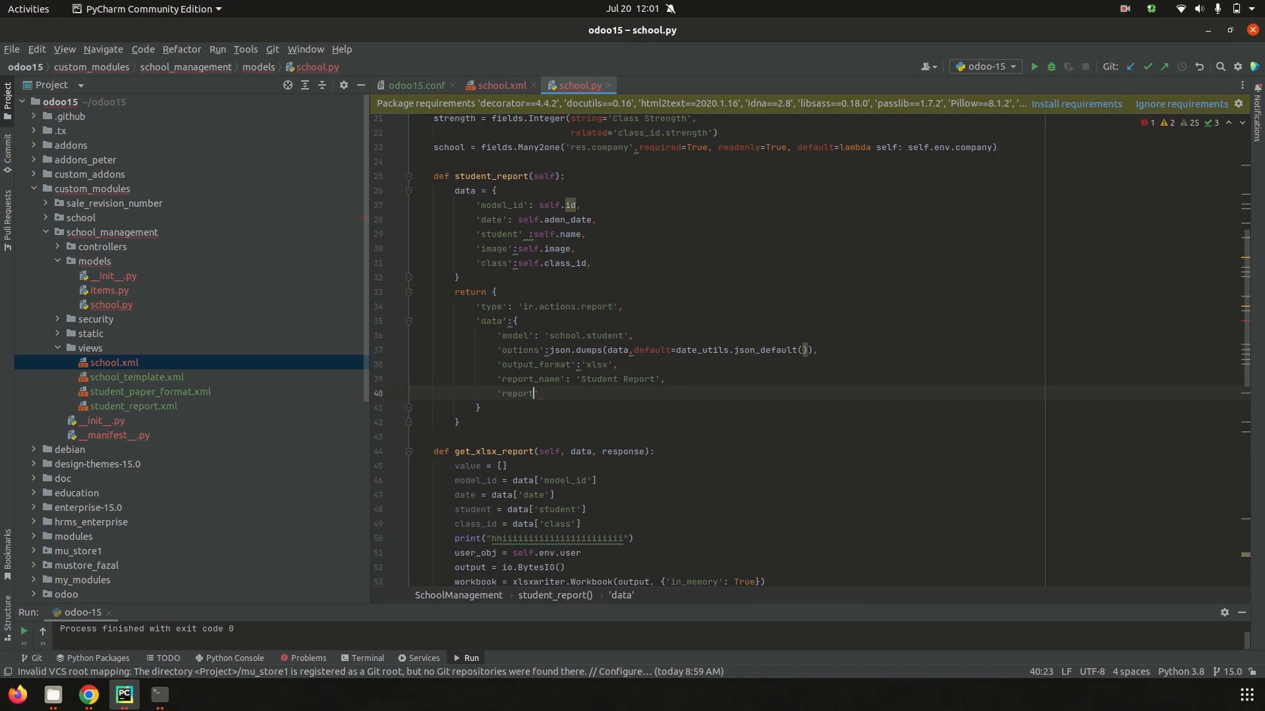
pyautogui.write('_type')
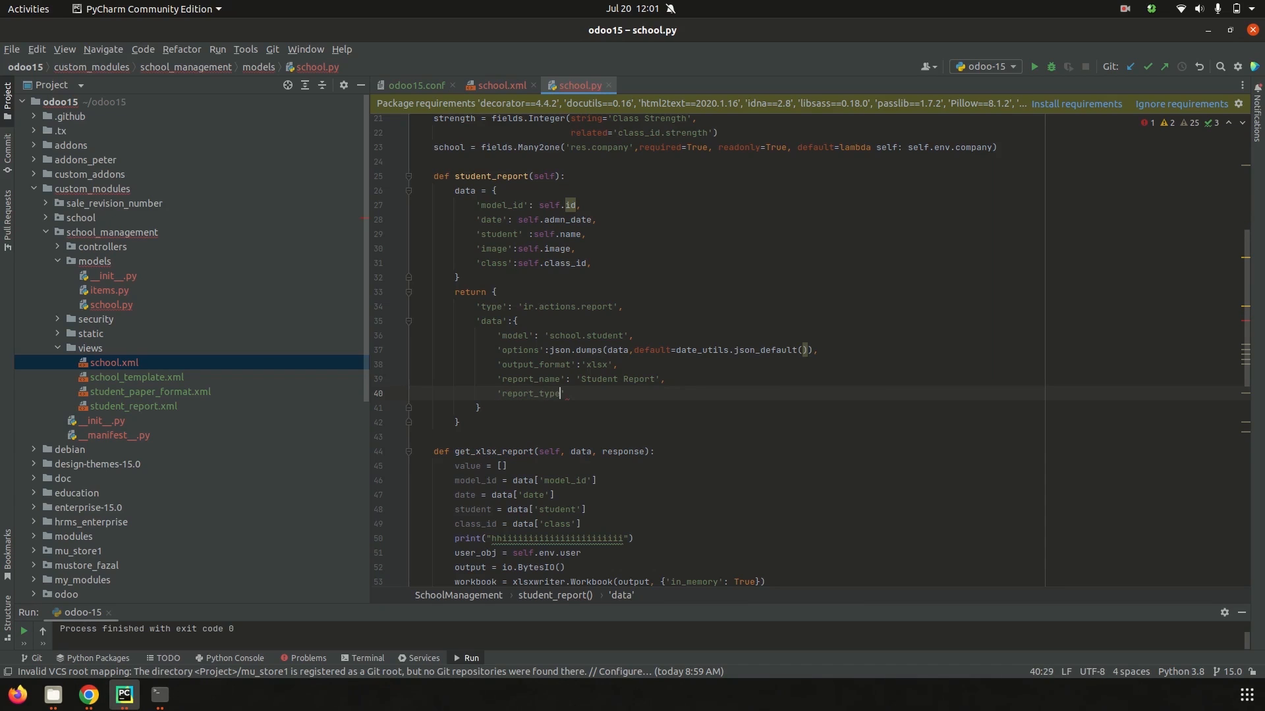
pyautogui.write("':")
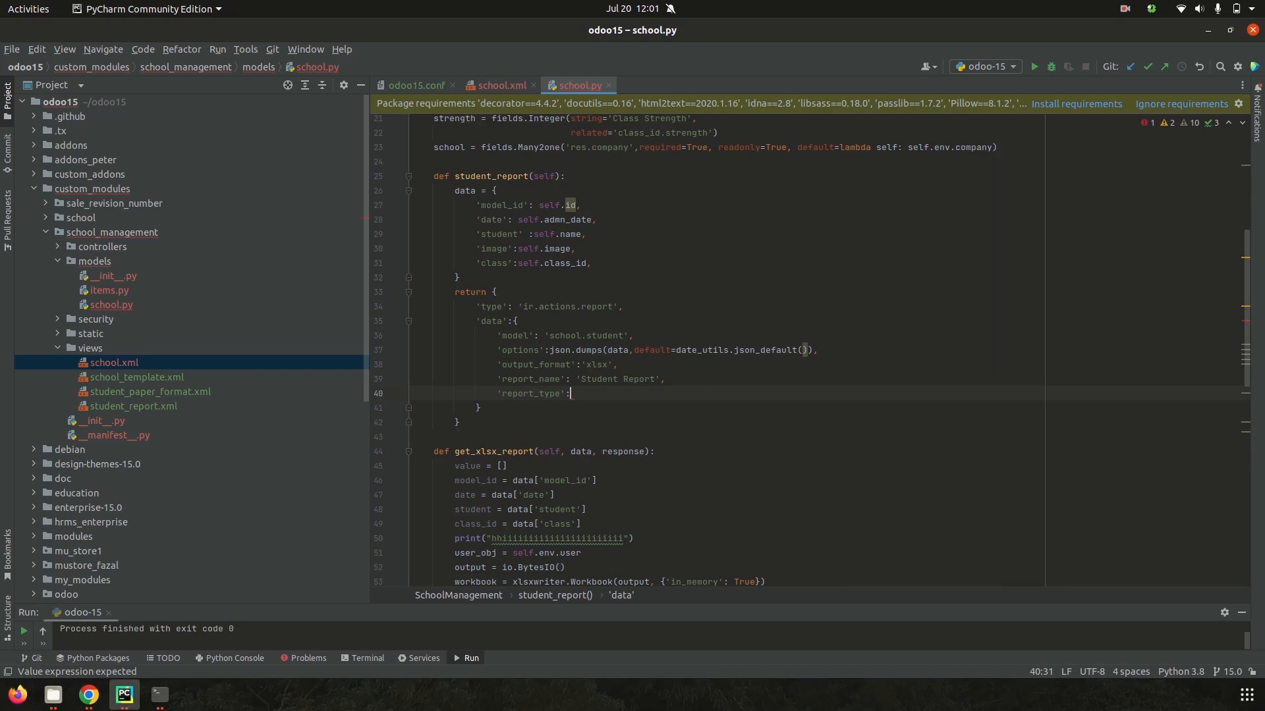
pyautogui.write("'xl")
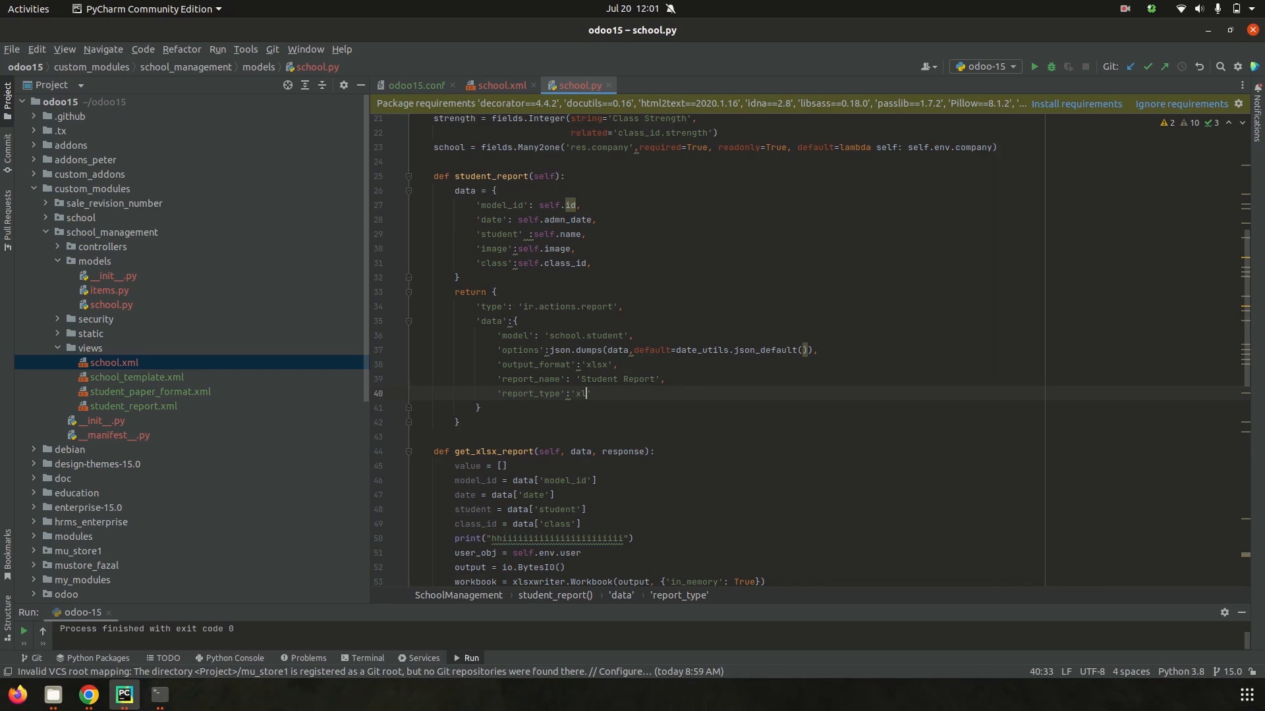
pyautogui.write('sx')
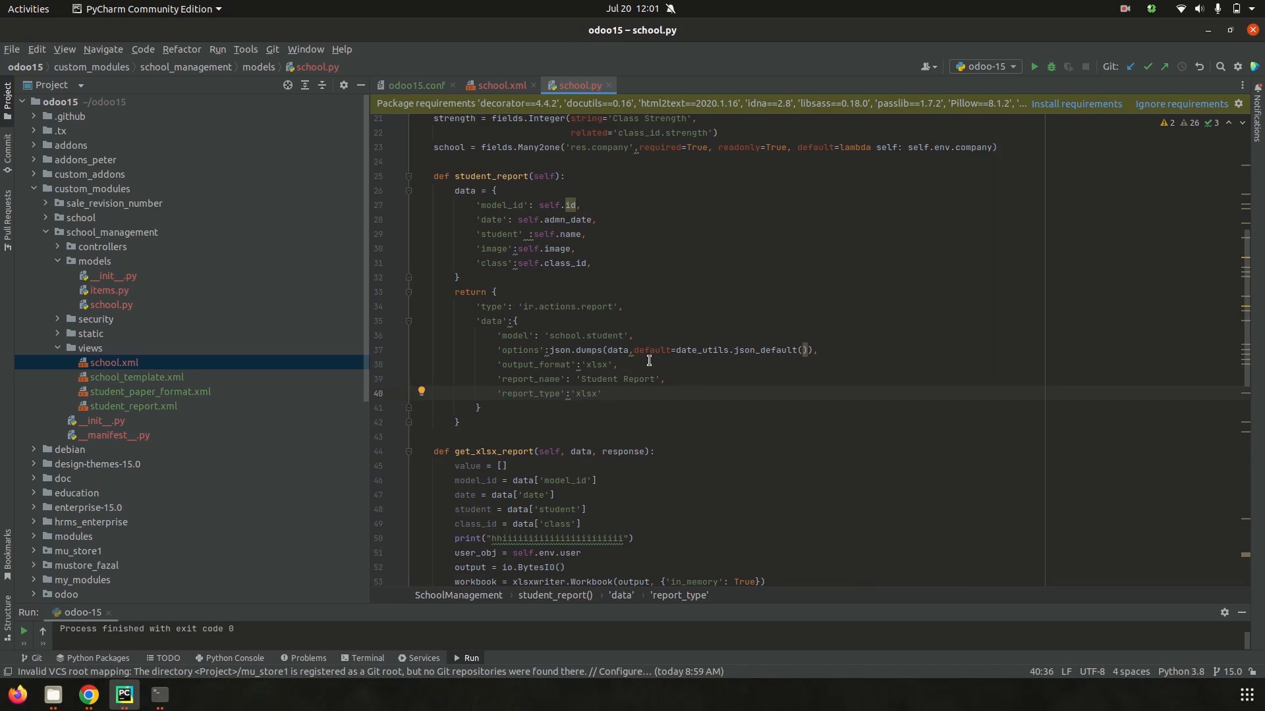
pyautogui.moveTo(601, 364)
pyautogui.write(' },')
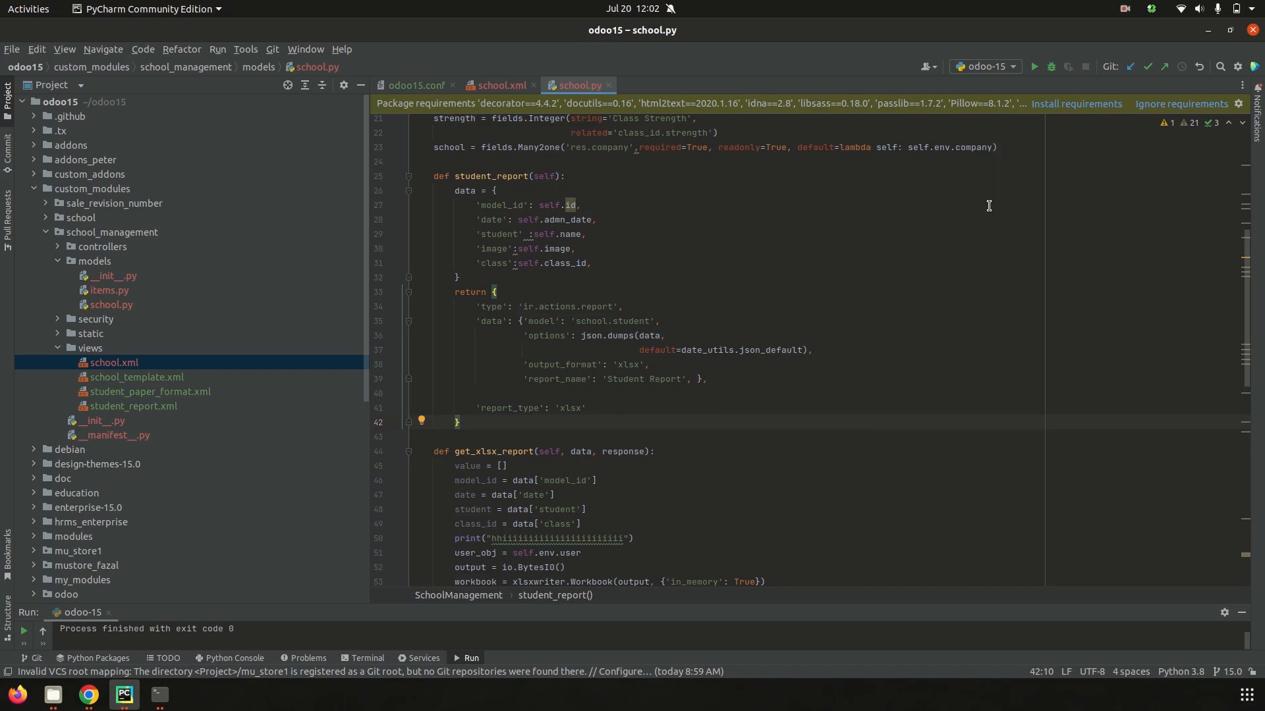
pyautogui.moveTo(547, 368)
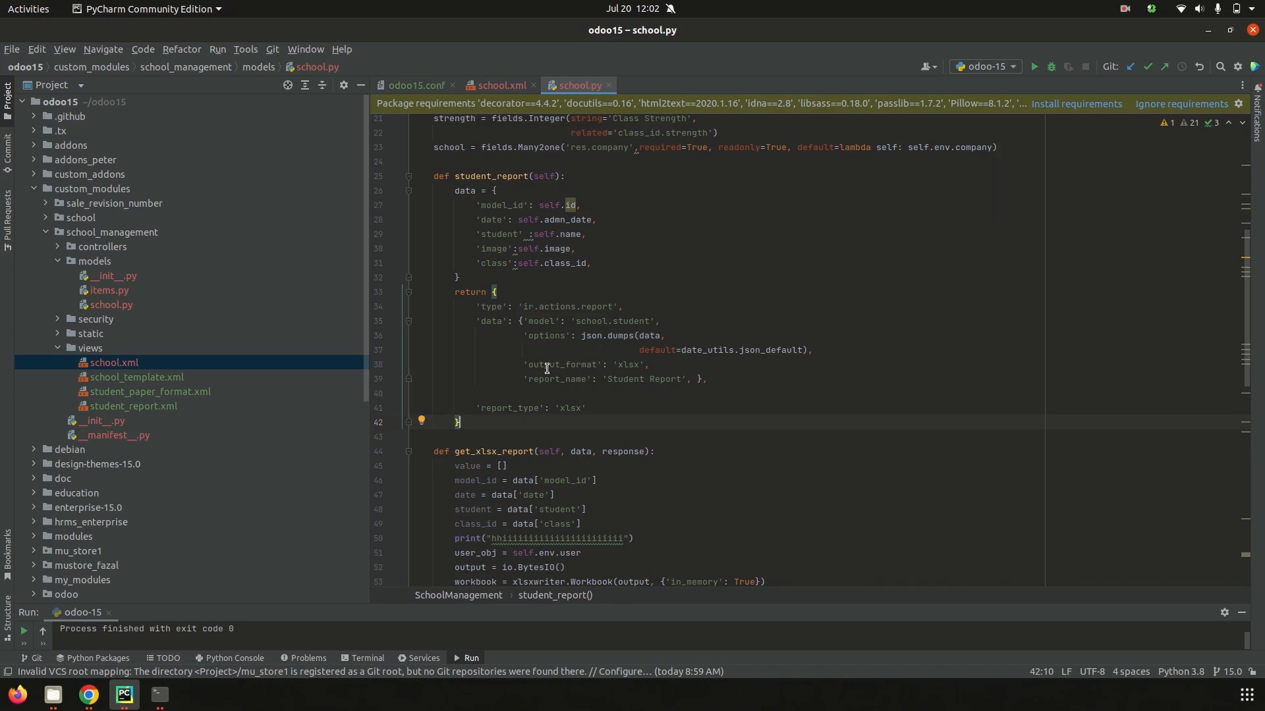
pyautogui.moveTo(599, 338)
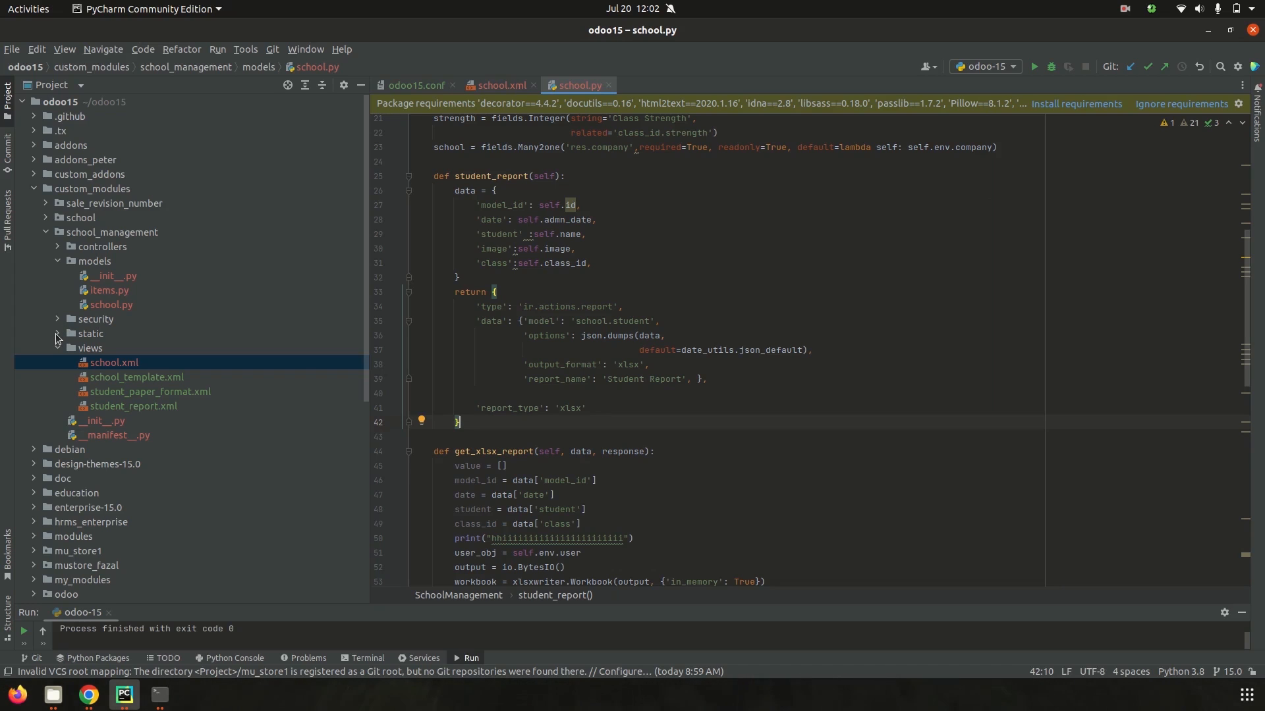
# Expand the static folder and open action_manager.js with its /xlsx_reports handler
pyautogui.click(58, 333)
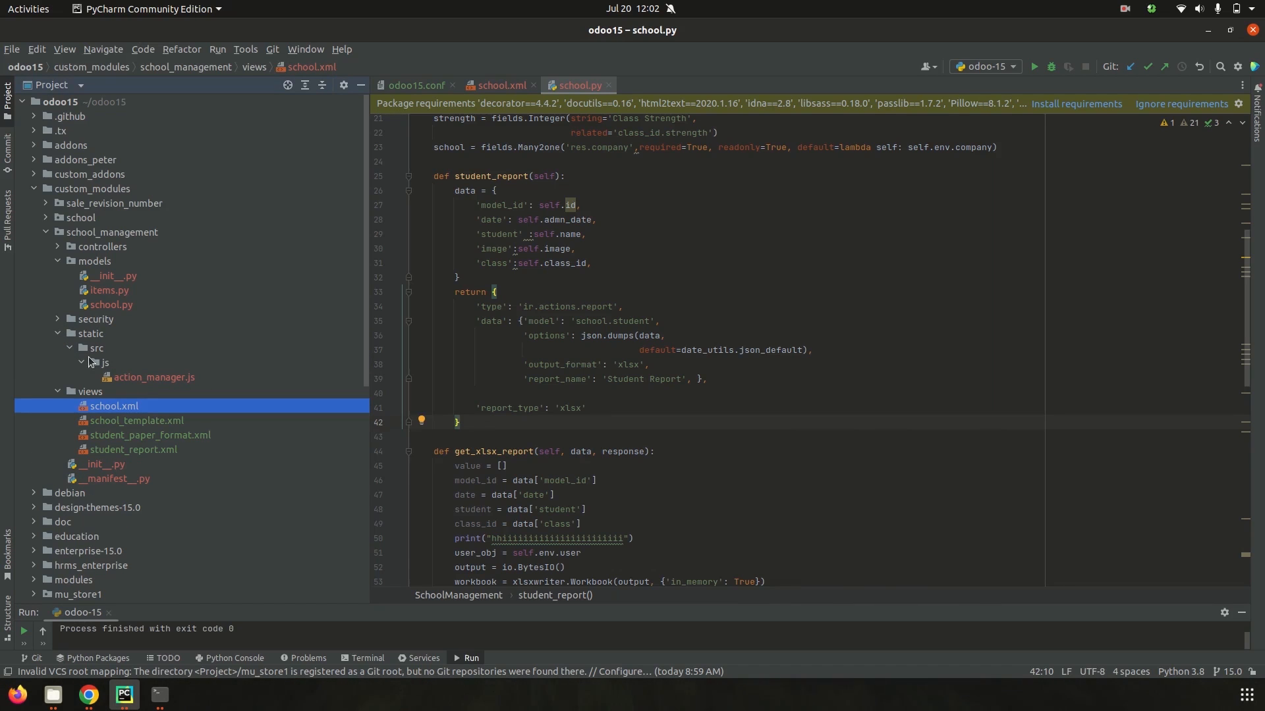
pyautogui.doubleClick(153, 377)
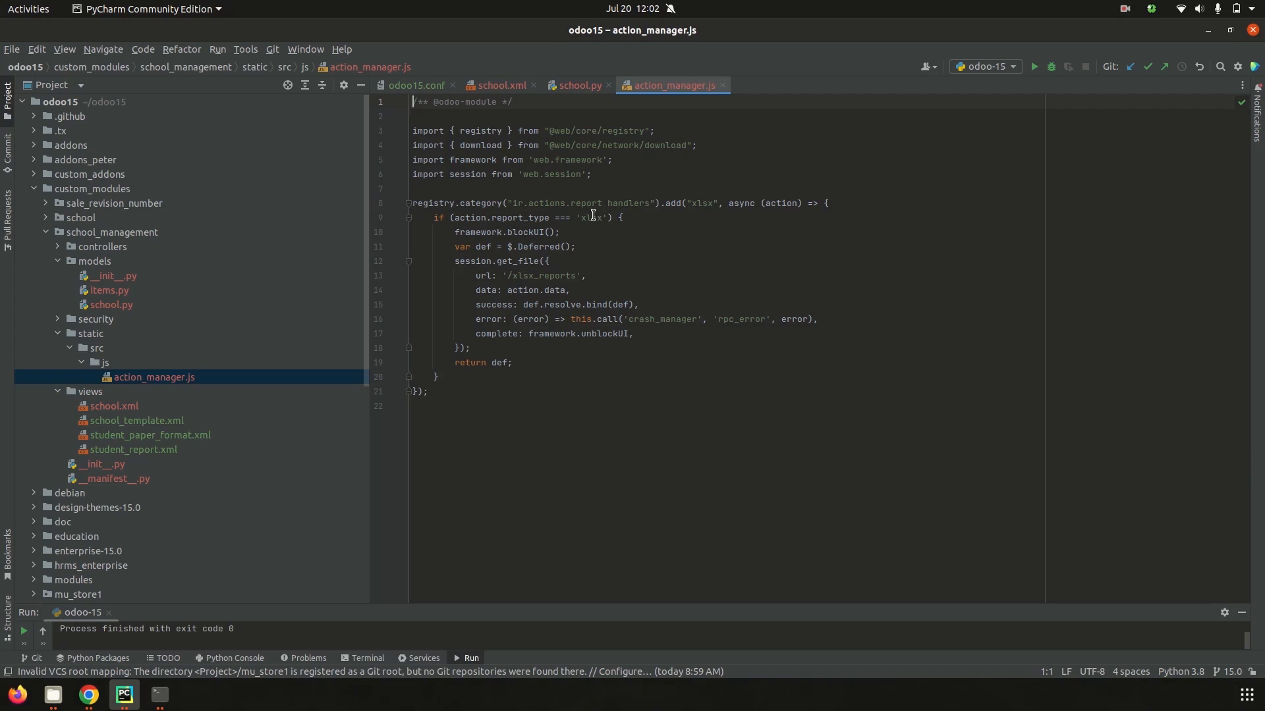
pyautogui.moveTo(586, 218)
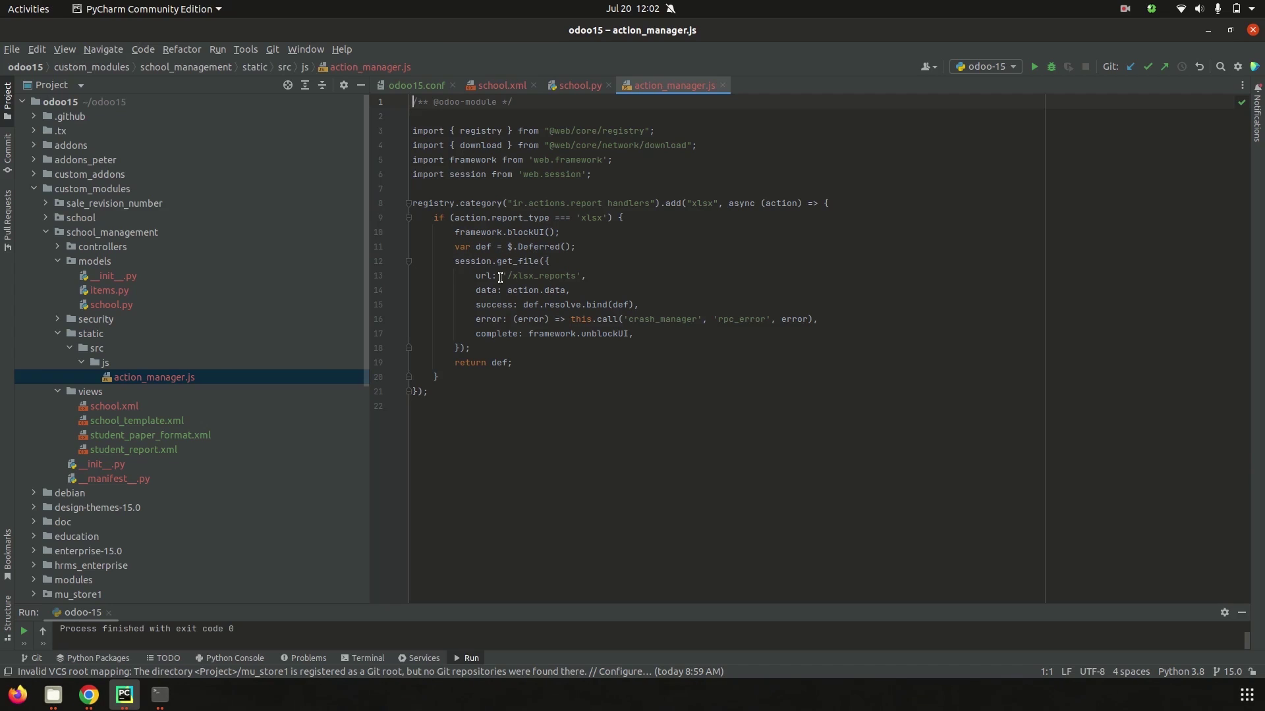
pyautogui.moveTo(575, 275)
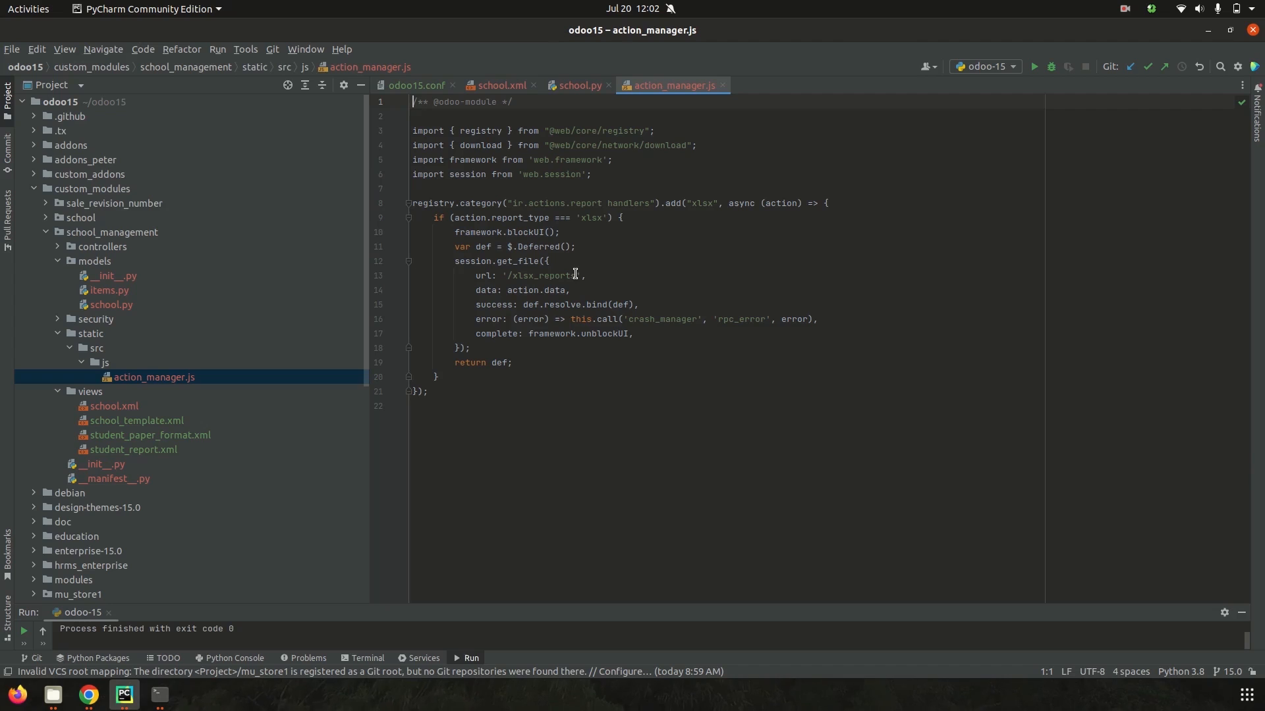
pyautogui.moveTo(519, 276)
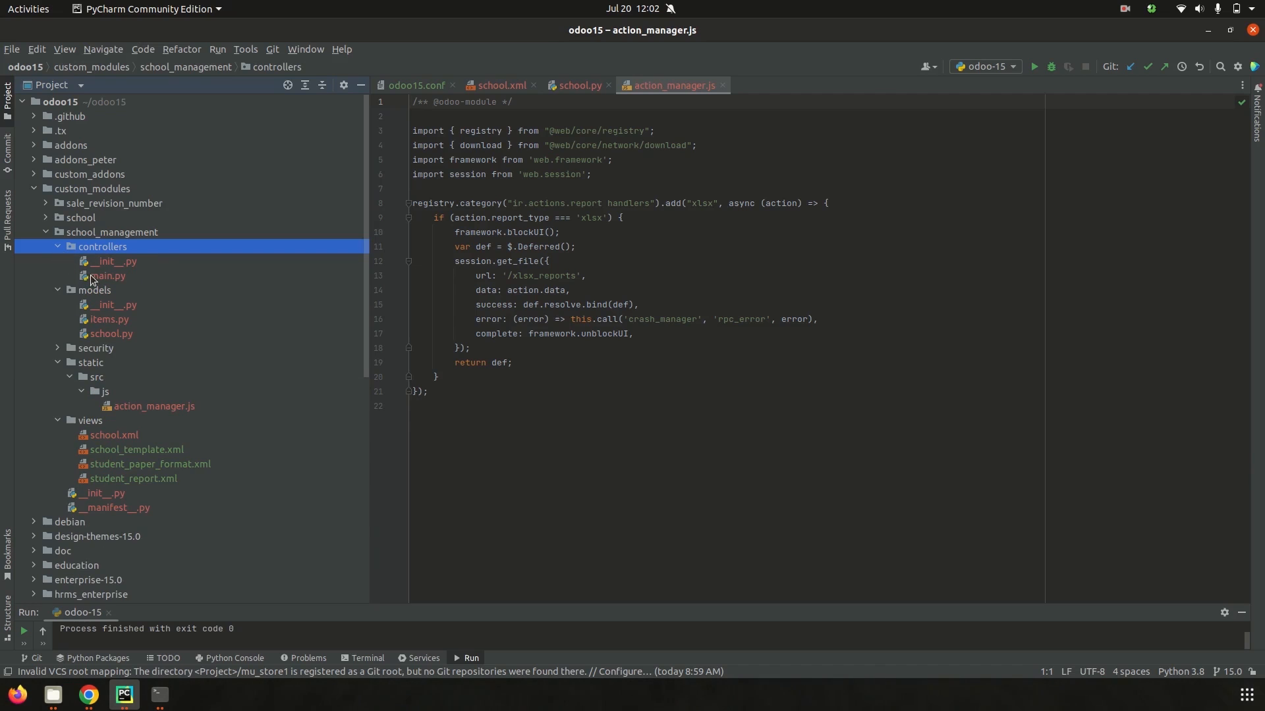
# Review controllers/main.py's /xlsx_reports route, then return to school.py
pyautogui.doubleClick(106, 275)
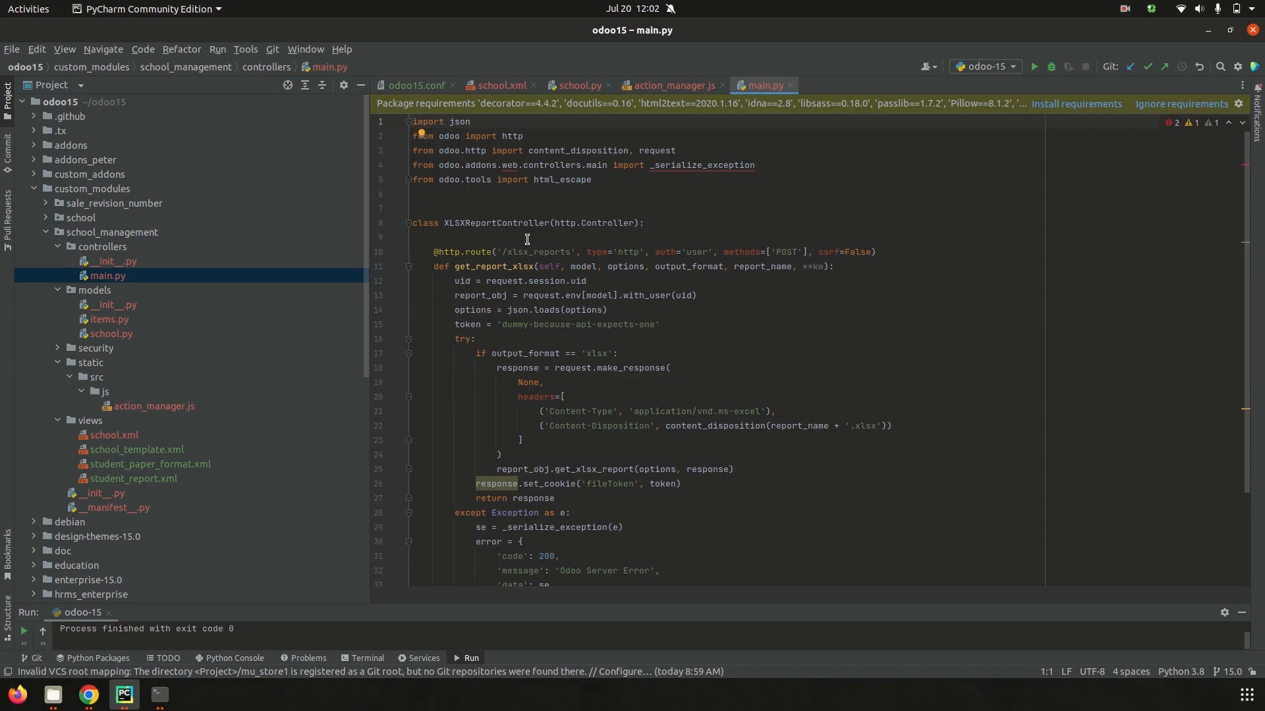
pyautogui.moveTo(503, 270)
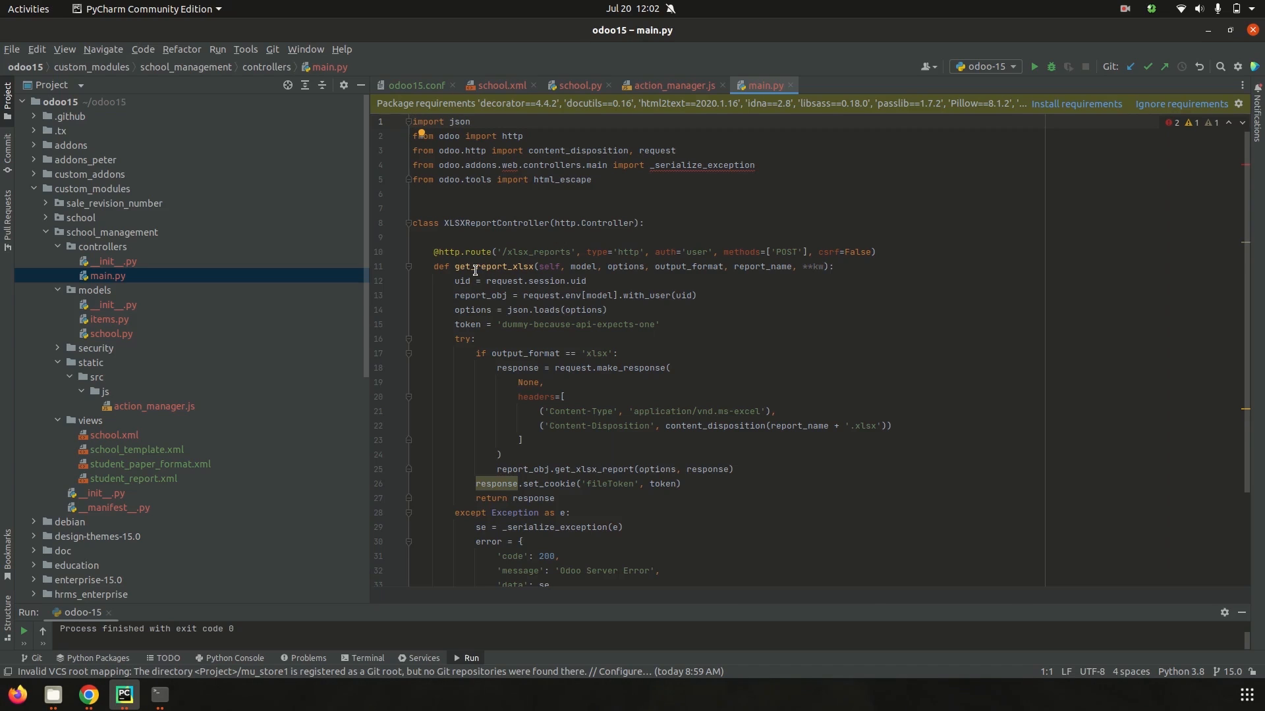
pyautogui.moveTo(623, 310)
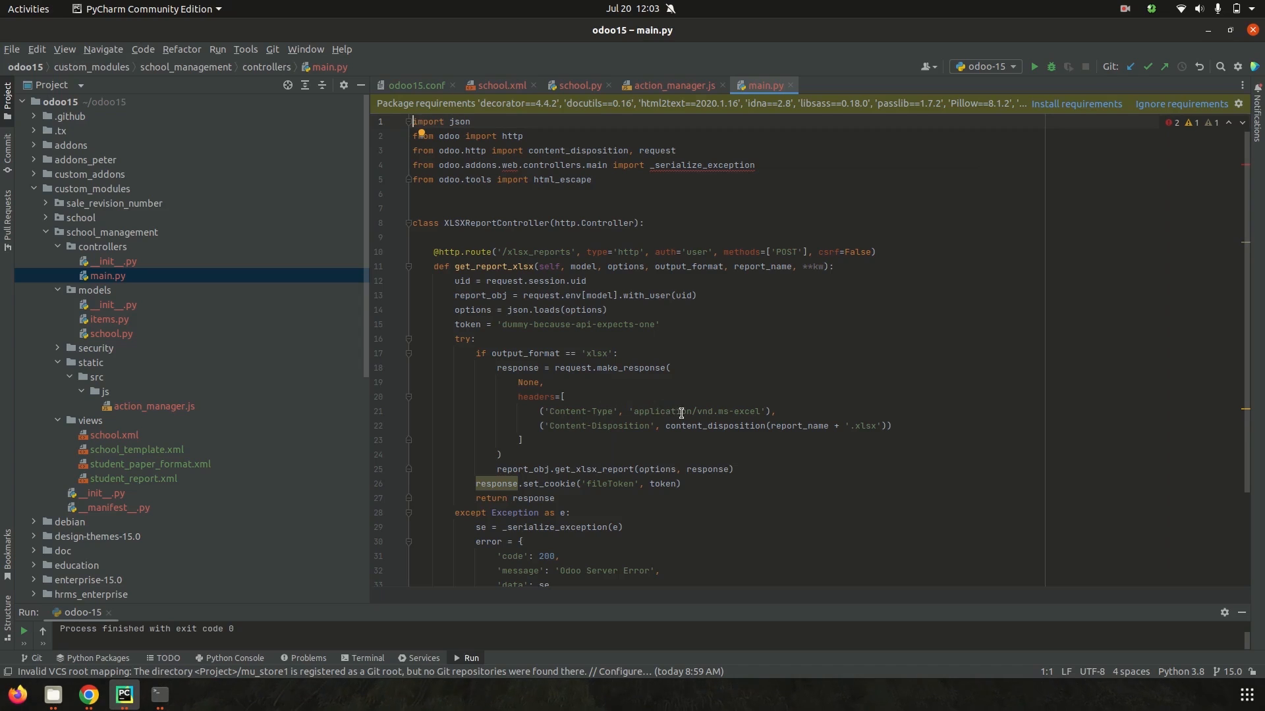
pyautogui.moveTo(745, 406)
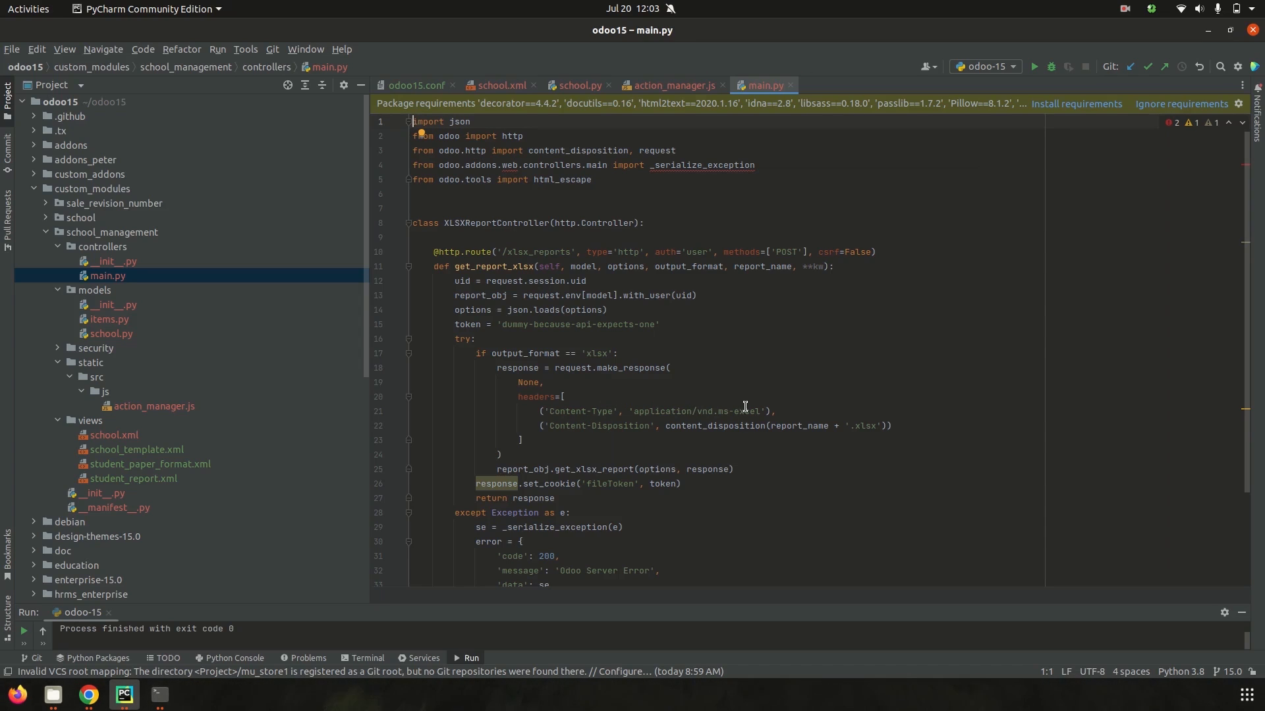
pyautogui.moveTo(707, 420)
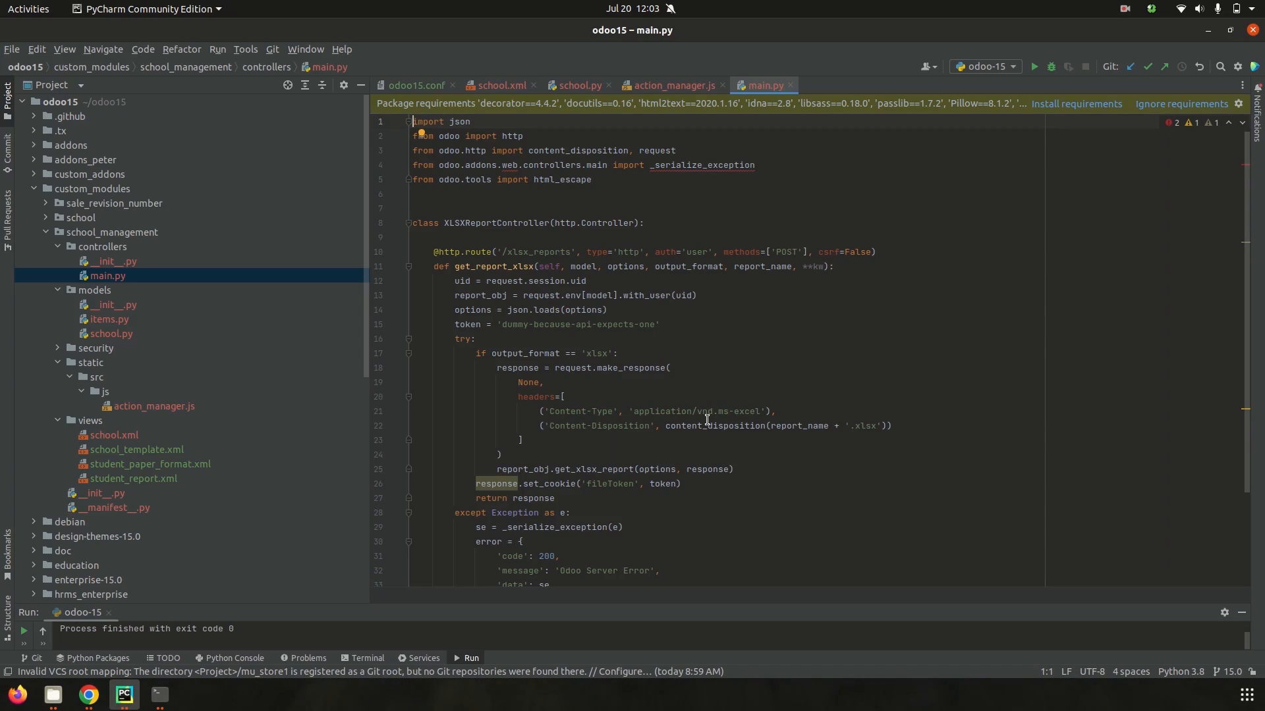
pyautogui.moveTo(837, 412)
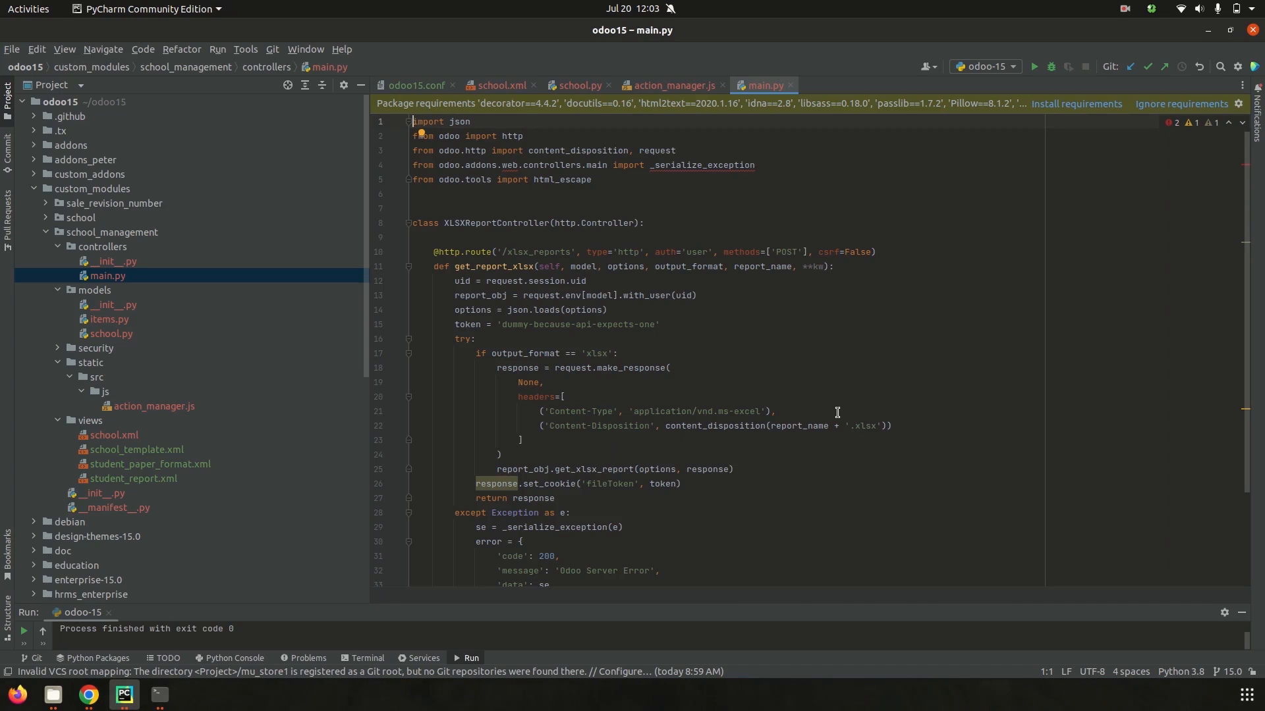
pyautogui.moveTo(878, 429)
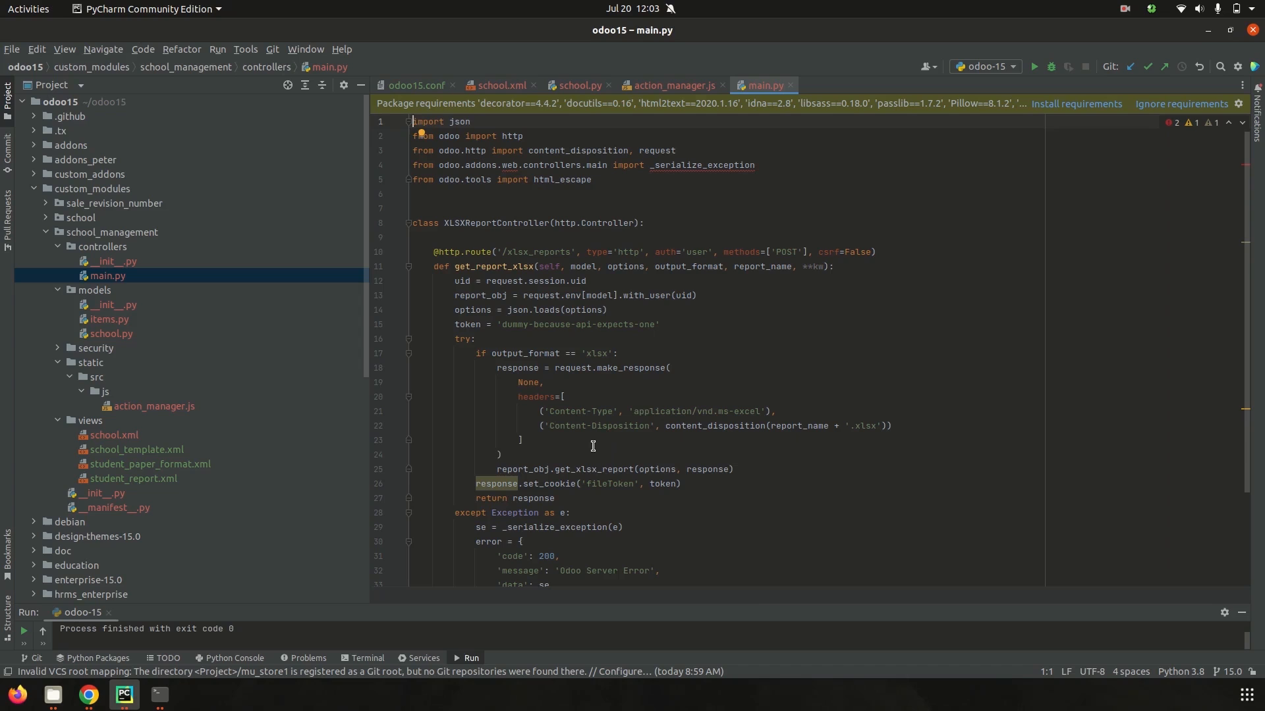
pyautogui.click(540, 469)
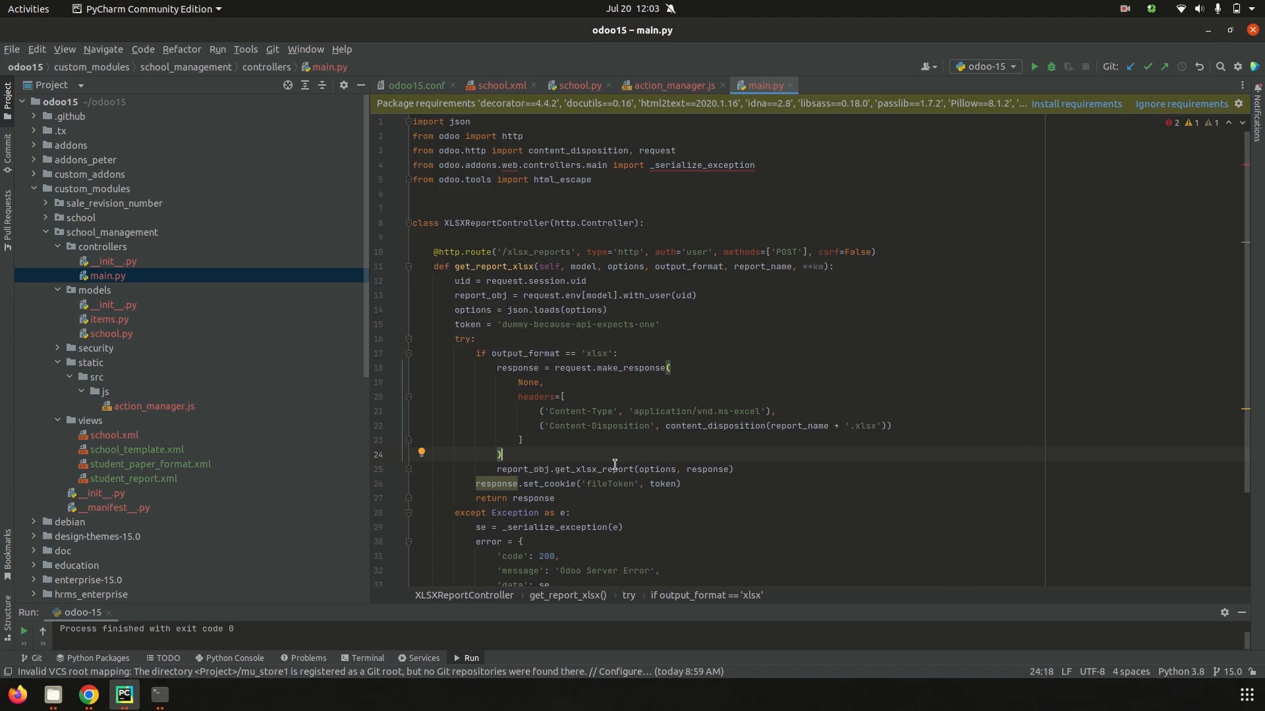
pyautogui.click(110, 333)
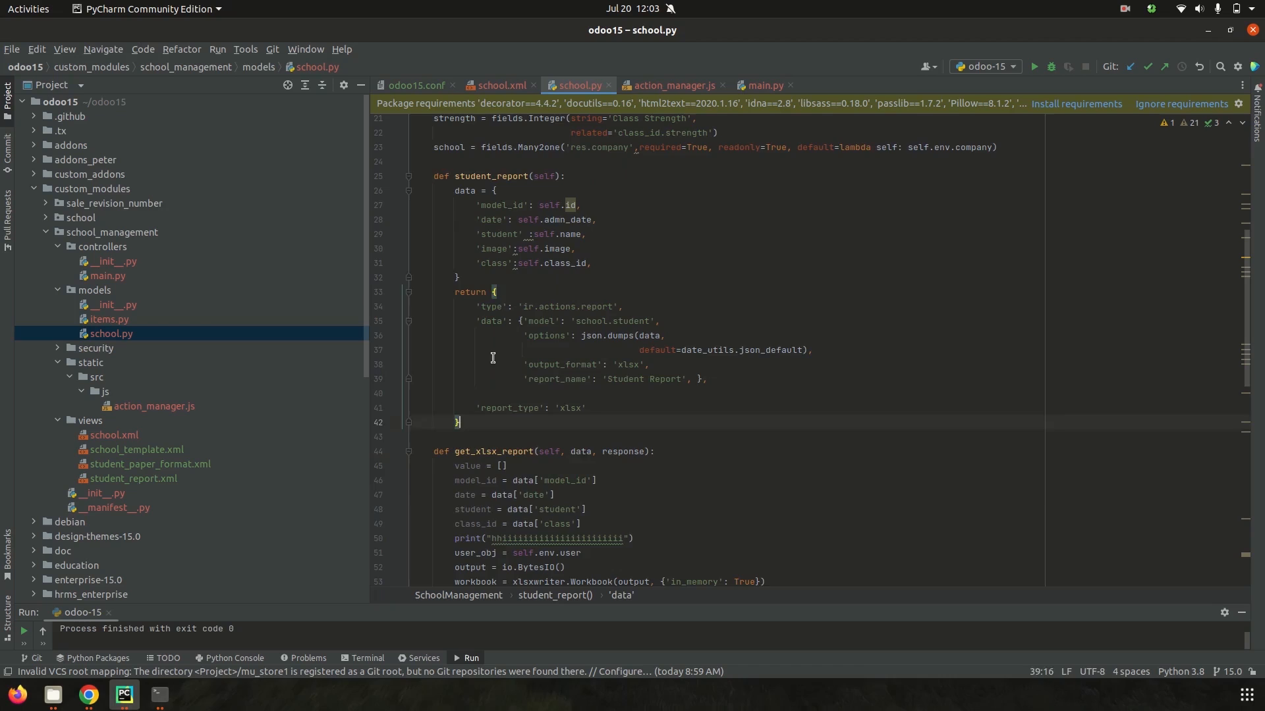
# Scroll through get_xlsx_report, which builds the STUDENT ADMISSION REPORT sheet
pyautogui.scroll(-3)
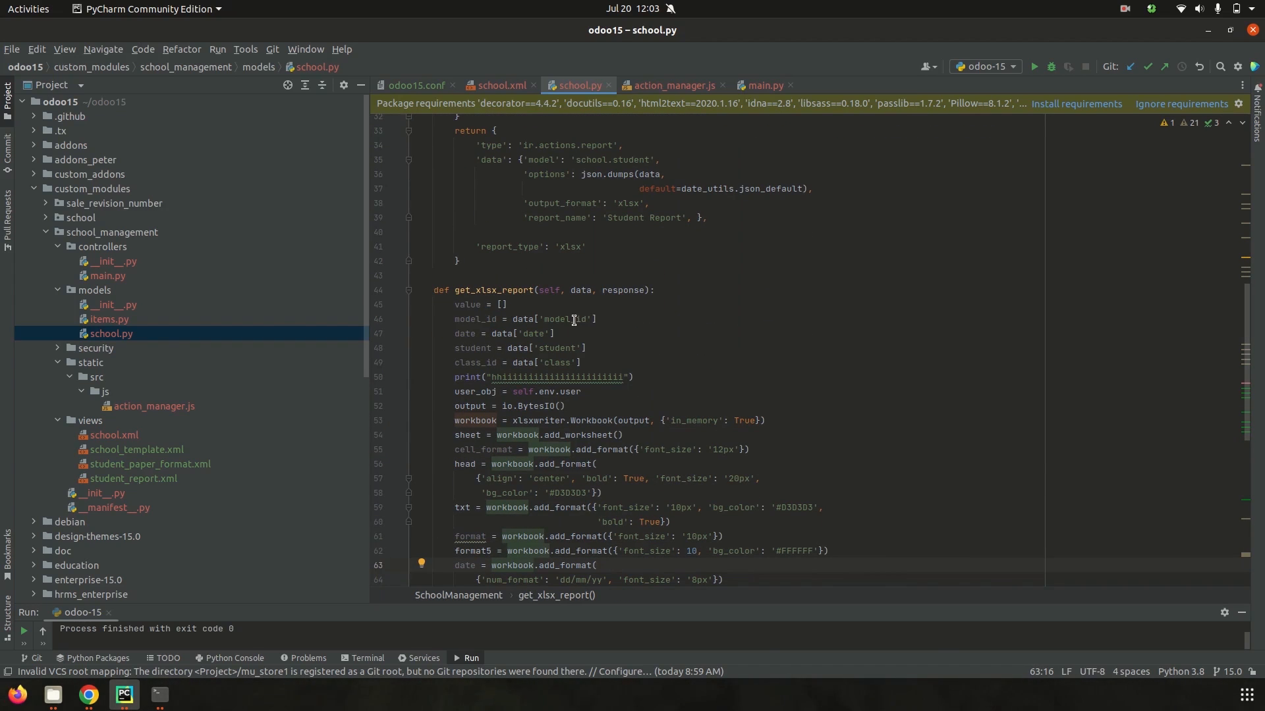
pyautogui.moveTo(629, 280)
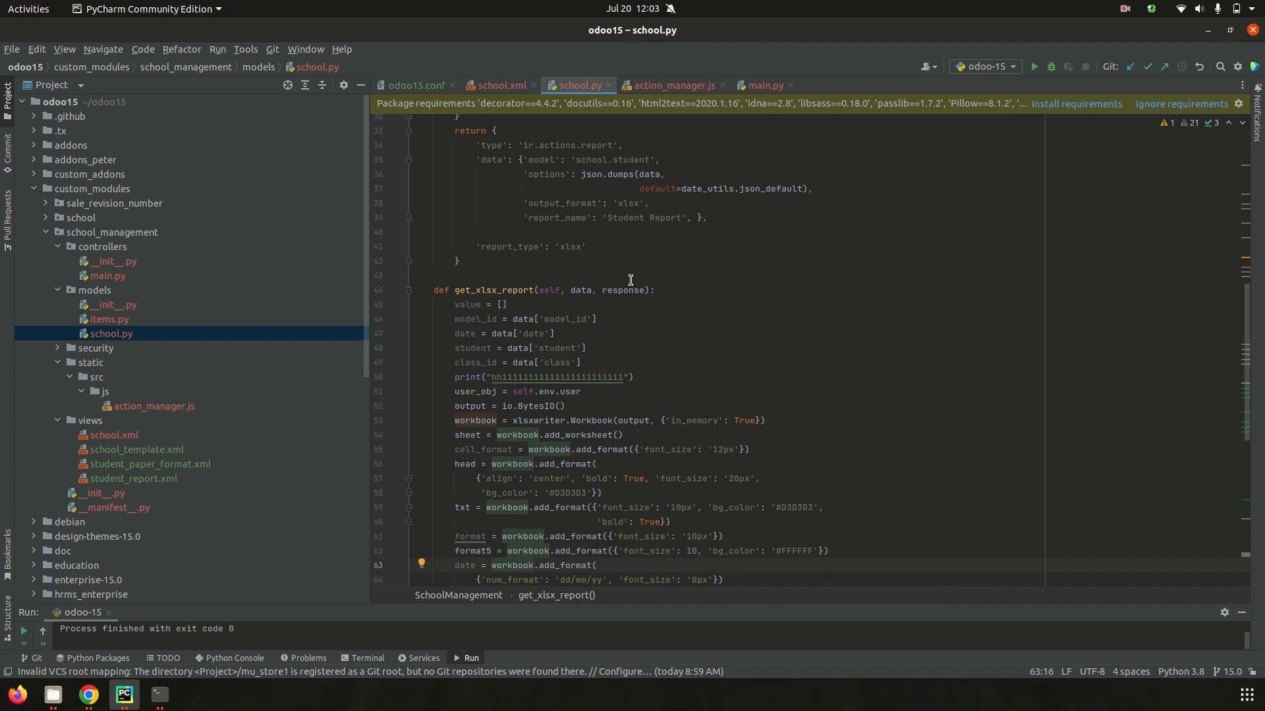
pyautogui.moveTo(491, 421)
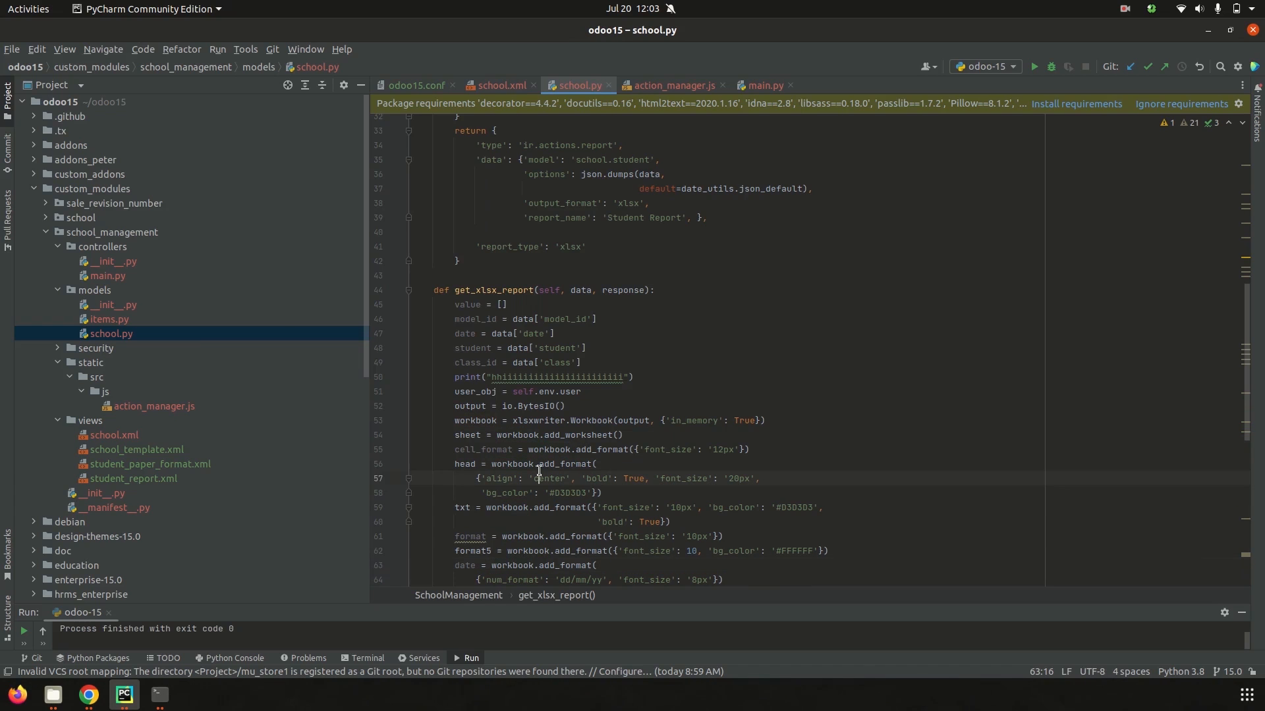
pyautogui.scroll(-3)
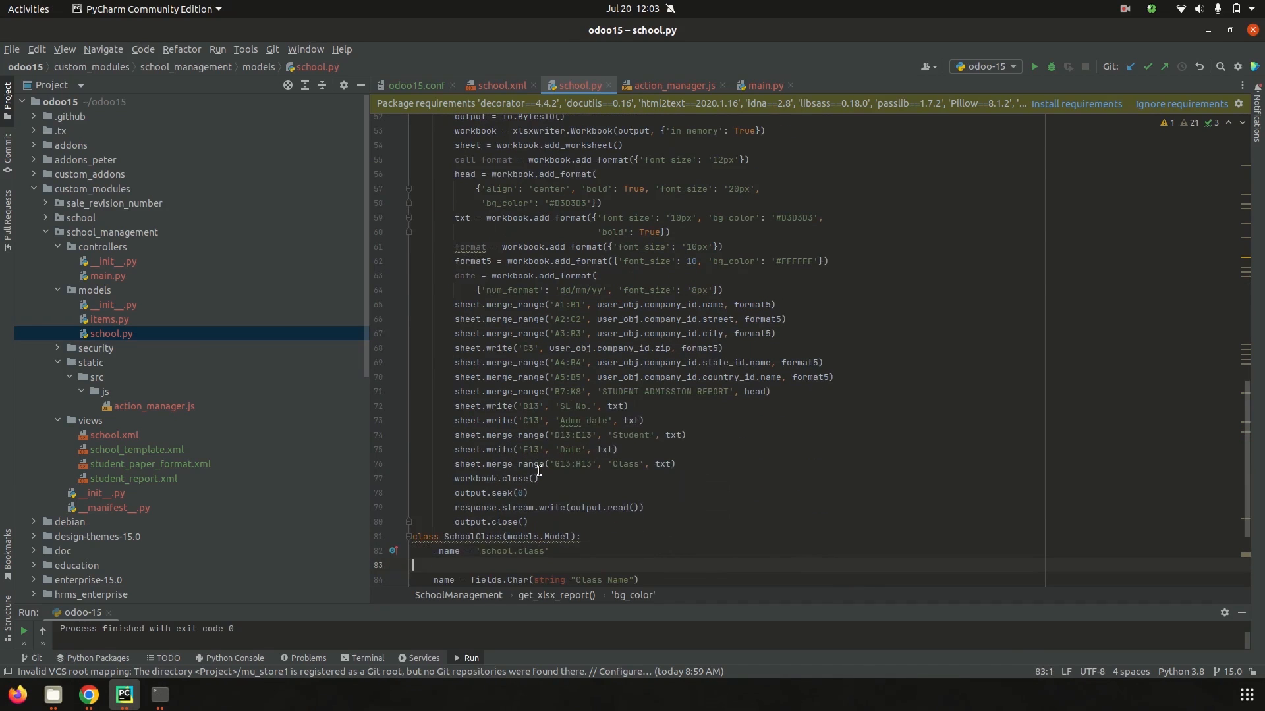
pyautogui.moveTo(540, 276)
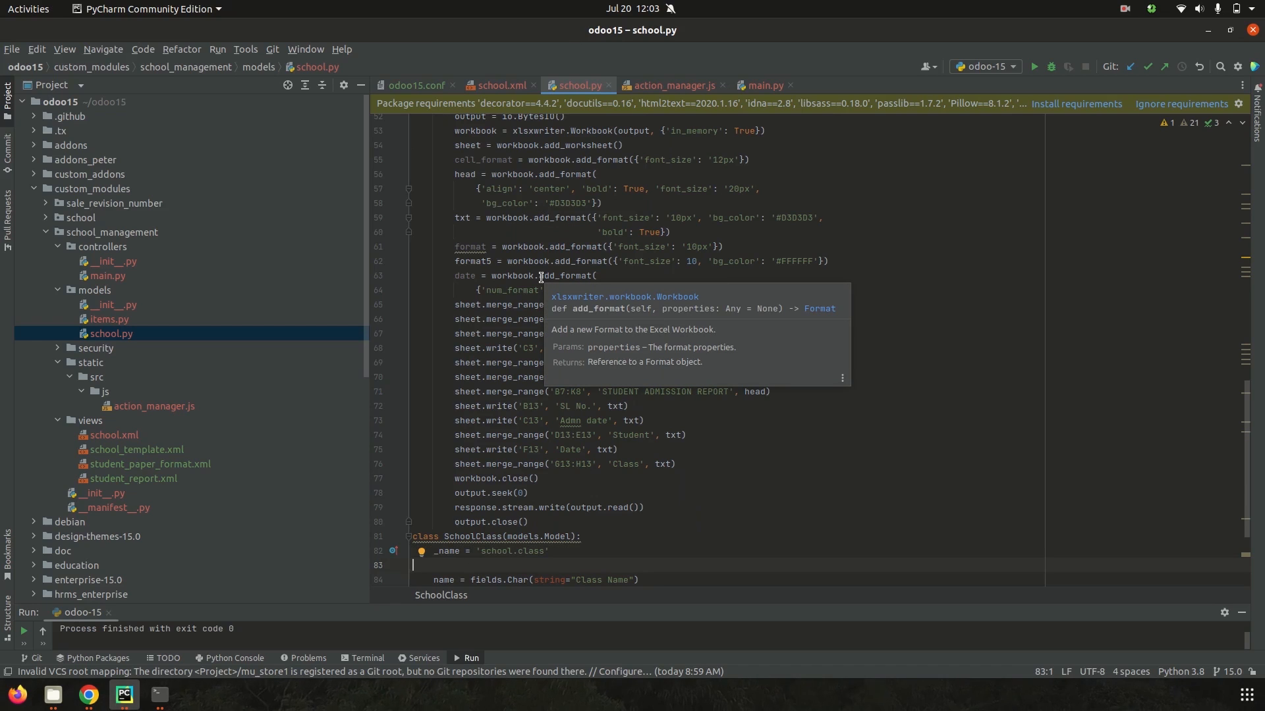
pyautogui.moveTo(498, 439)
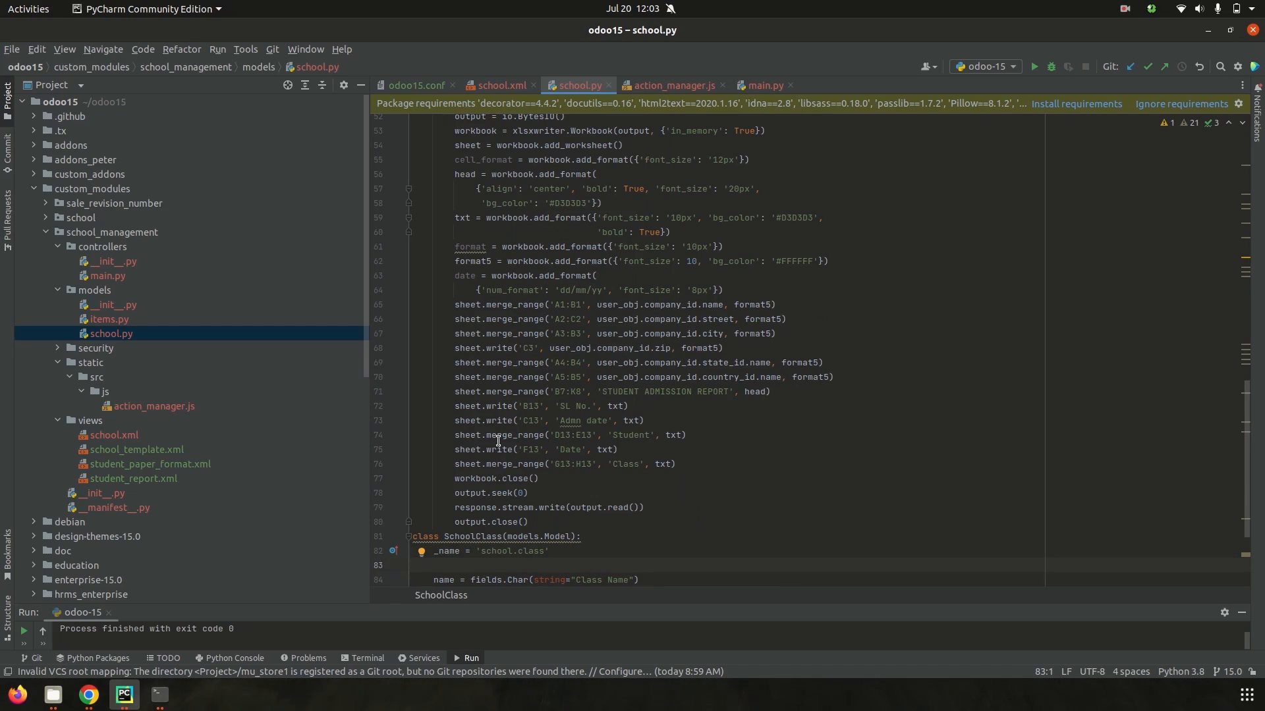
pyautogui.moveTo(118, 509)
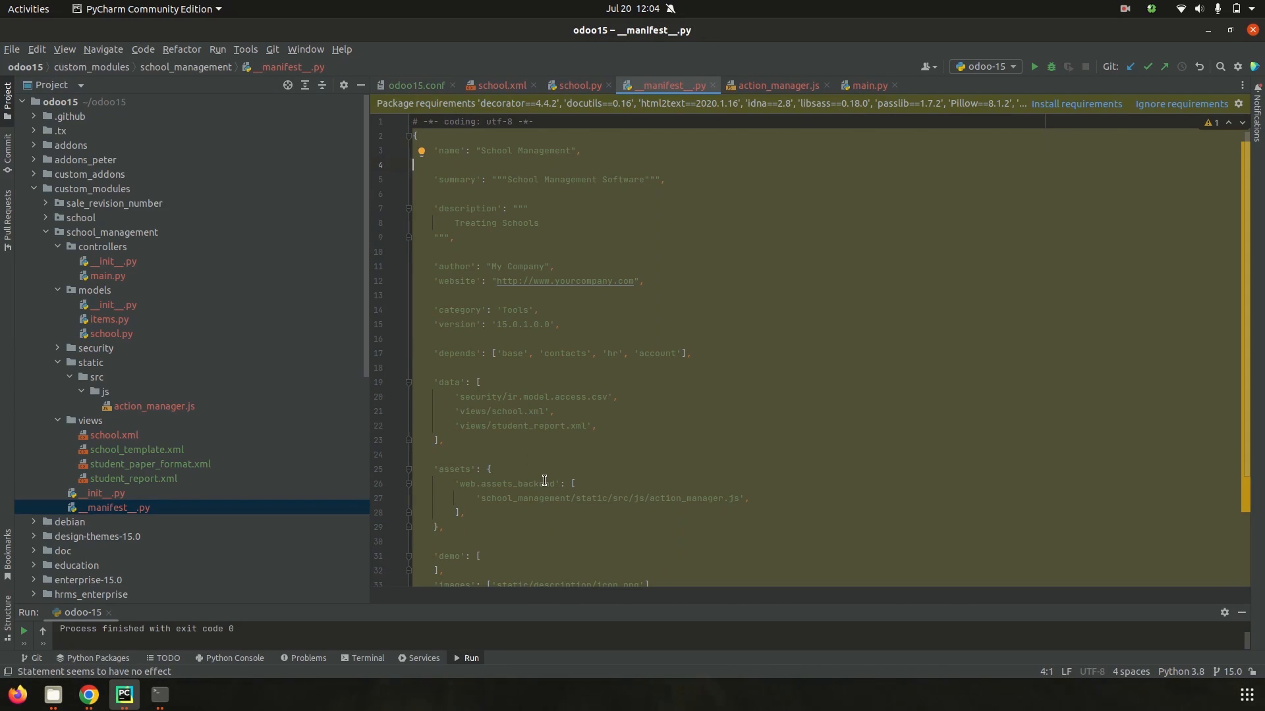
pyautogui.moveTo(760, 490)
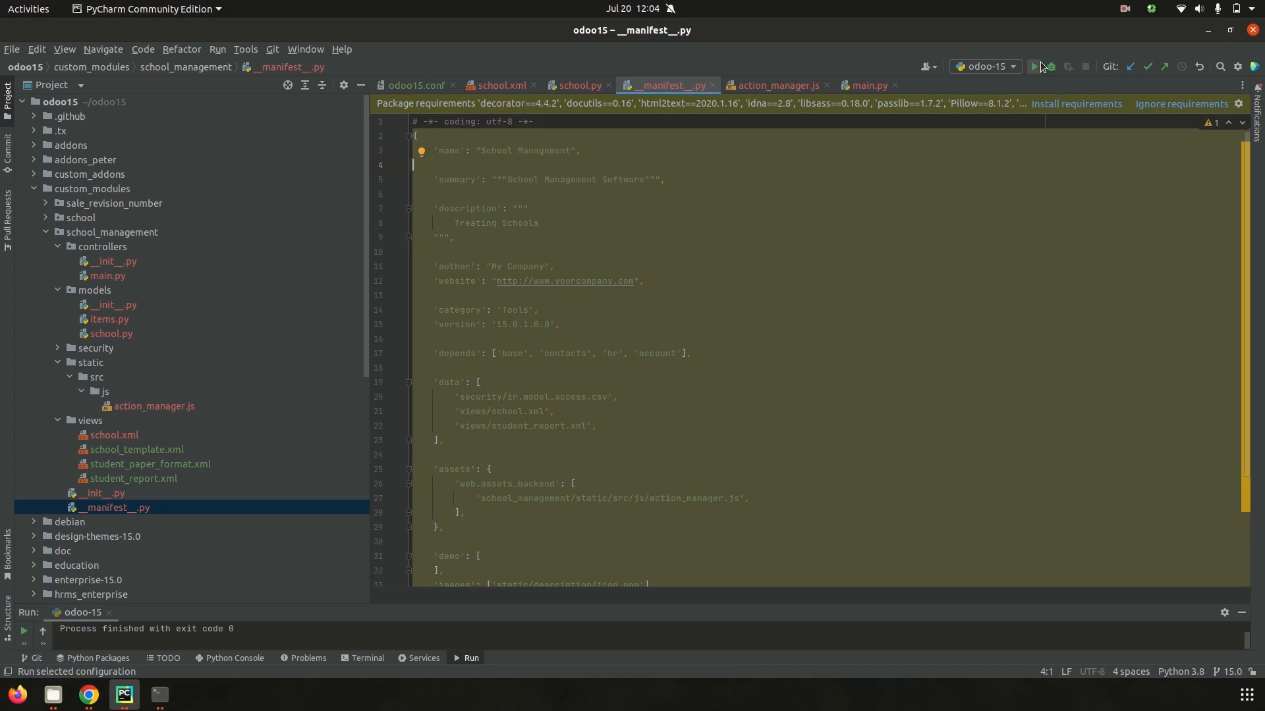
# Relaunch the odoo-15 run configuration to restart the server with the changes
pyautogui.click(1034, 66)
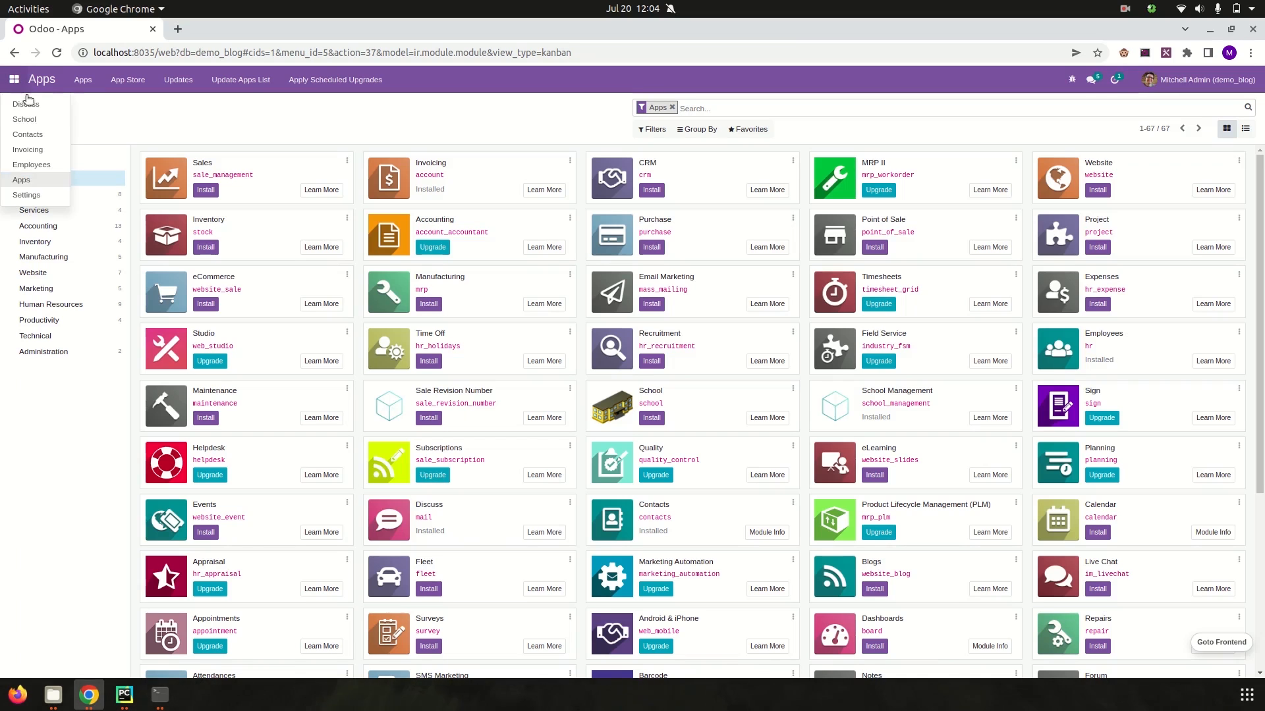
pyautogui.click(24, 120)
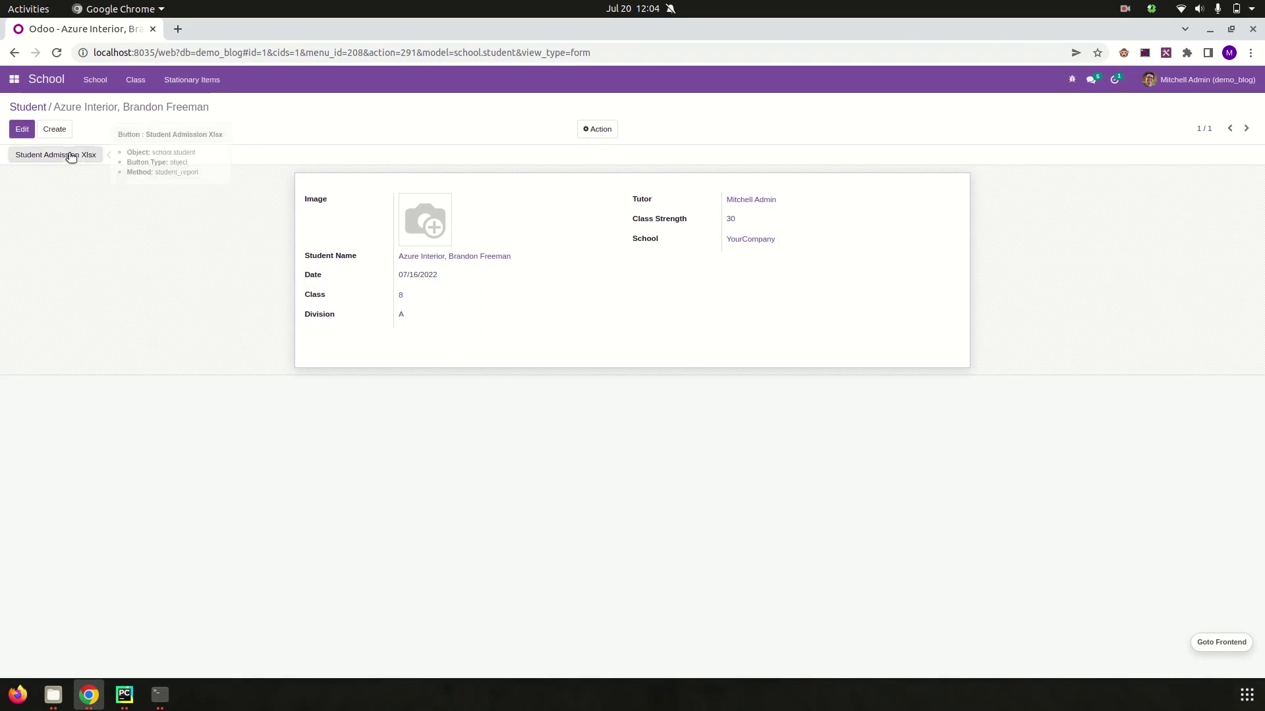
pyautogui.click(56, 154)
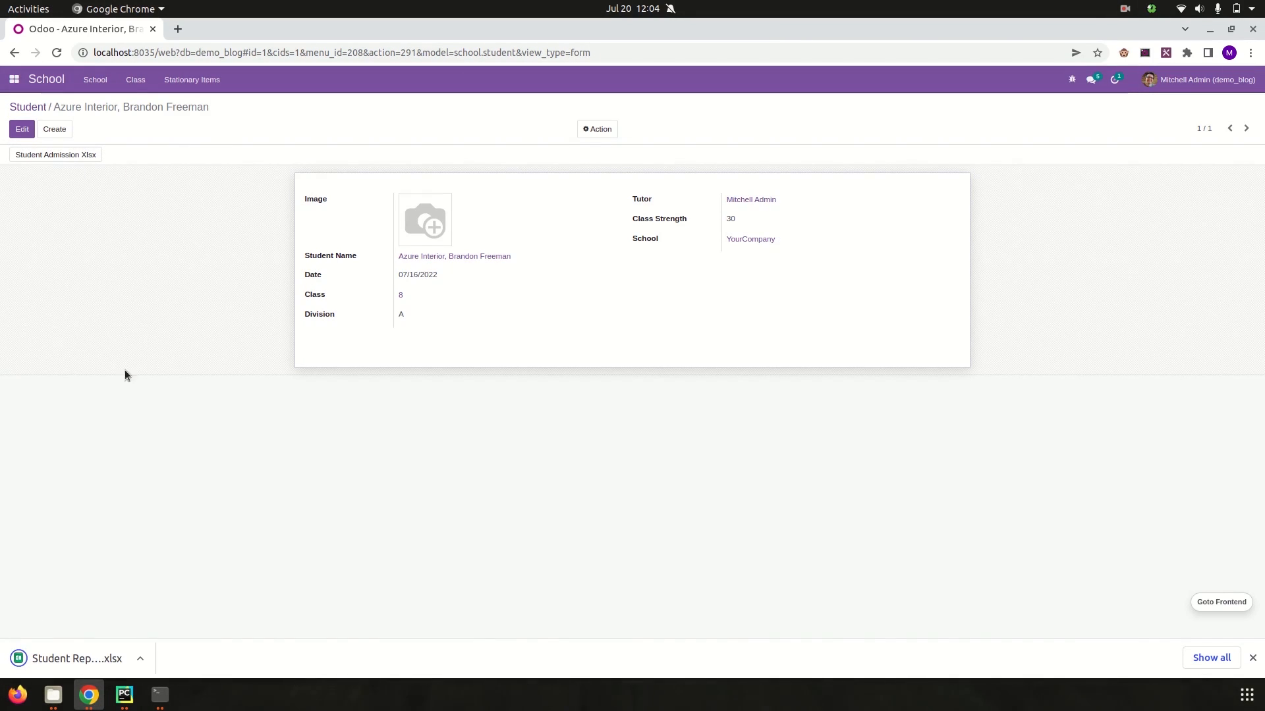
pyautogui.moveTo(127, 564)
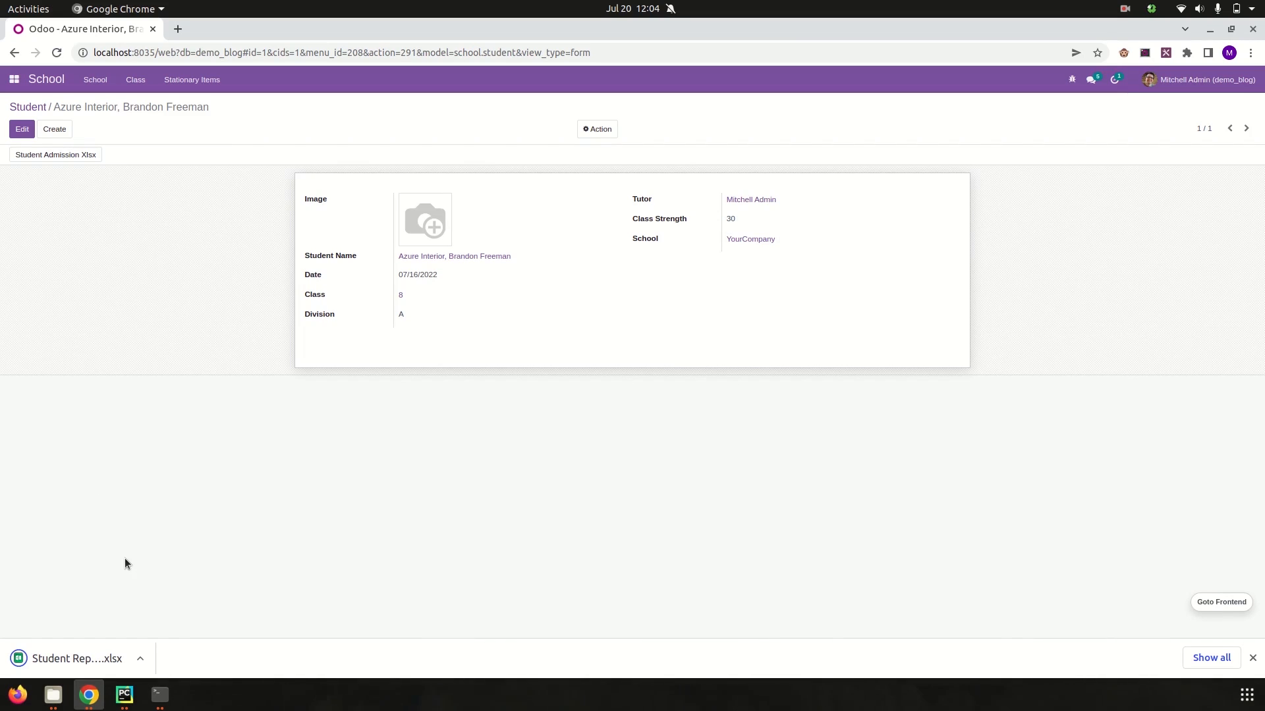
pyautogui.click(77, 659)
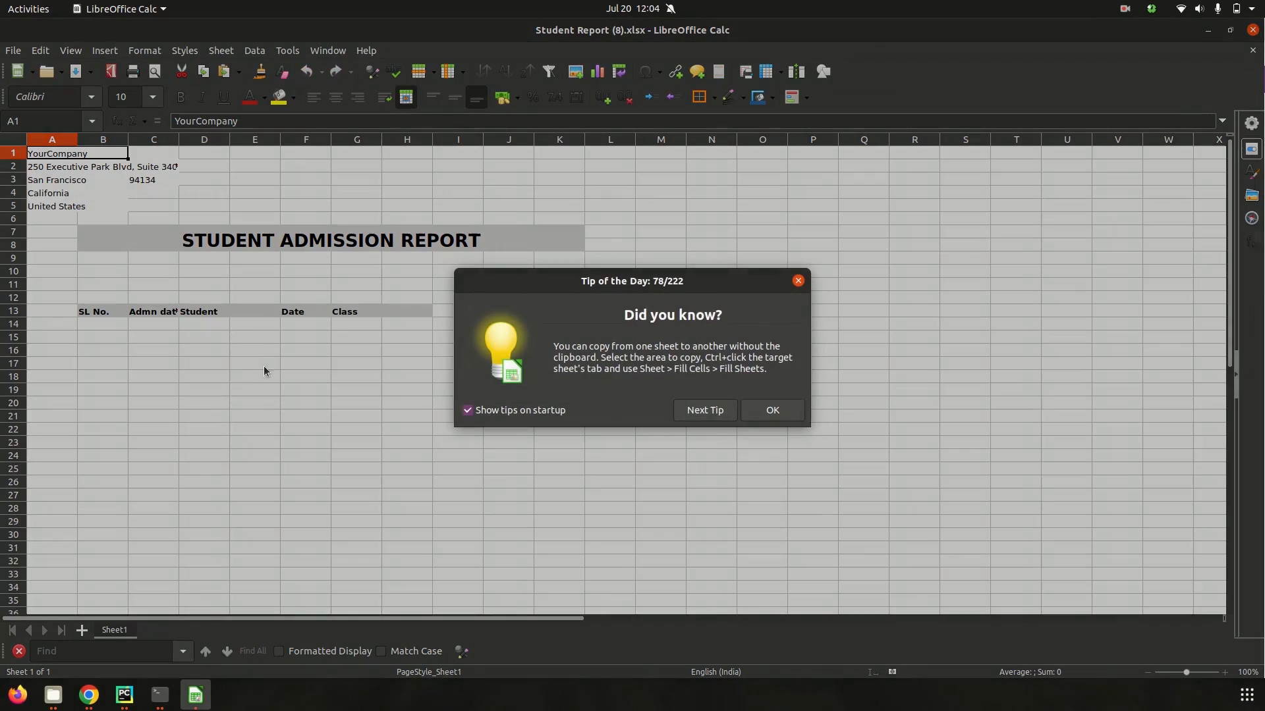
# Dismiss LibreOffice Calc's Tip of the Day to reveal Student Report (8).xlsx
pyautogui.click(772, 410)
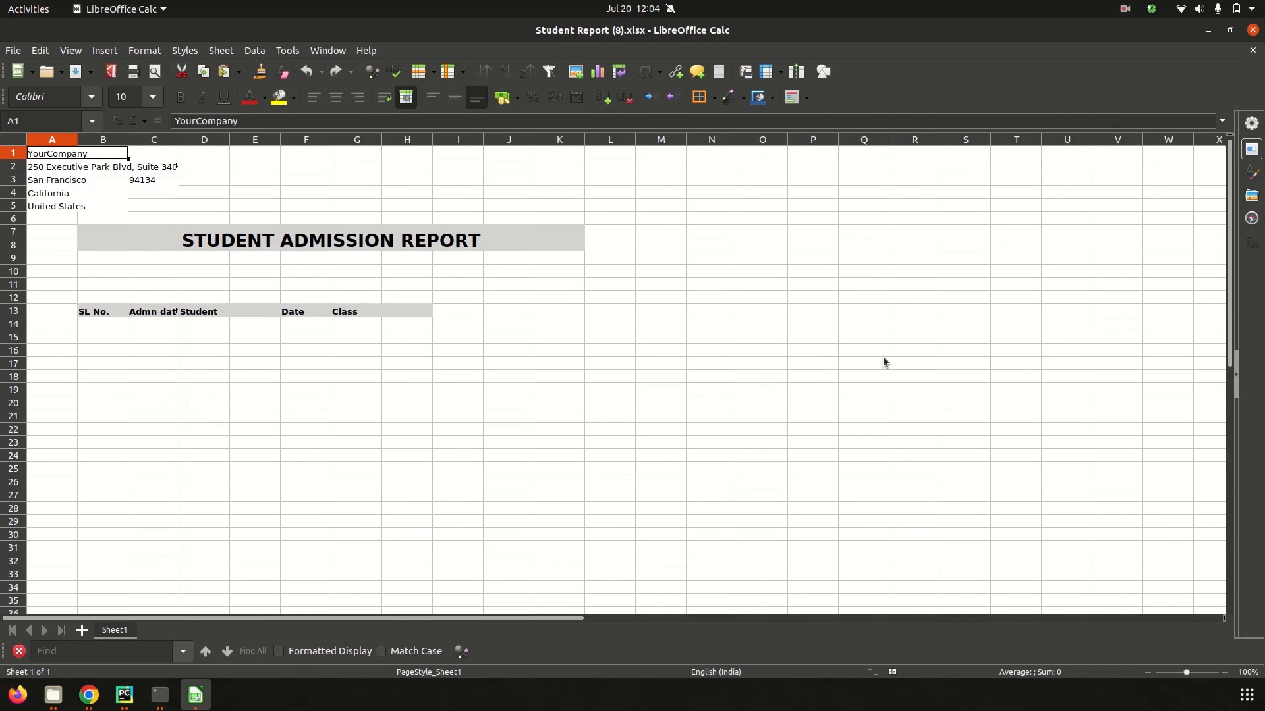